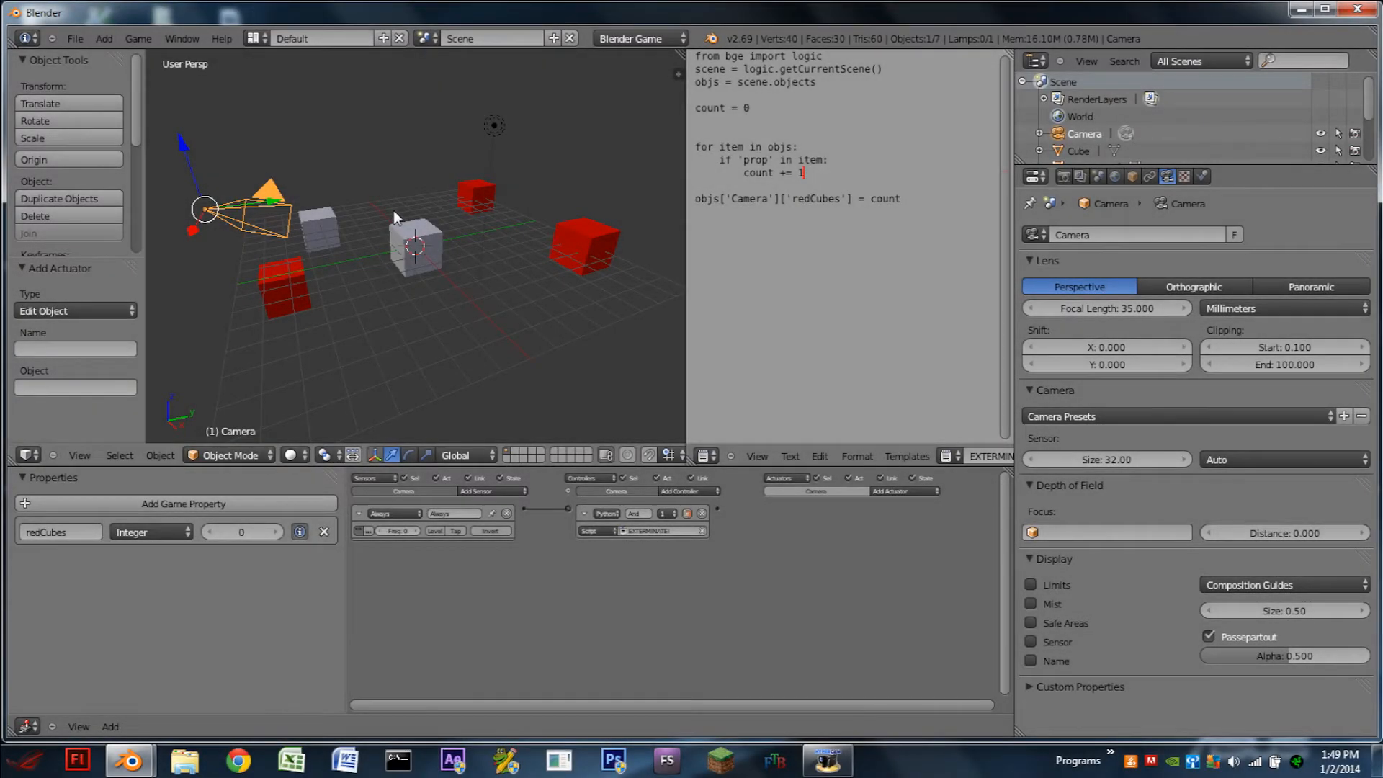
mouse_move(413, 241)
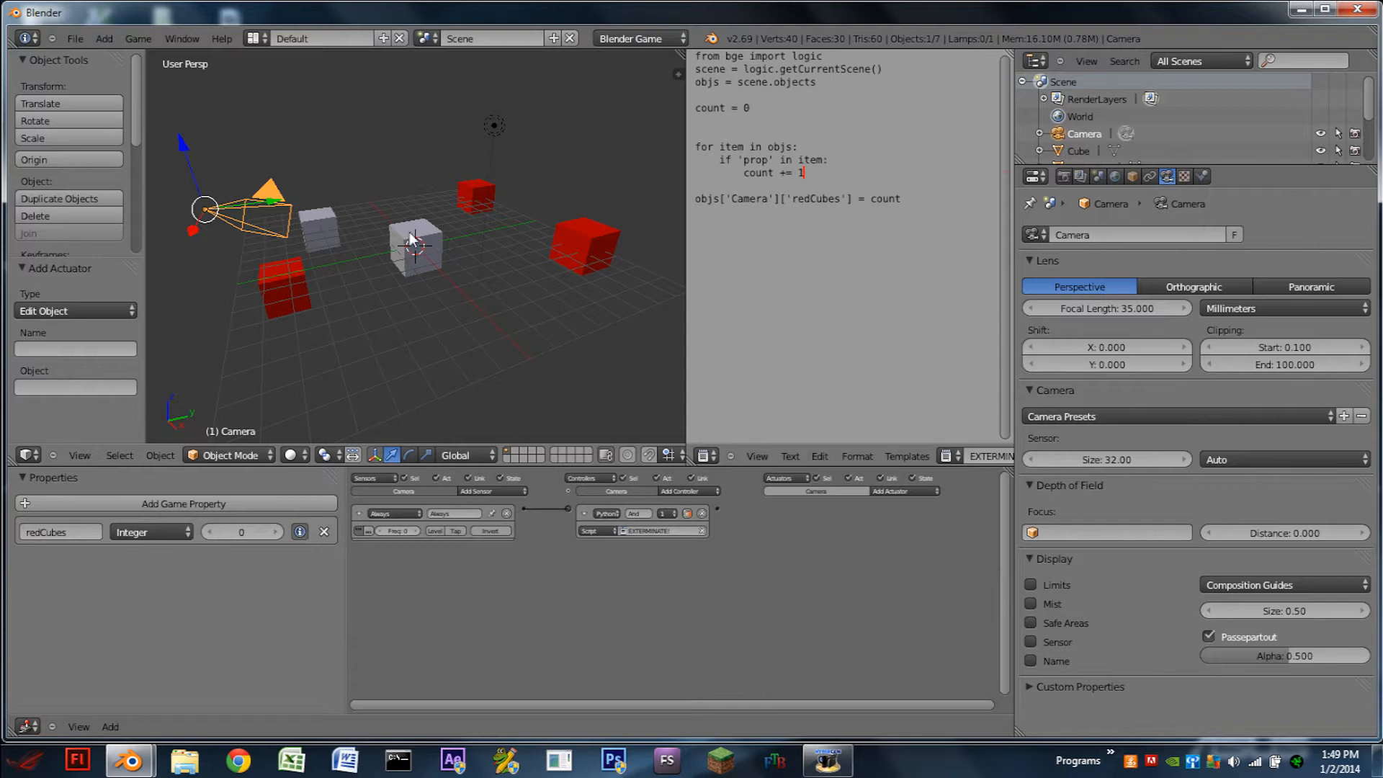
Step: Inspect the existing cubes and camera, leaving the 'prop' property name unchanged
click(582, 244)
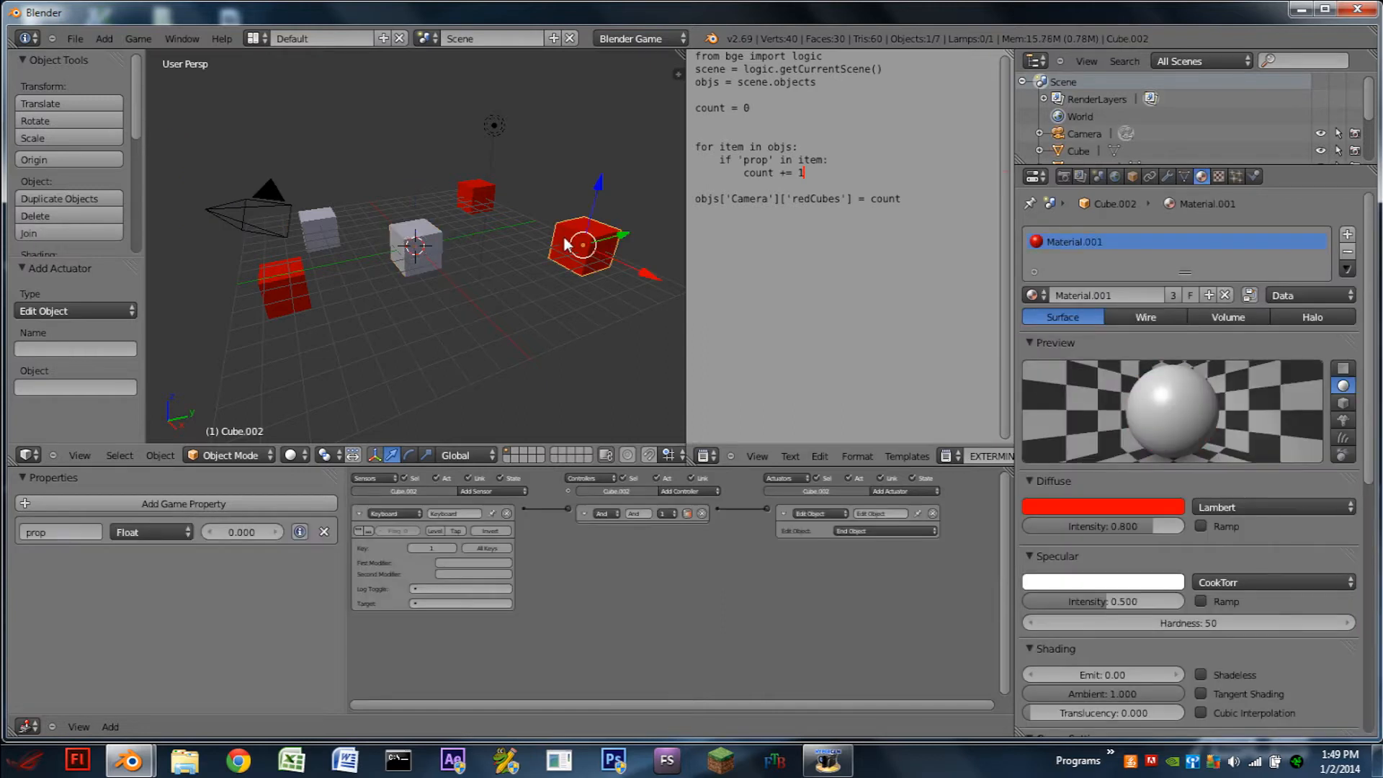
click(283, 283)
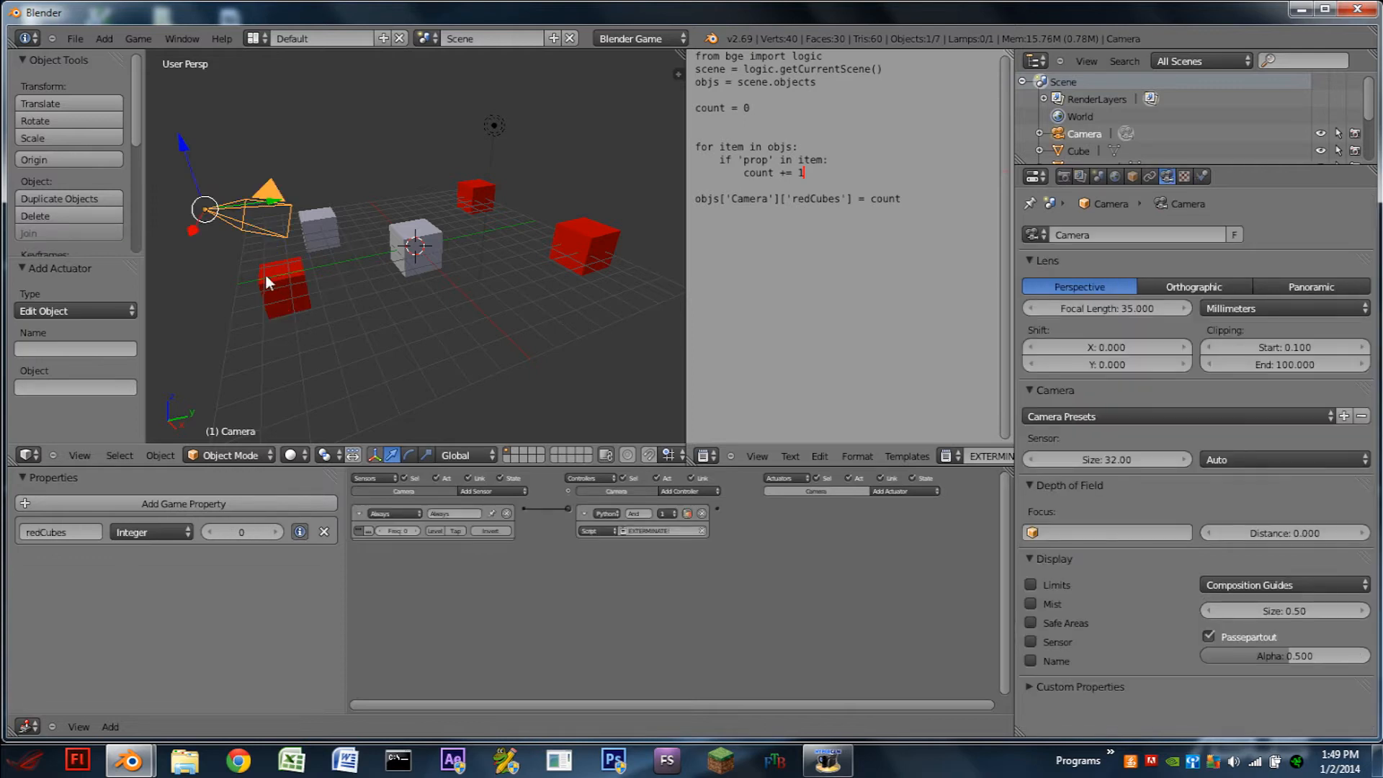
click(281, 287)
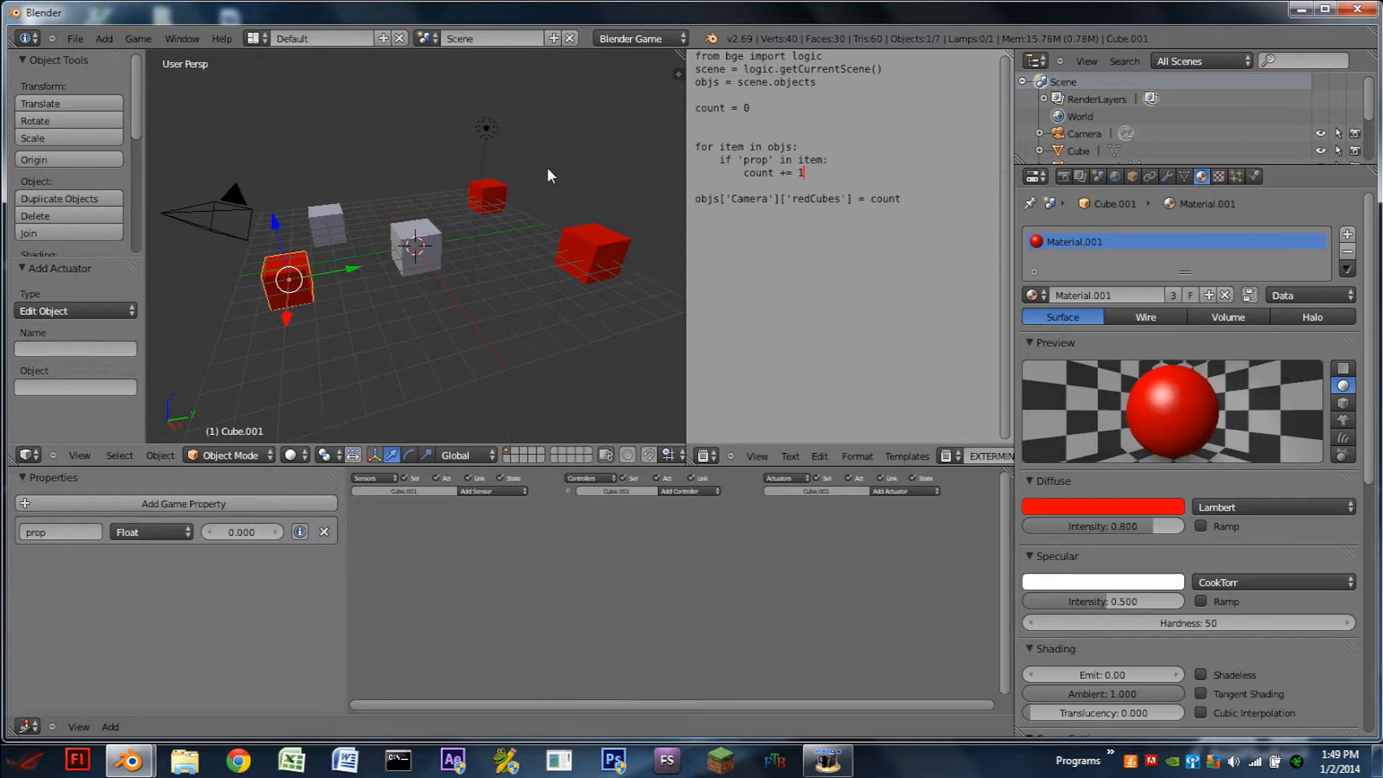
click(328, 225)
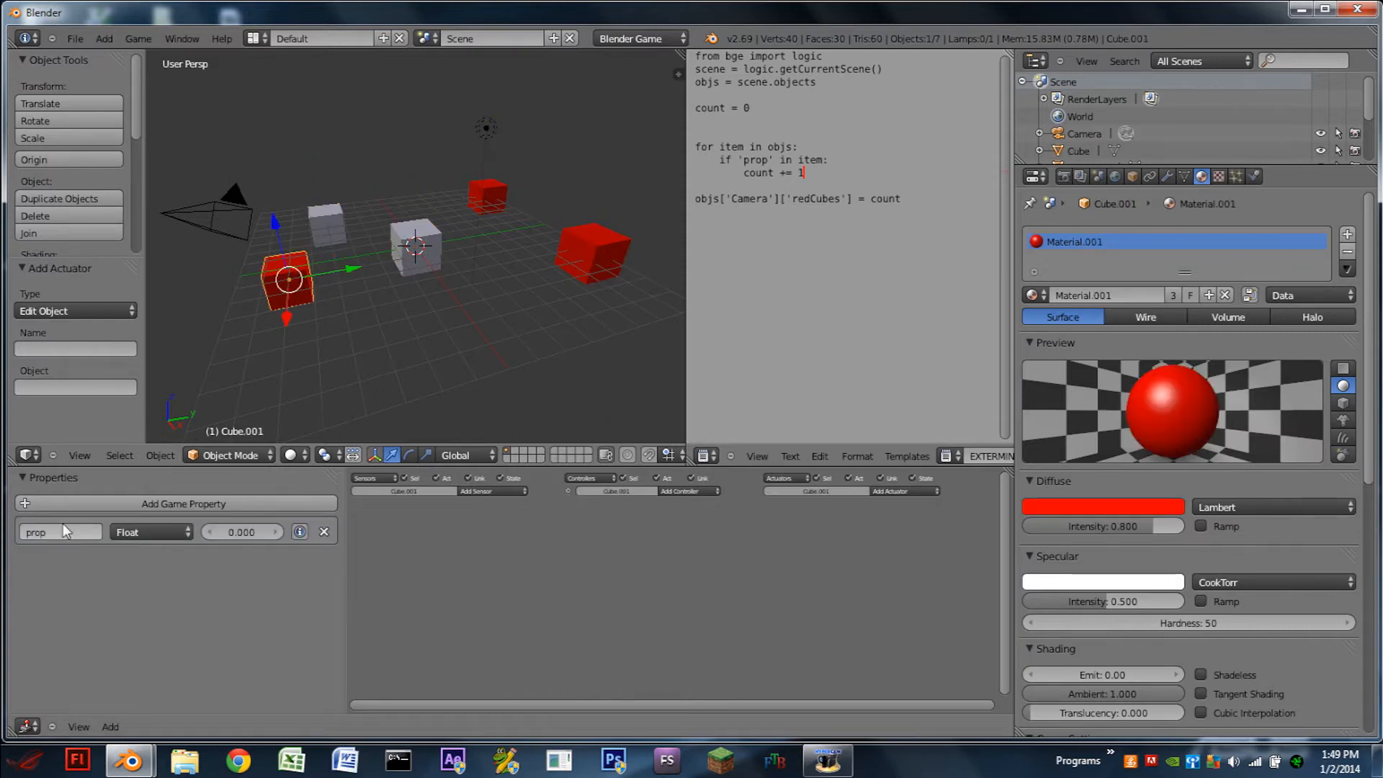
click(59, 531)
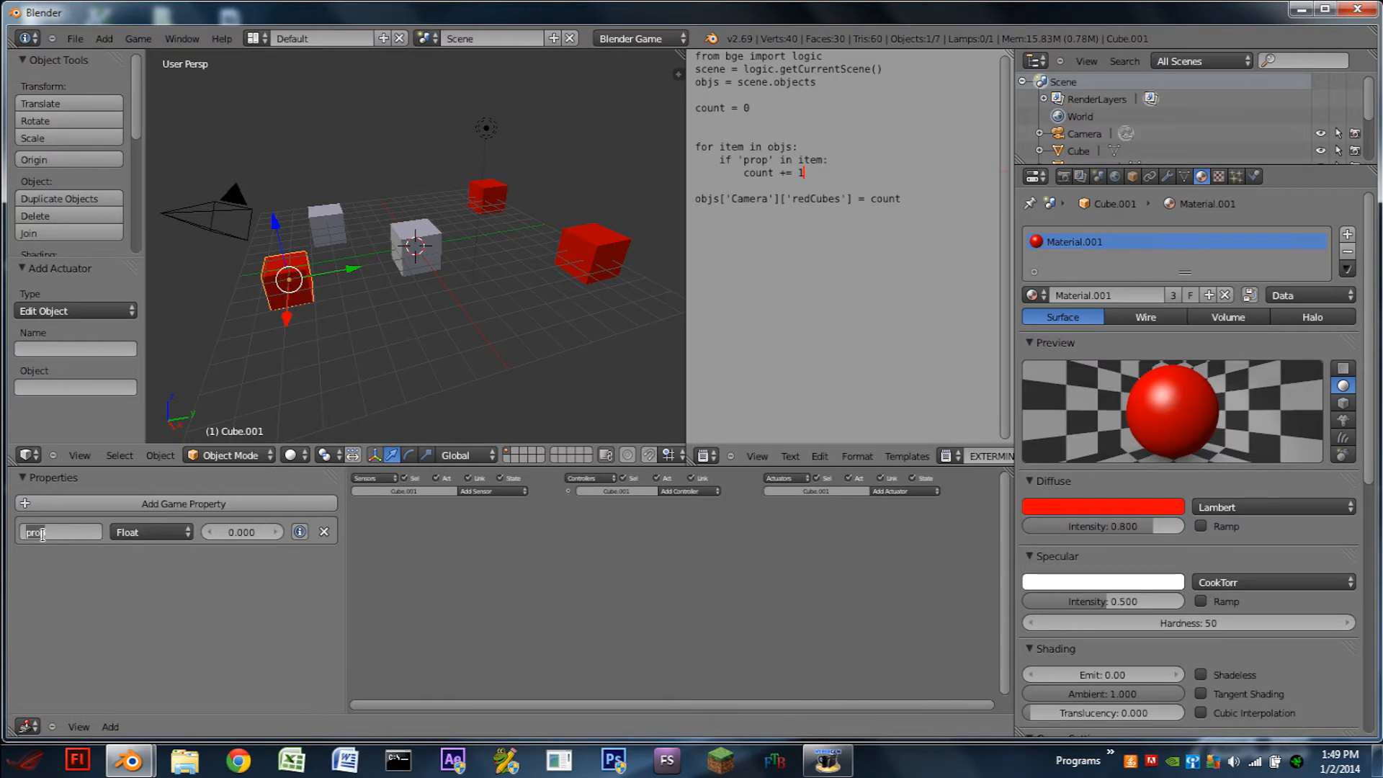
click(159, 212)
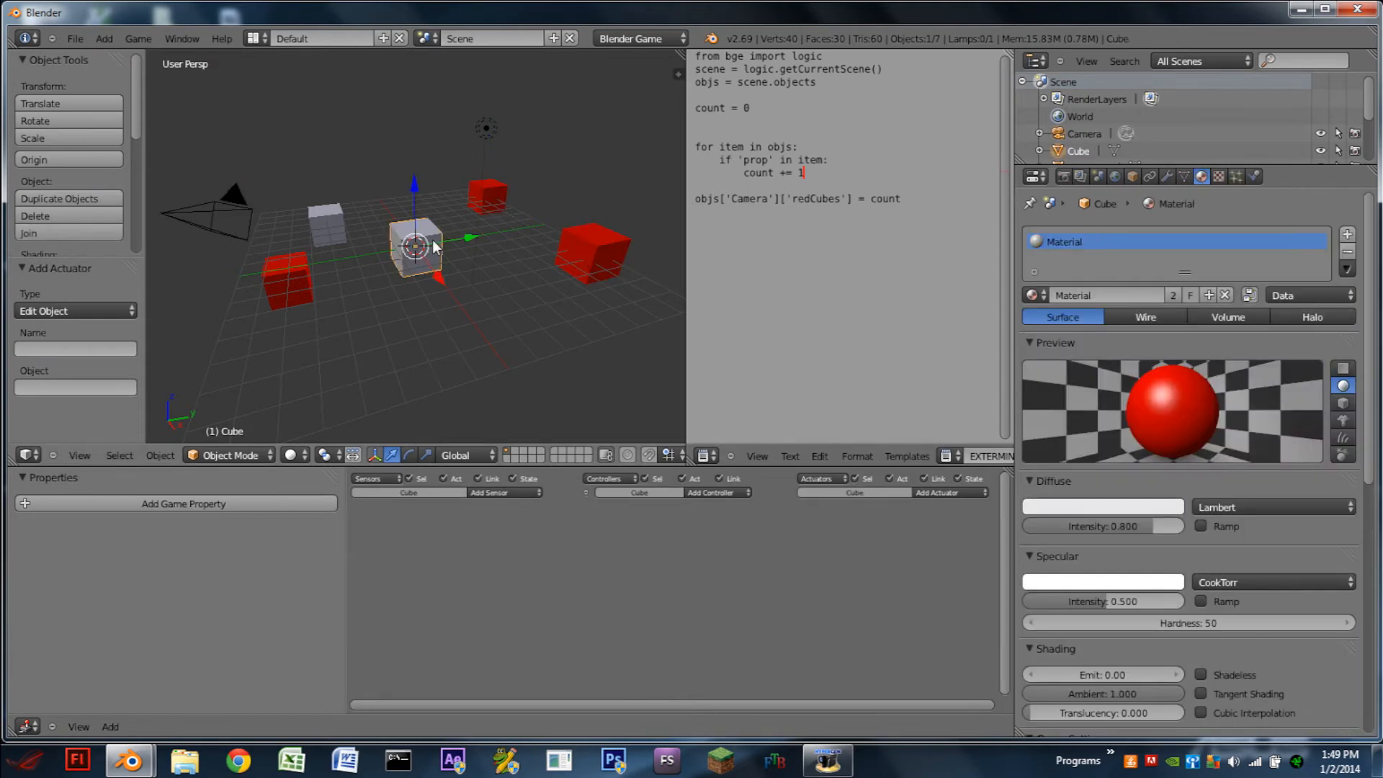
Step: Start a new blank file and switch the engine to Blender Game
click(287, 278)
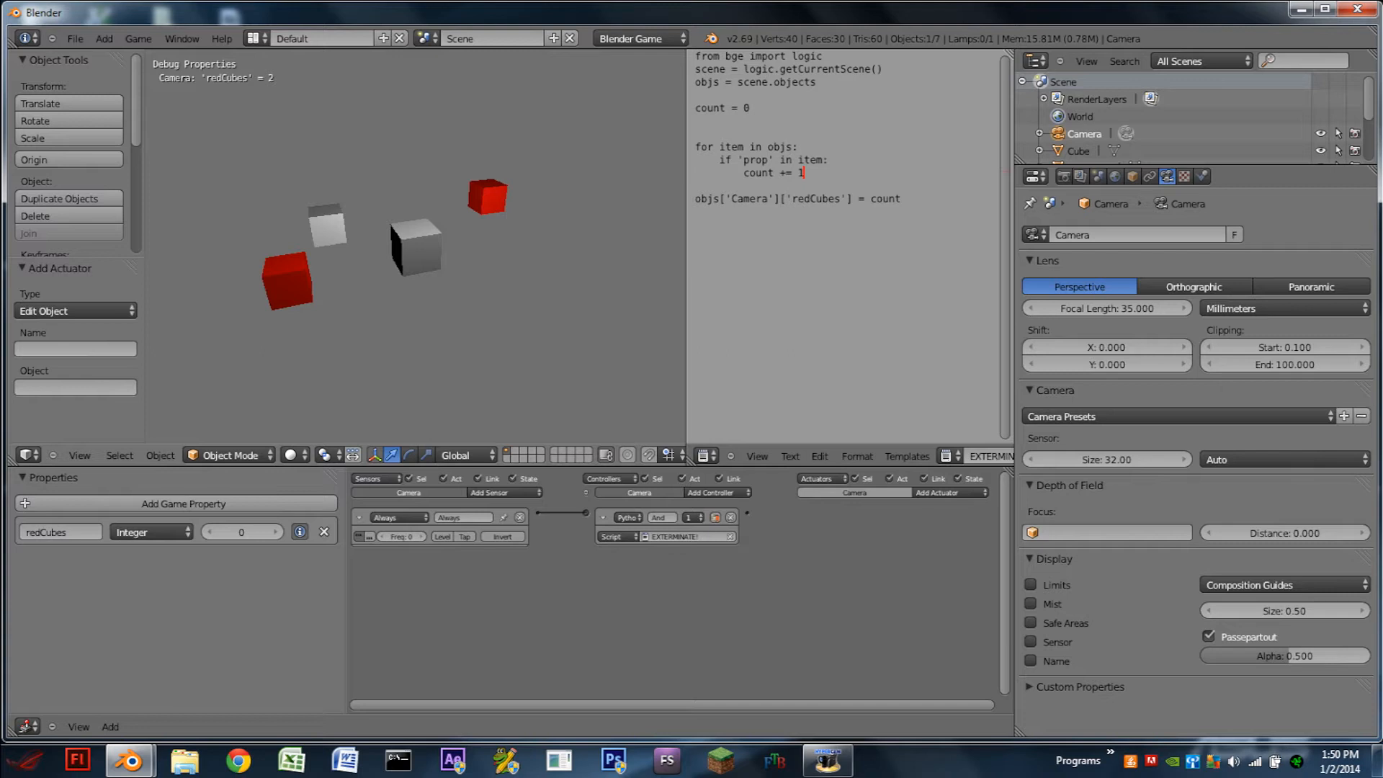
click(590, 250)
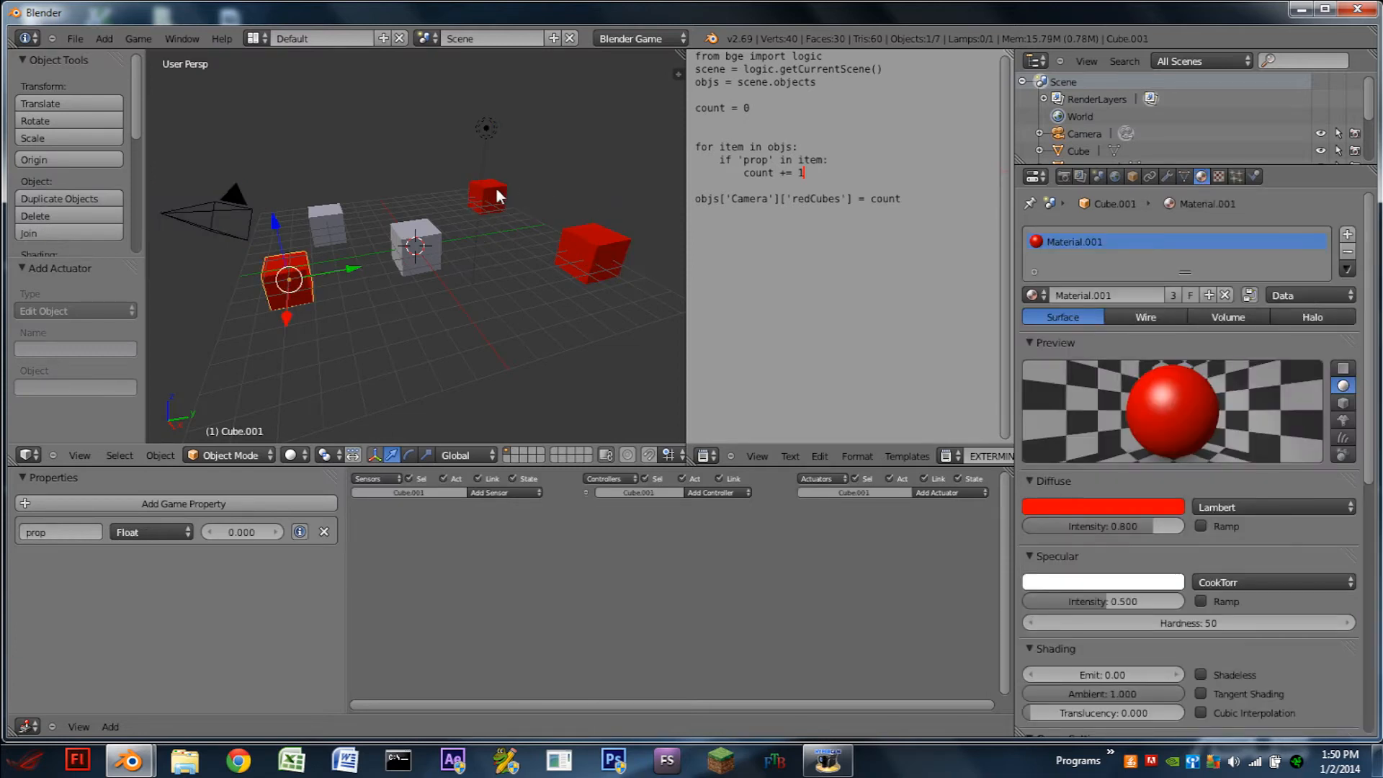
click(591, 250)
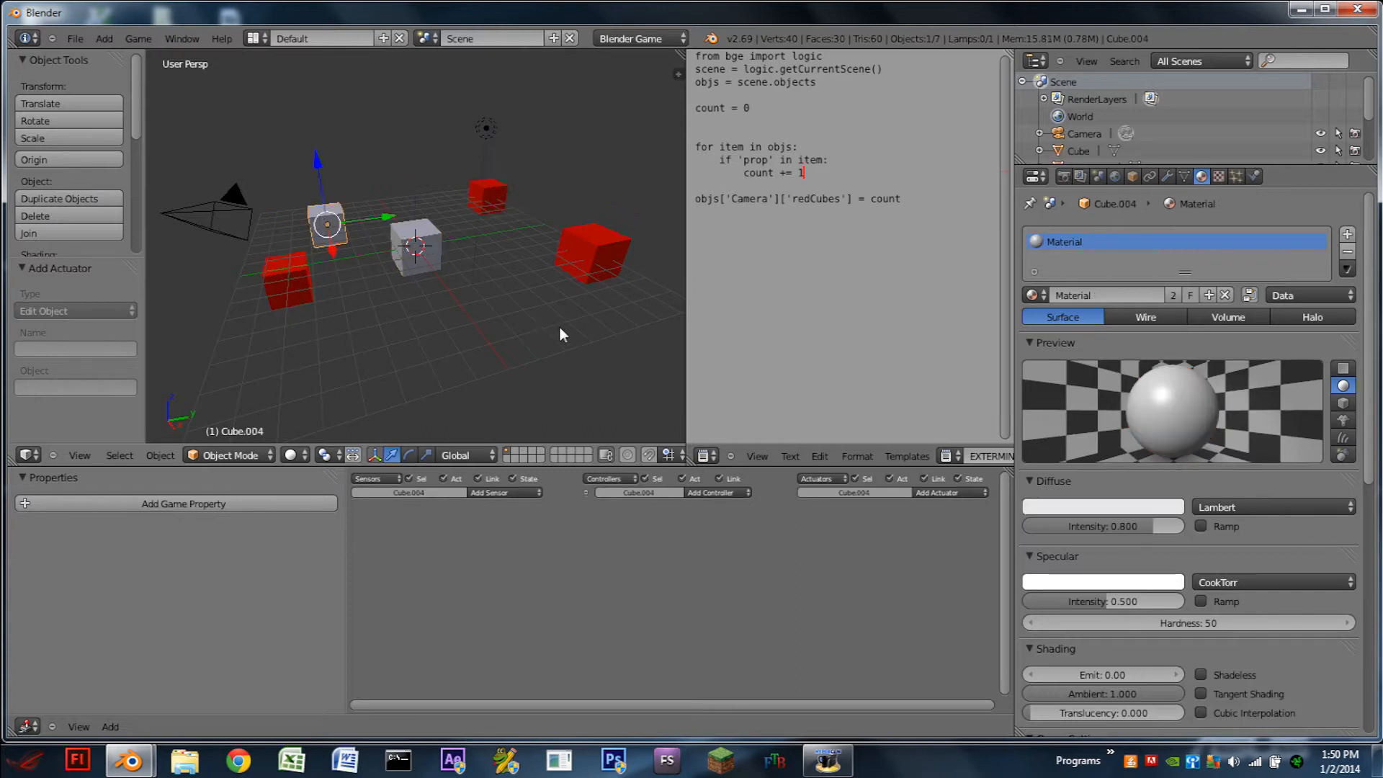
click(75, 37)
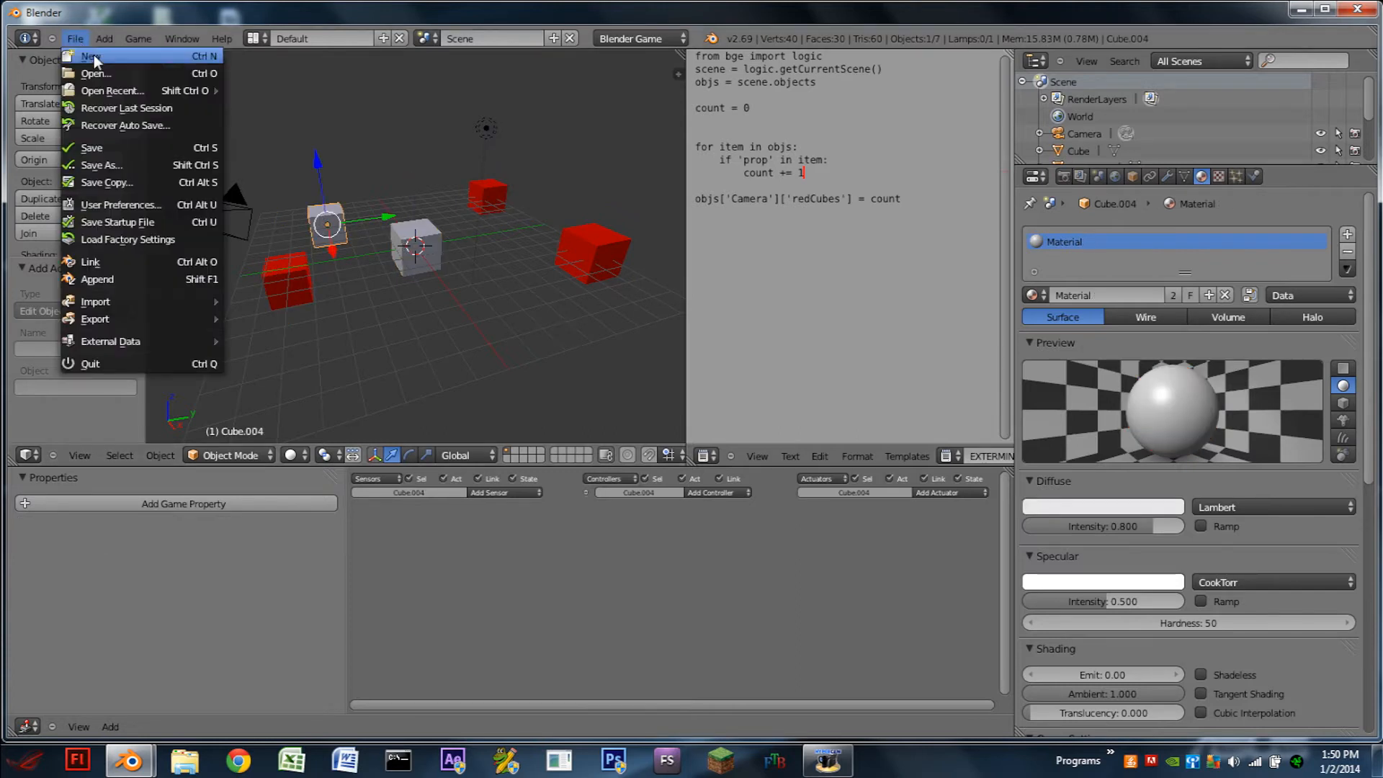
click(89, 56)
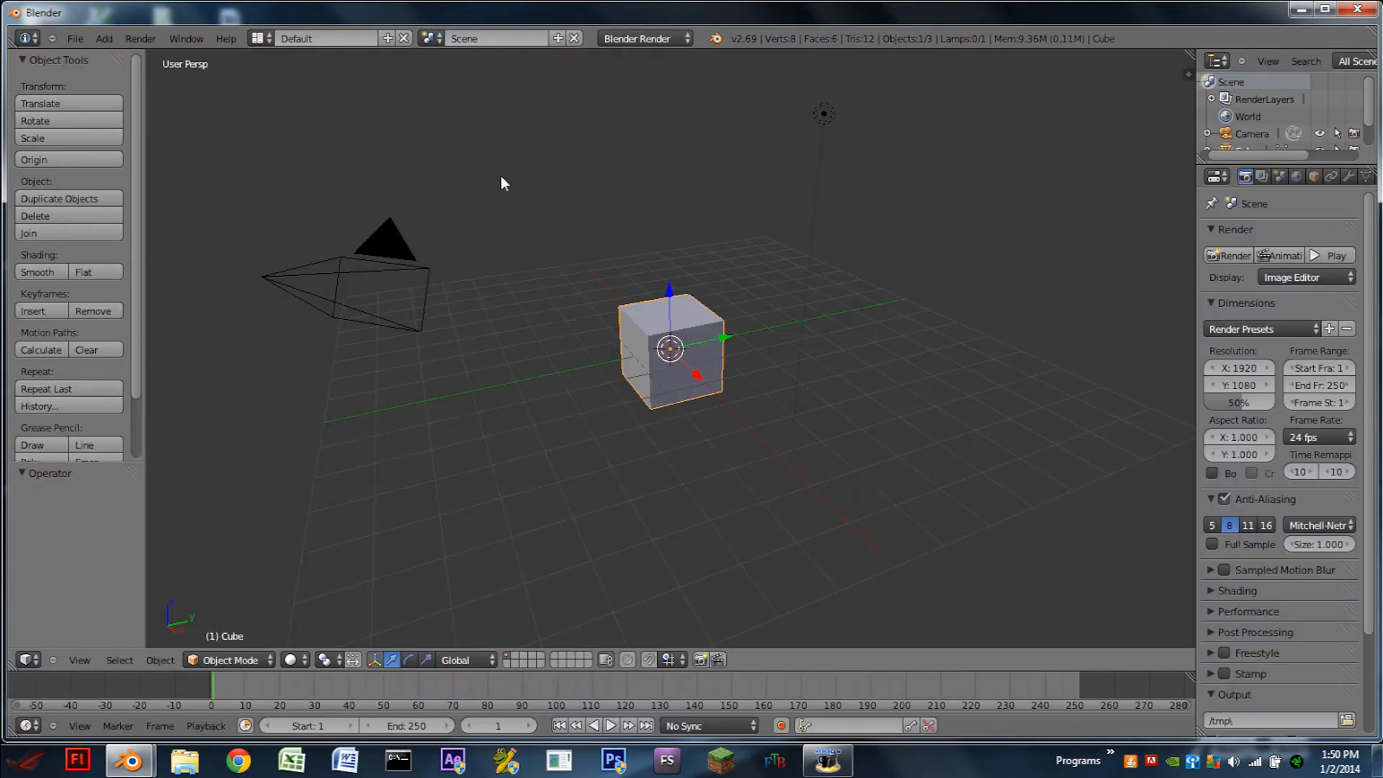
click(636, 37)
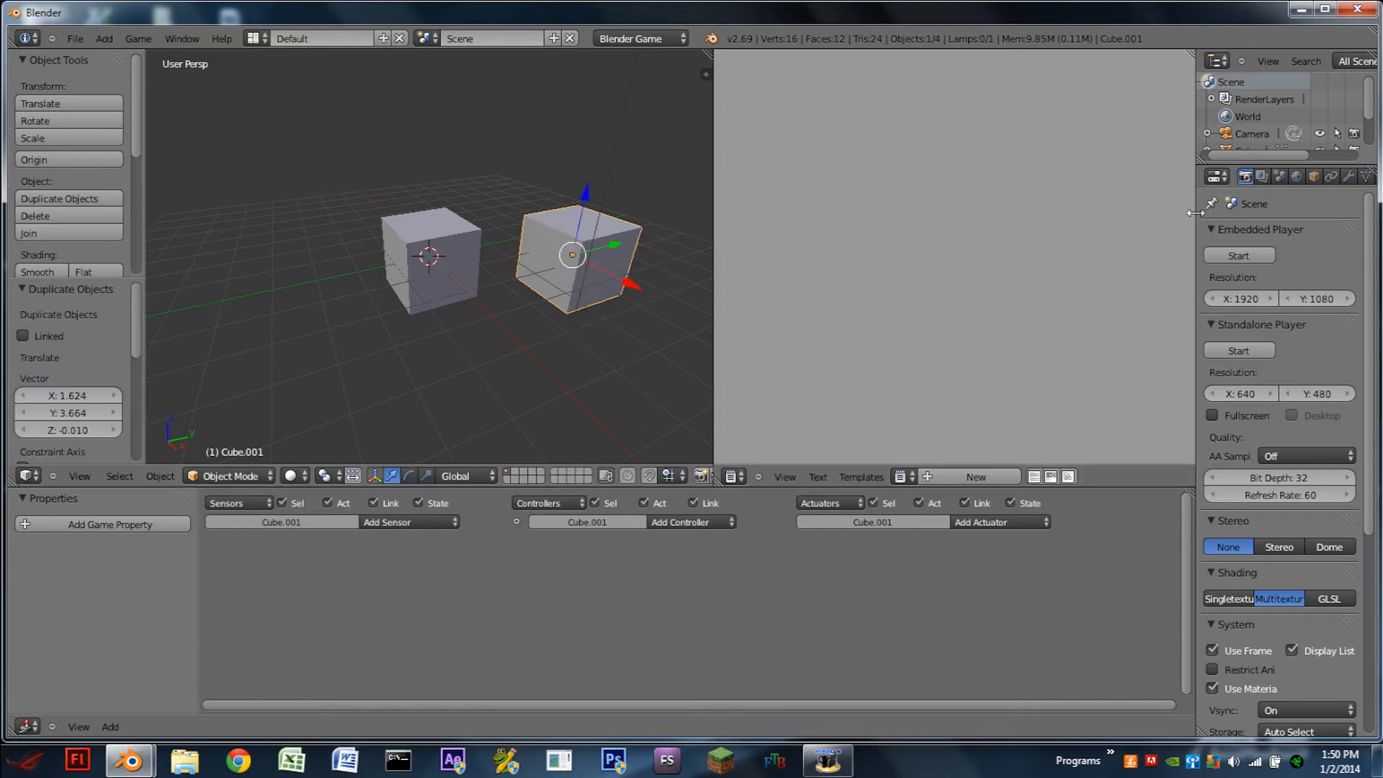
Step: Give Cube.001 a red diffuse material and try a separate material on the left cube
click(1256, 175)
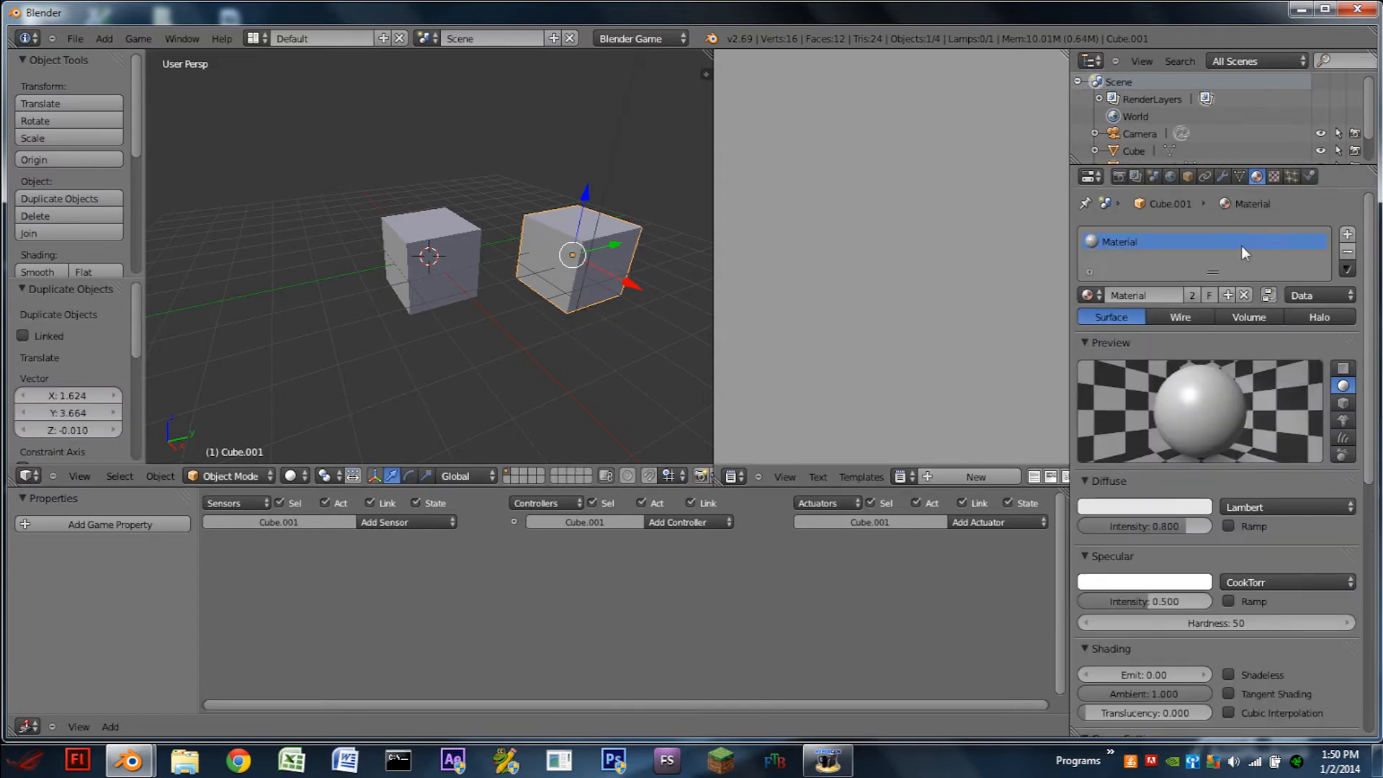
click(1144, 506)
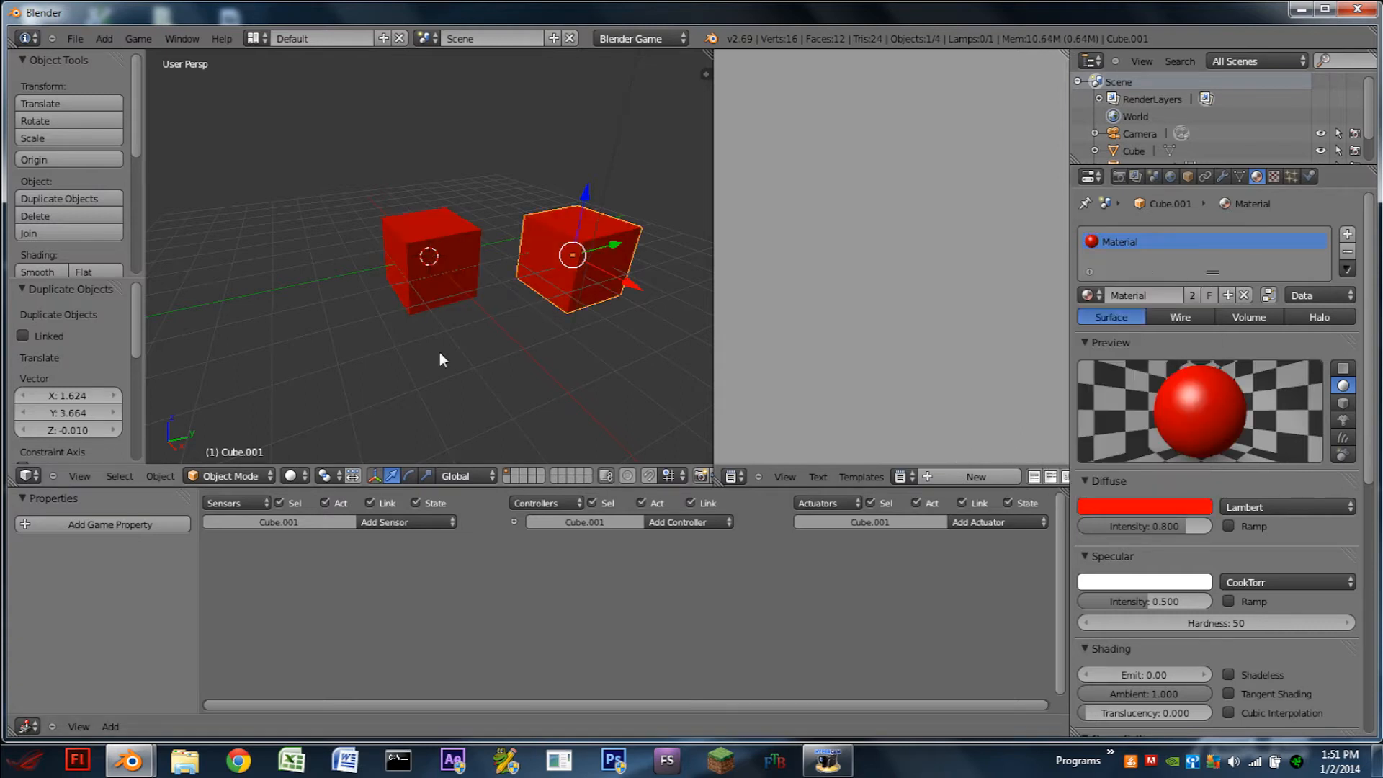
click(429, 257)
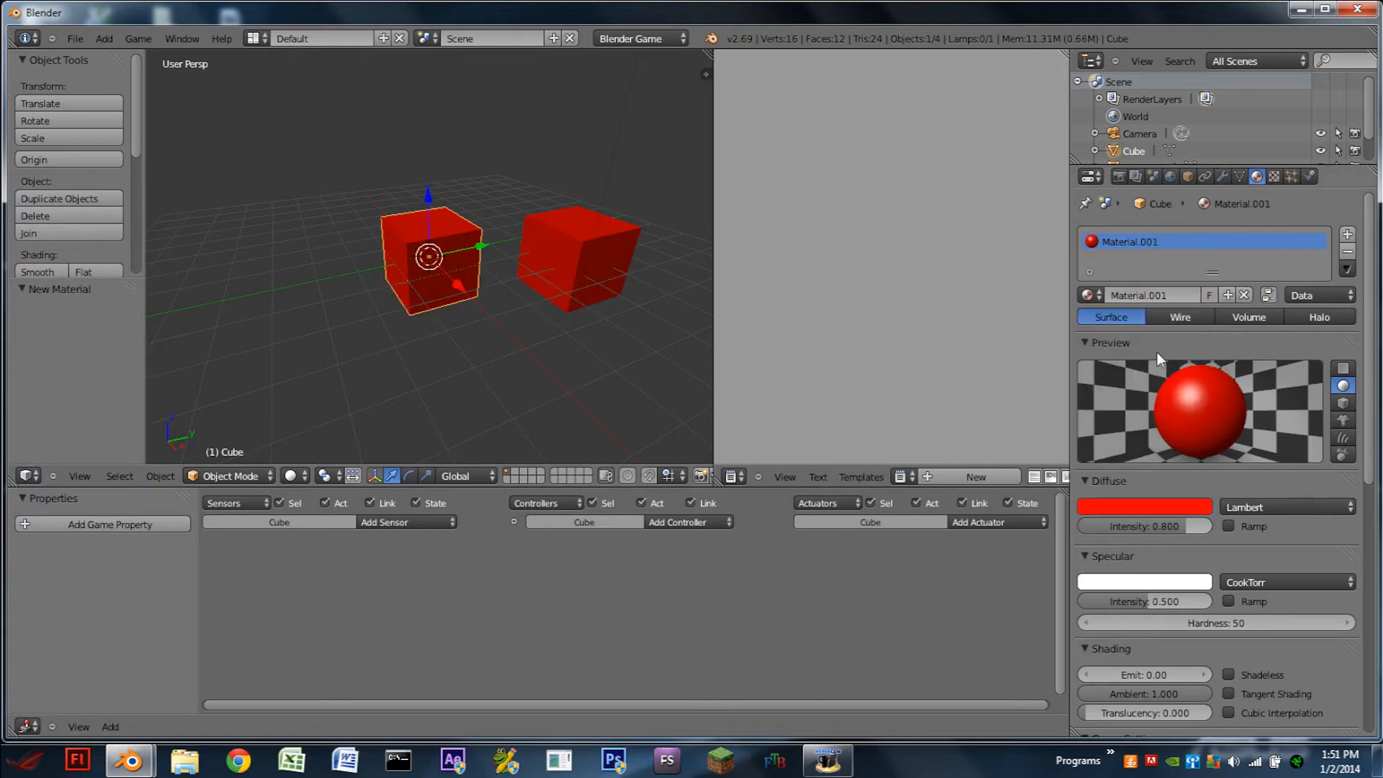
click(1144, 506)
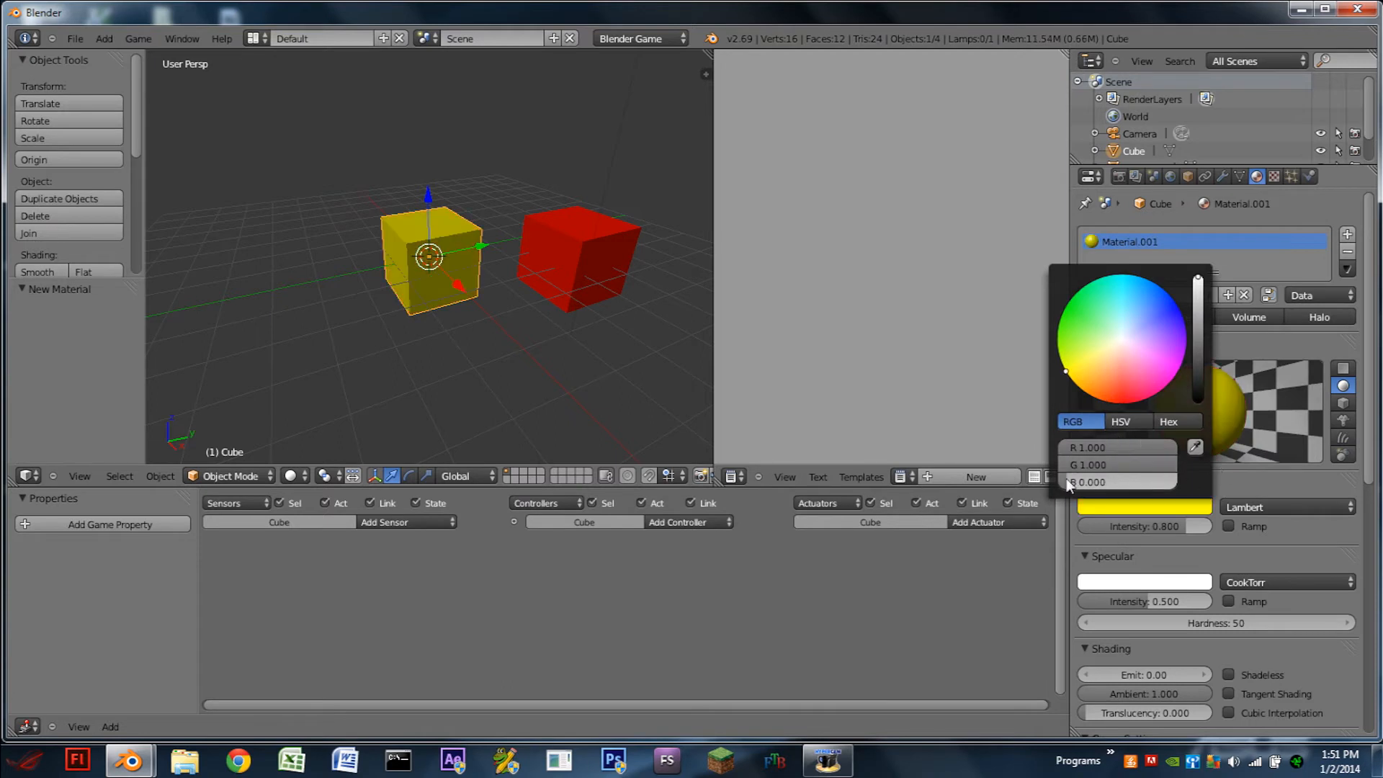
click(578, 257)
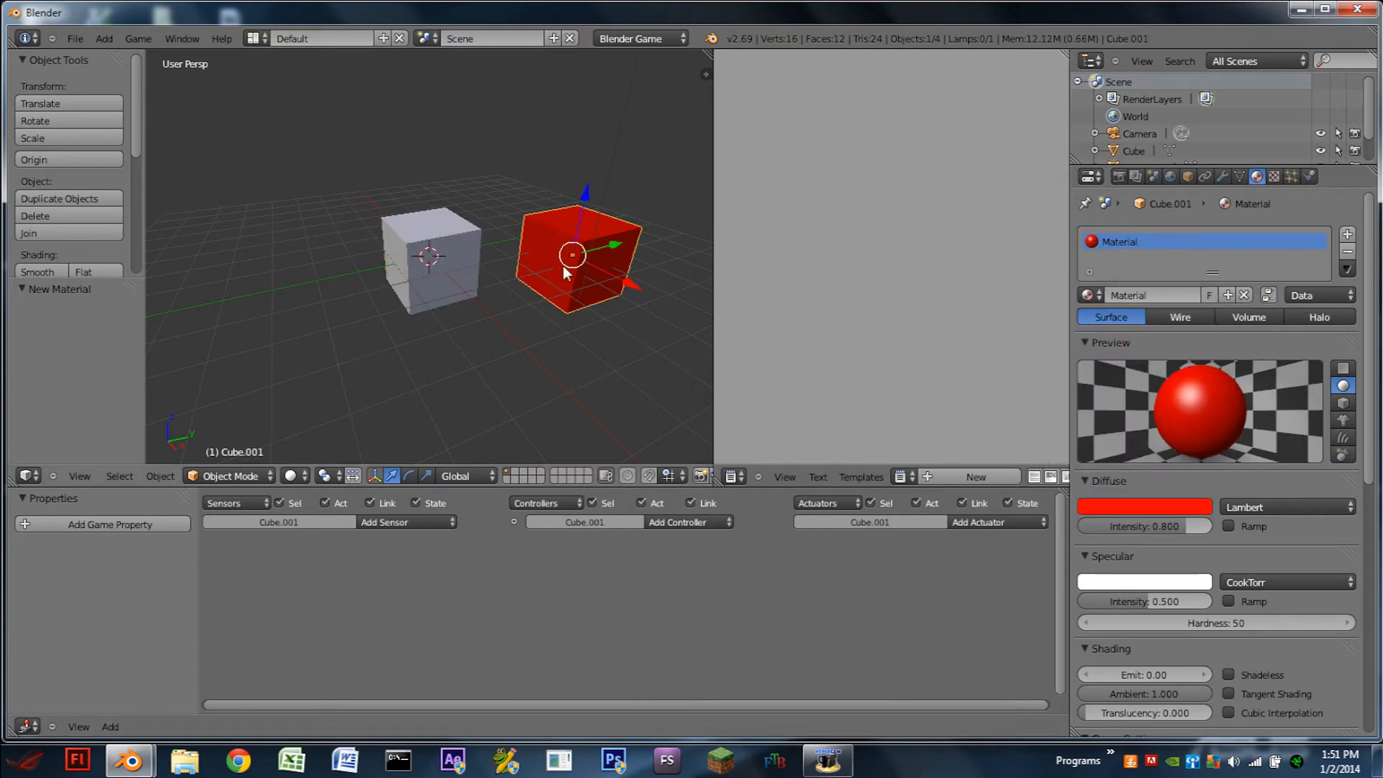
Step: Add game property 'prop' to the red cube with a Spacebar keyboard sensor and Edit Object actuator
click(111, 524)
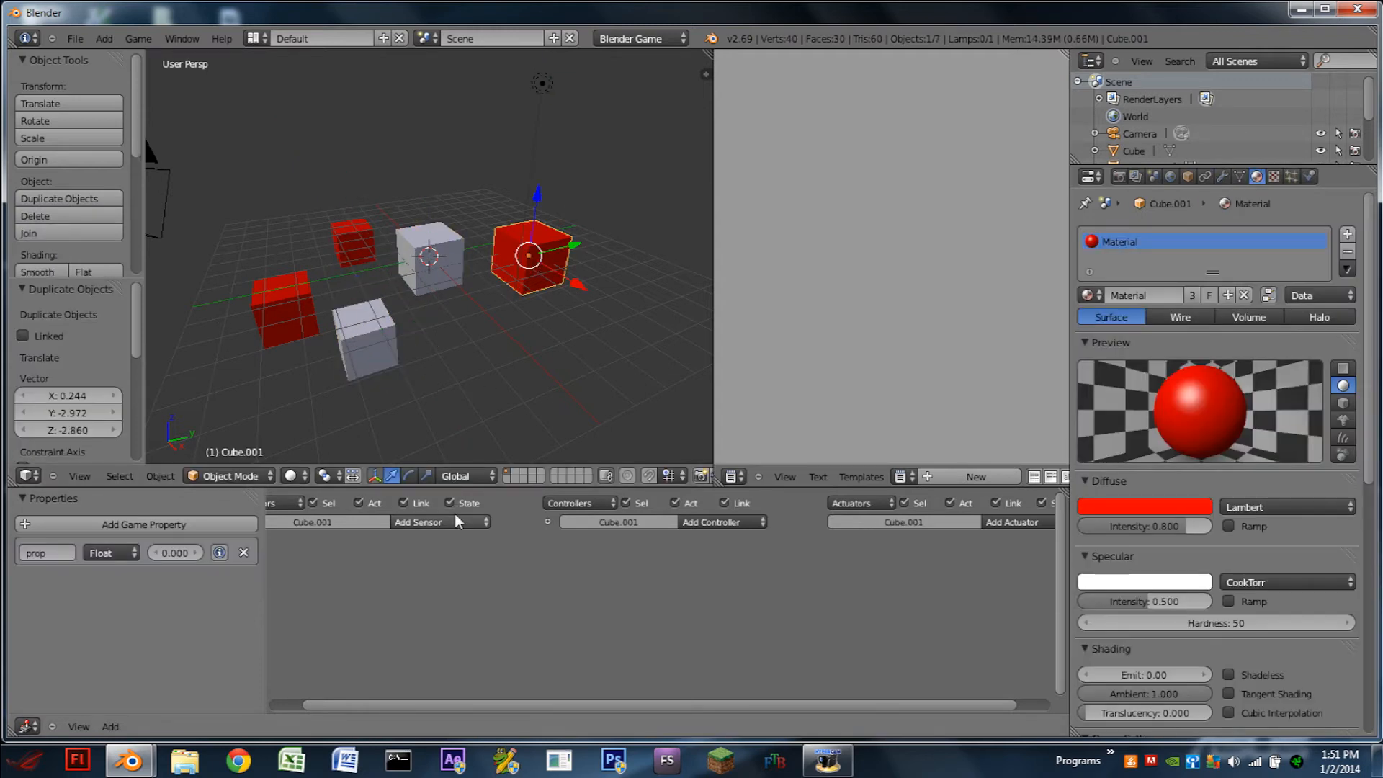
click(418, 521)
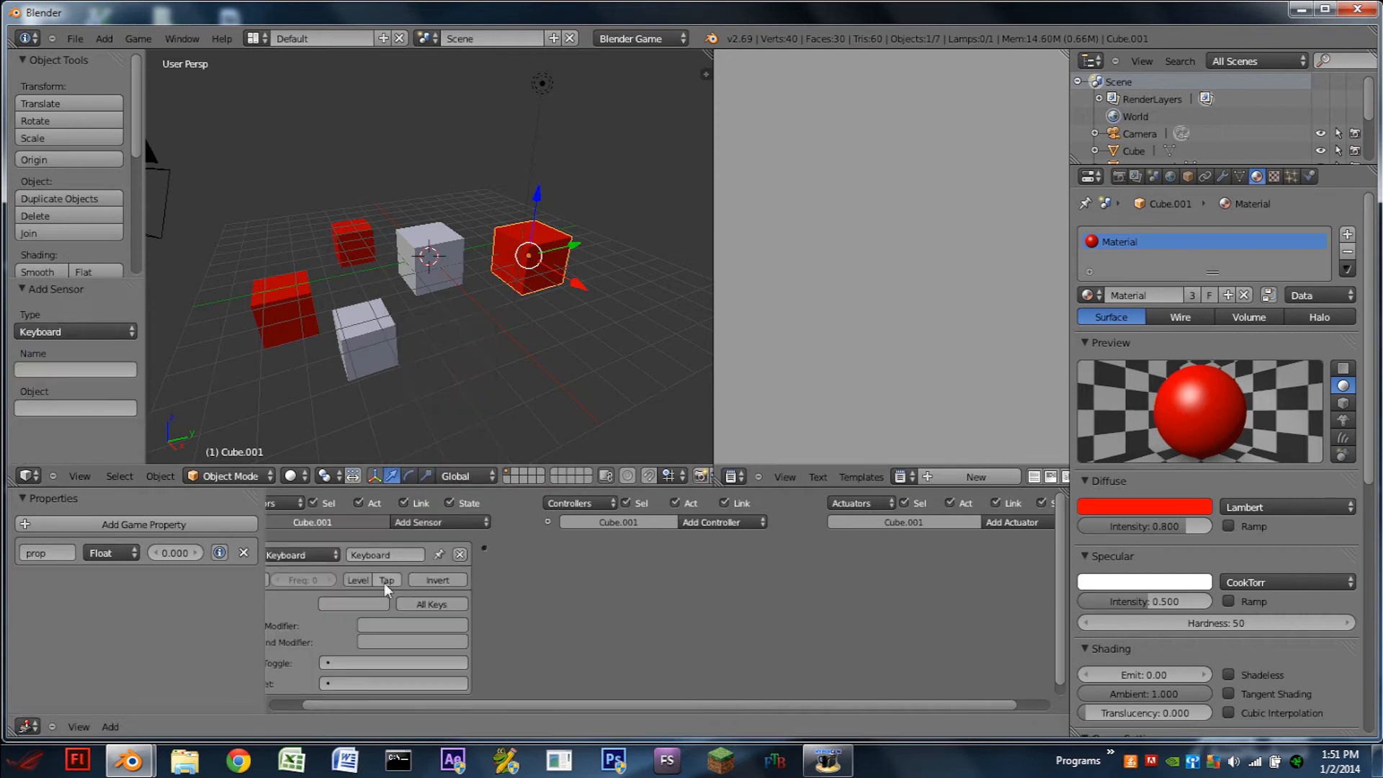
click(710, 522)
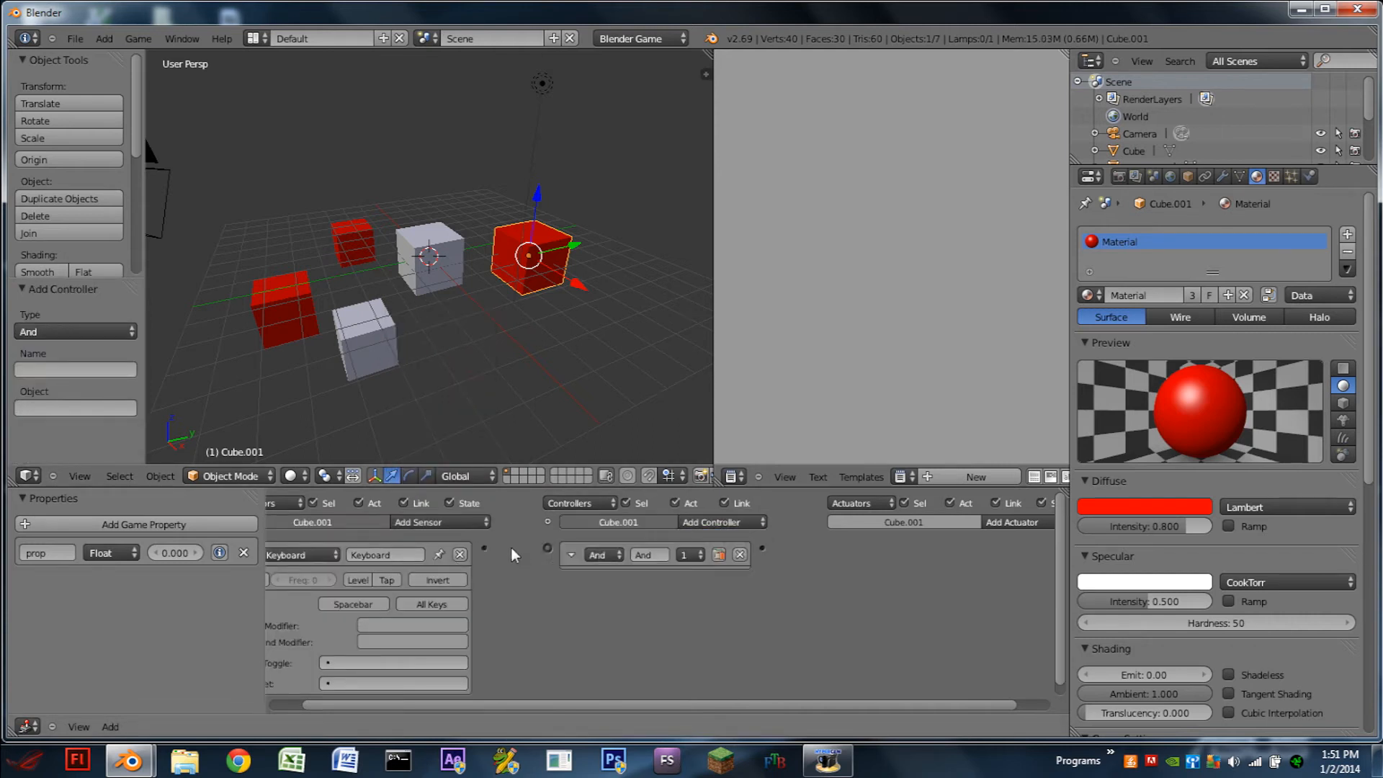
click(1012, 522)
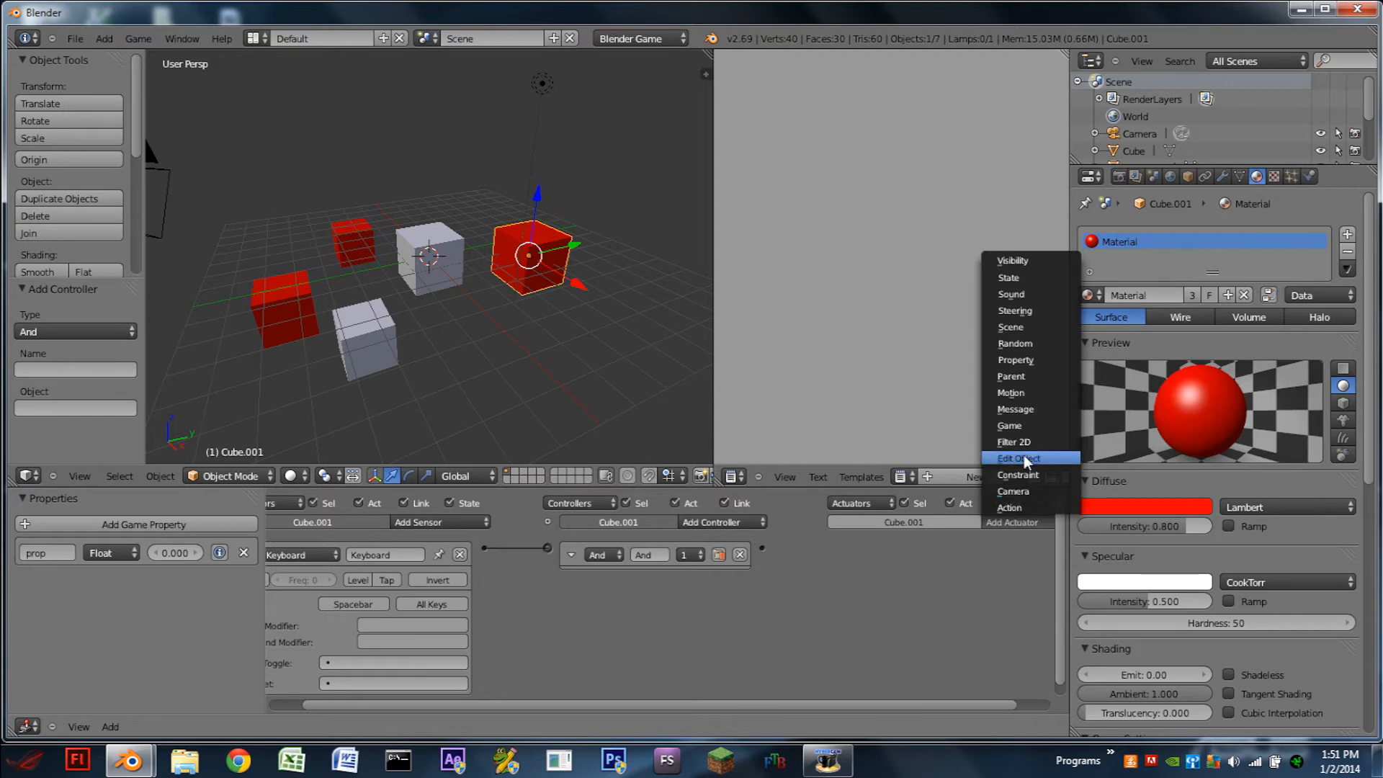
click(1018, 459)
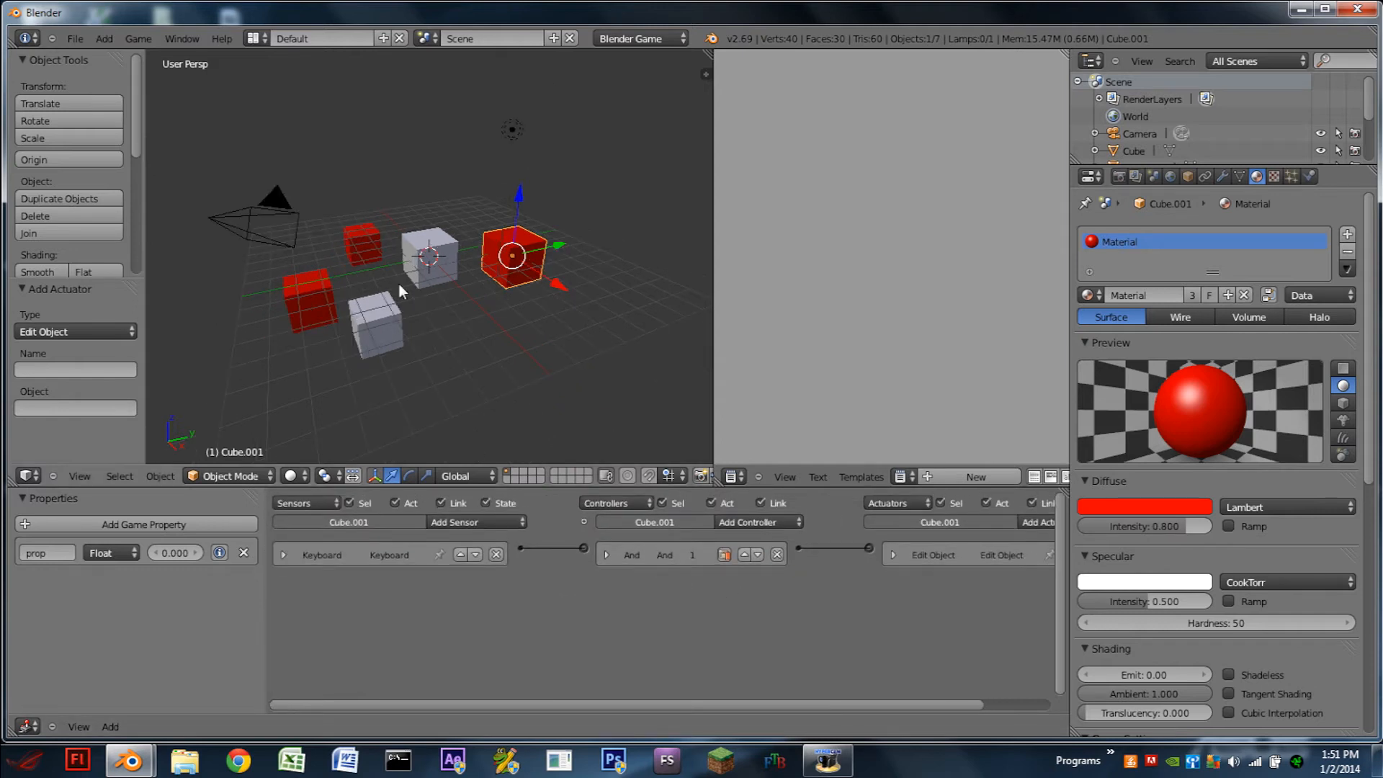
mouse_move(285, 207)
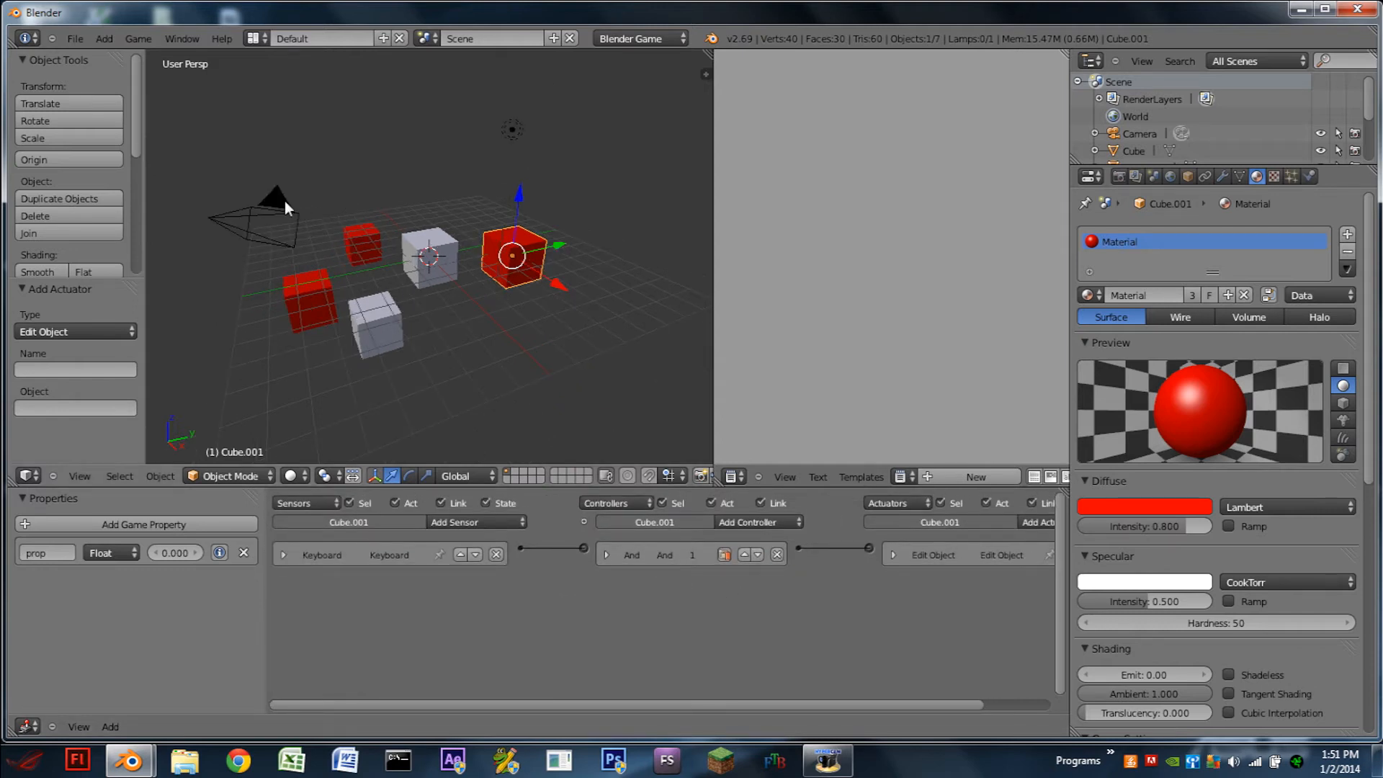
Step: Give the camera an Always sensor linked to a Python script controller
click(454, 522)
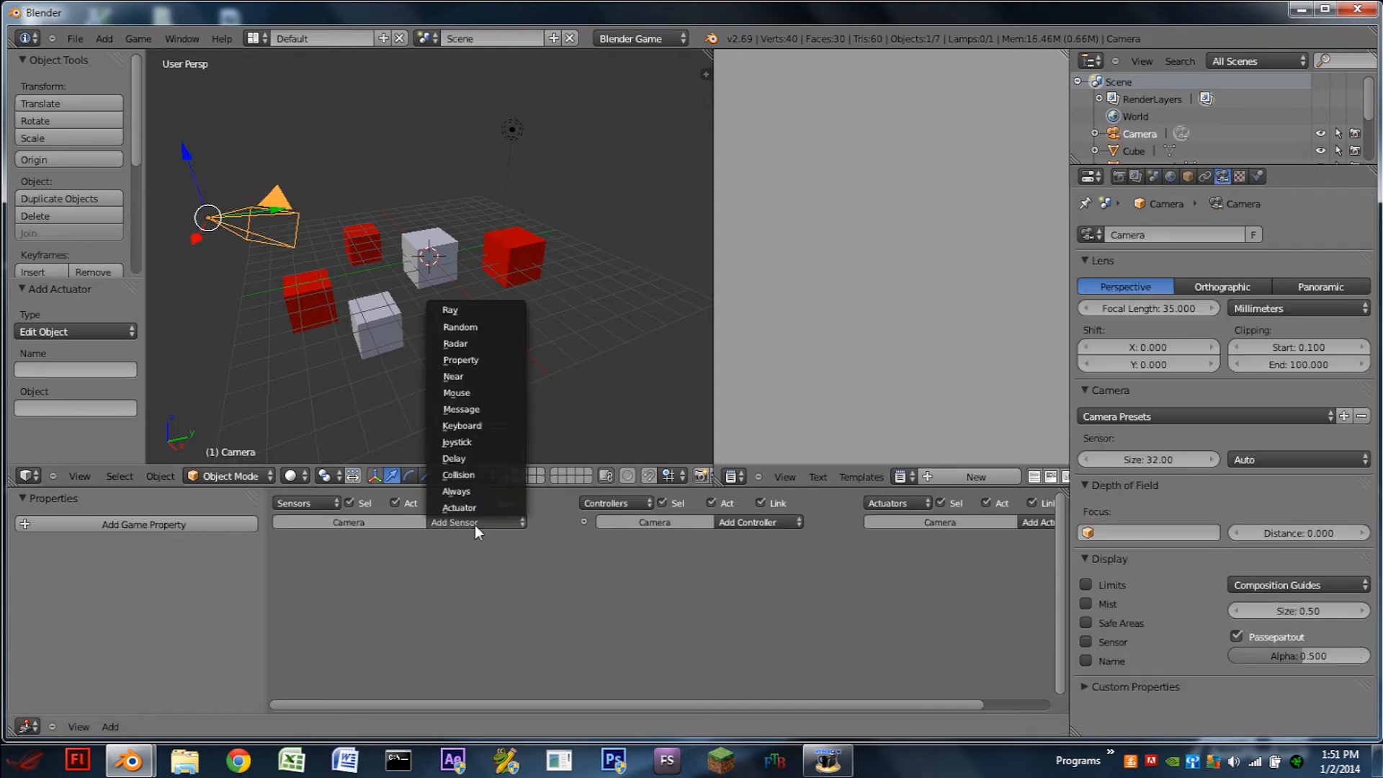
click(457, 490)
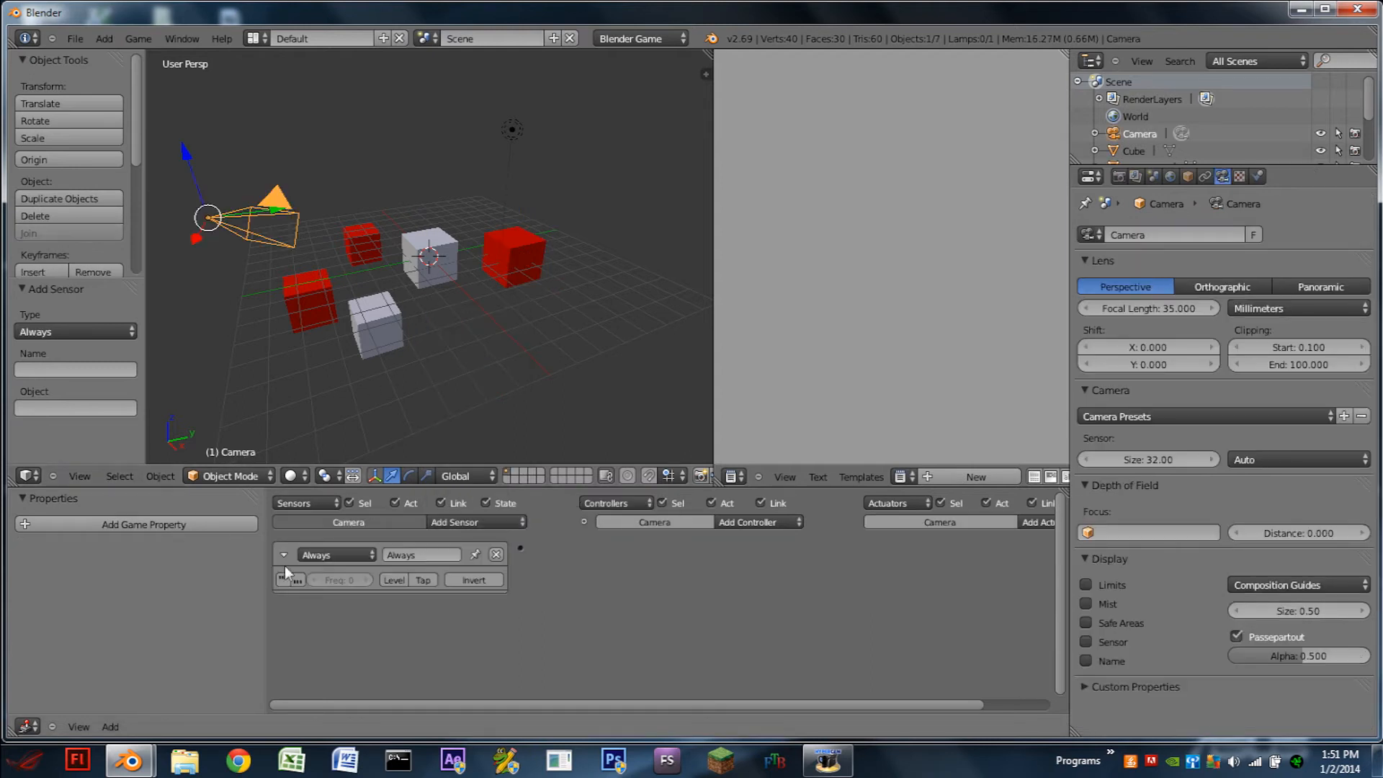
click(756, 522)
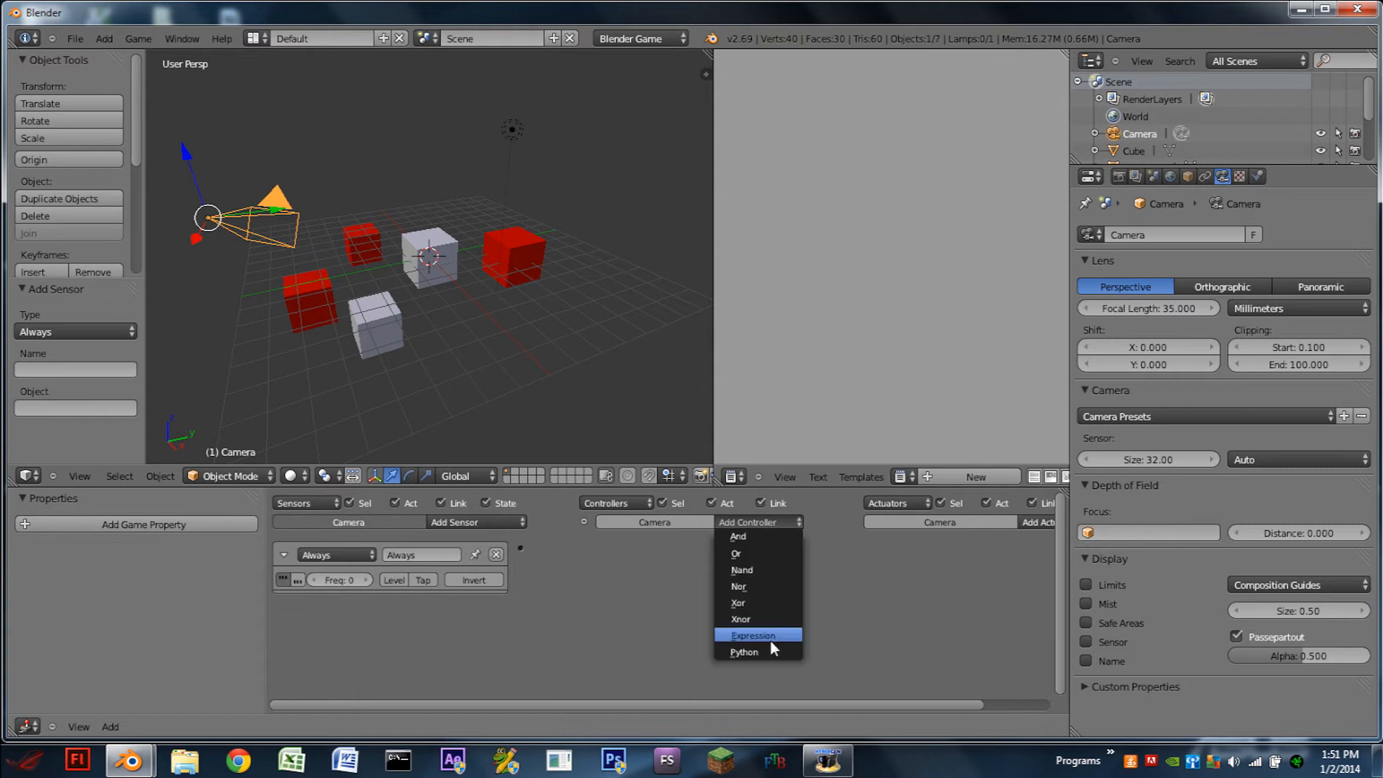
click(743, 651)
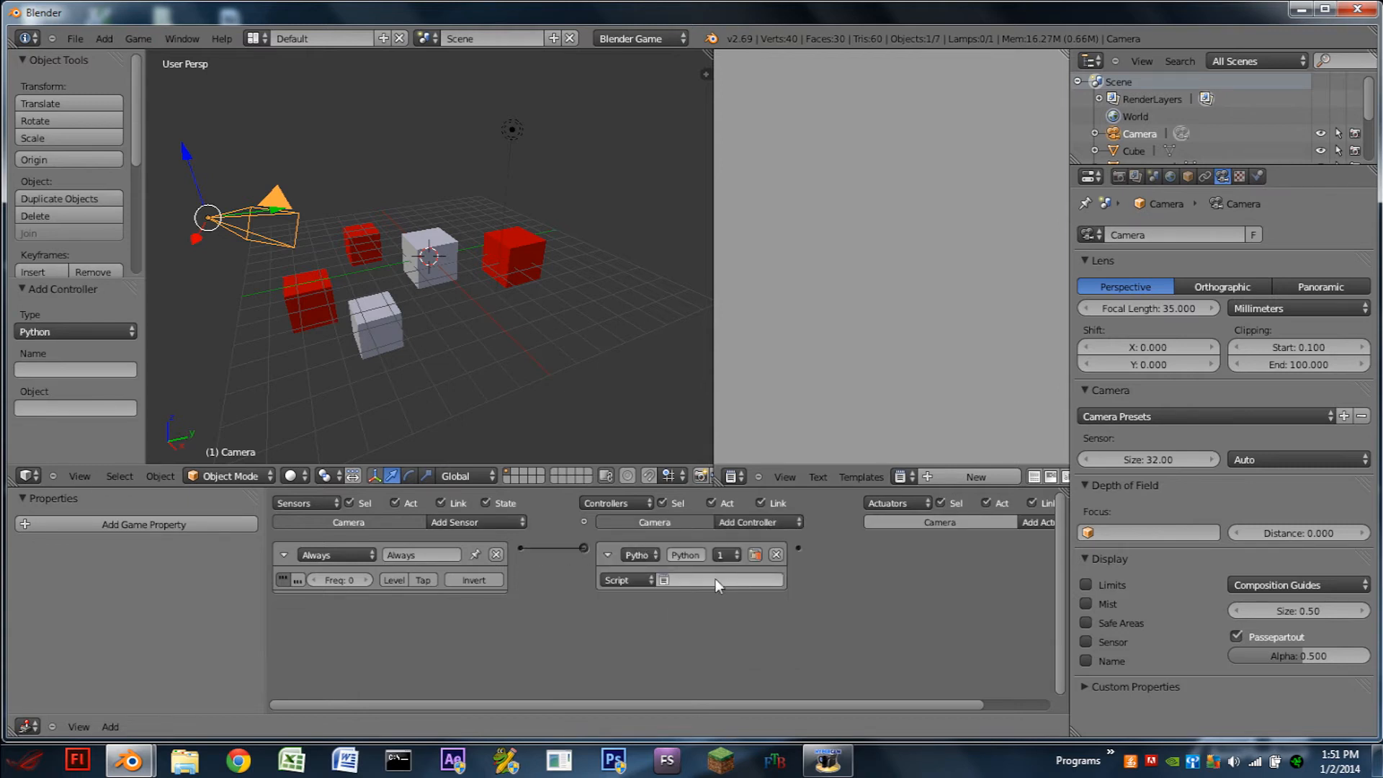
mouse_move(715, 579)
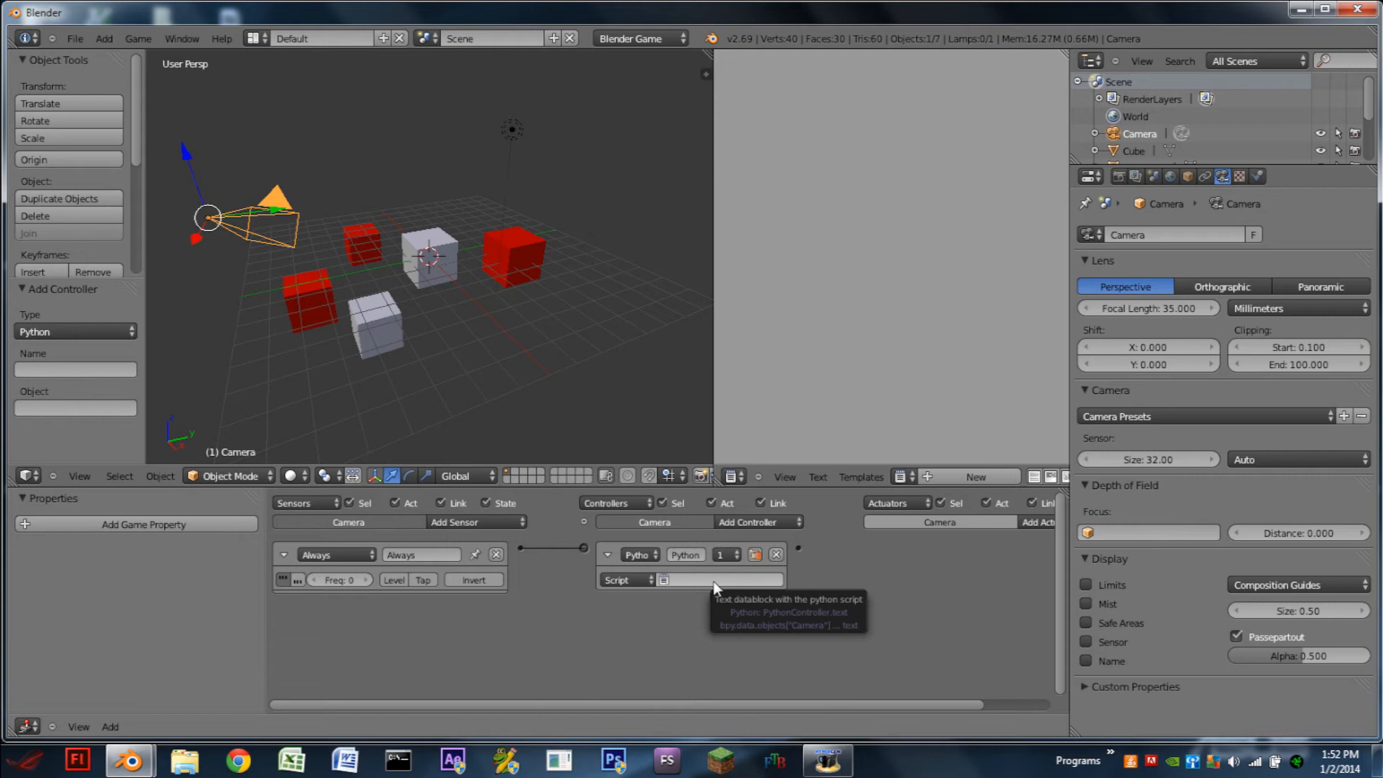
mouse_move(873, 572)
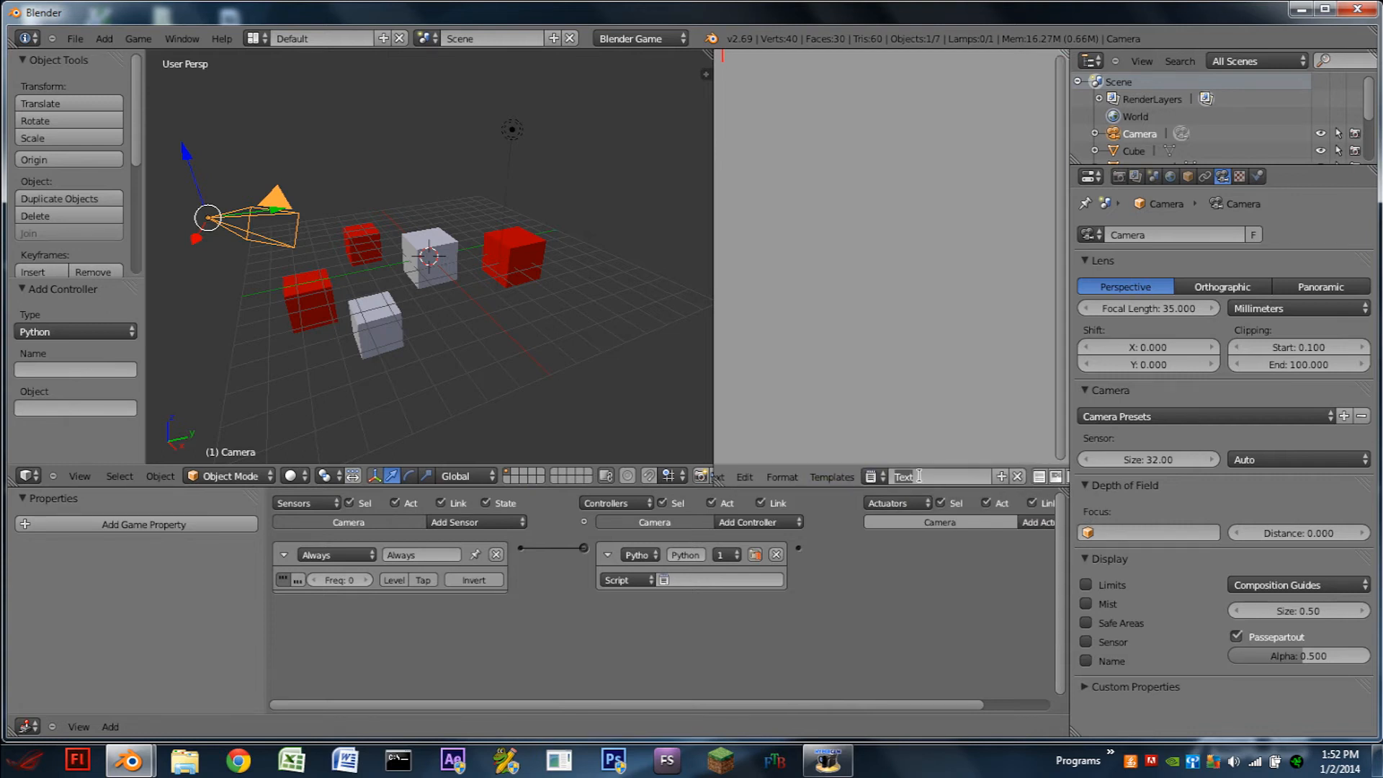
Step: Write 'from bge import logic' and 'scene = logic.getCurrentScene()' in the script
text(count)
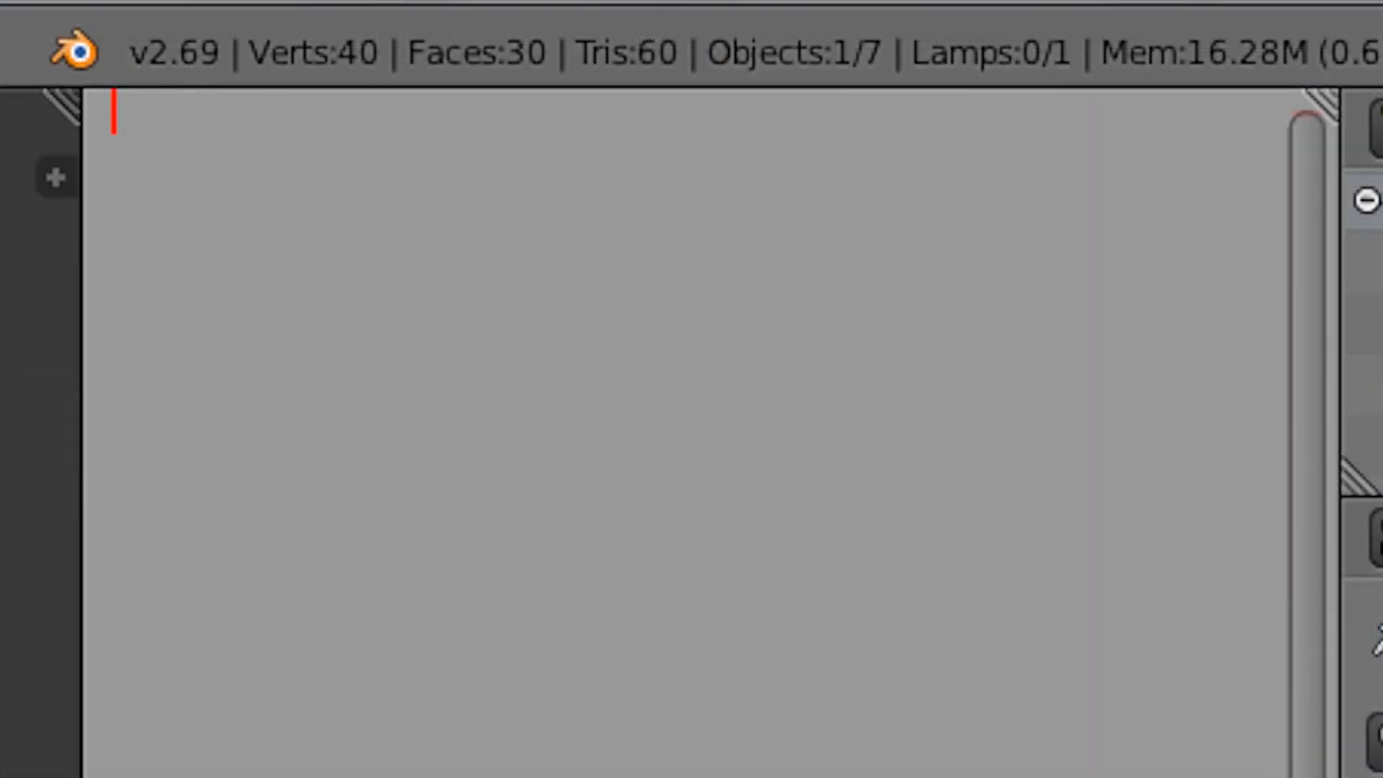
text(from bge i)
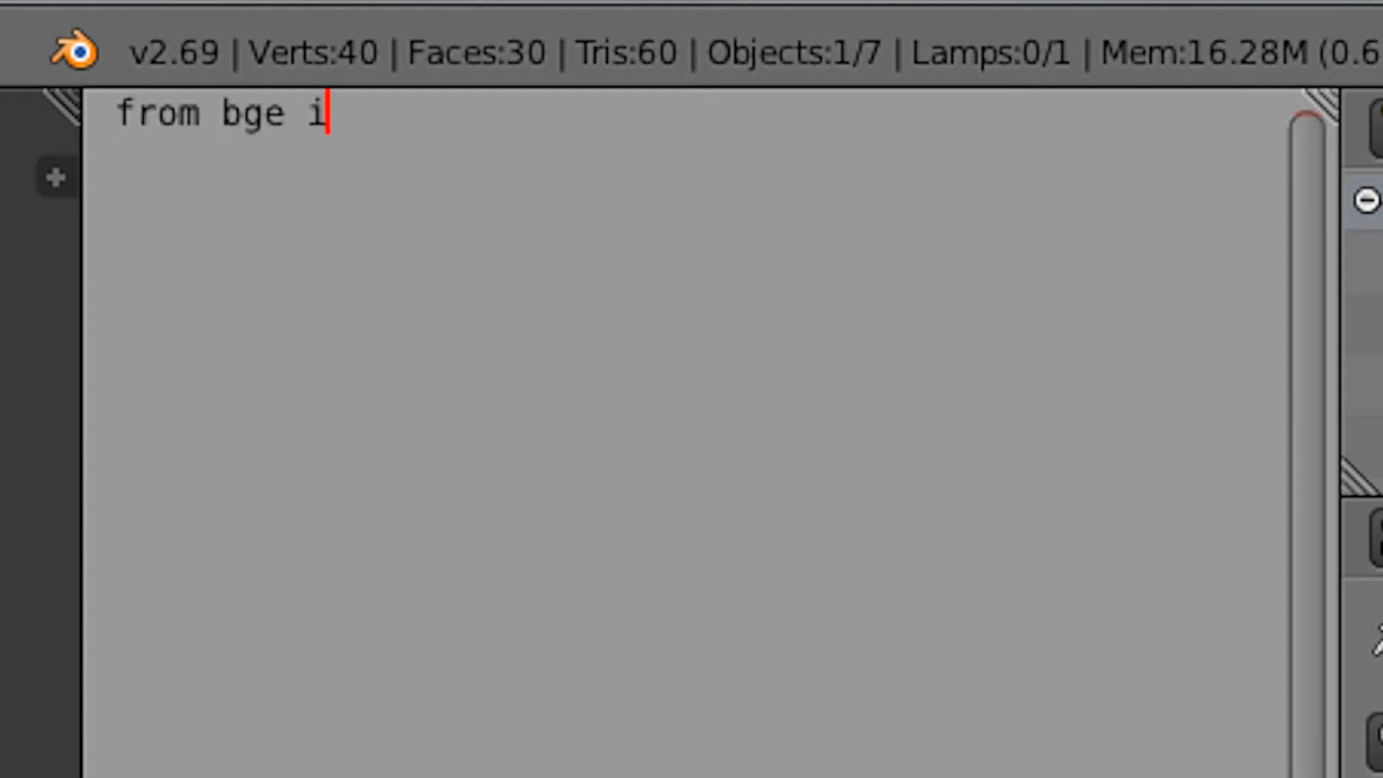
text(mport log)
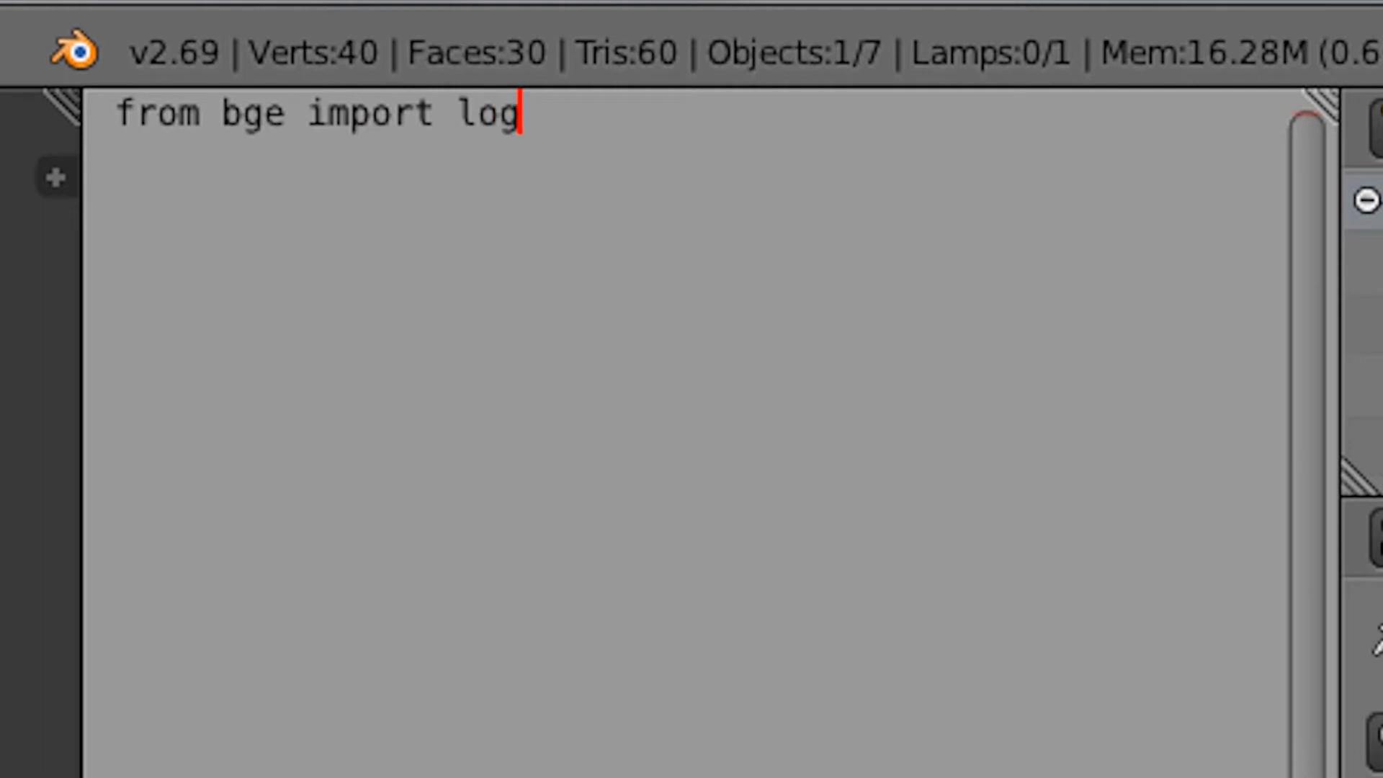
text(ic)
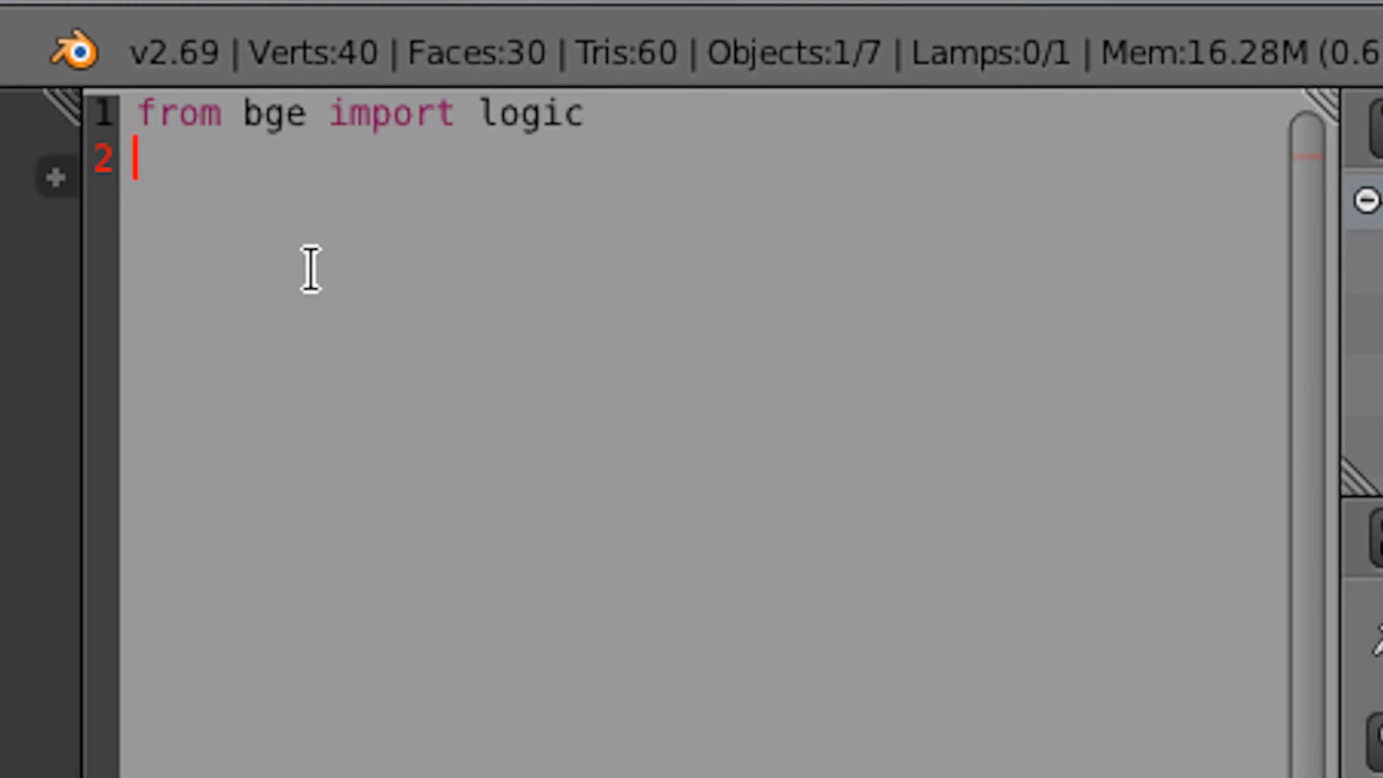
text(scene =)
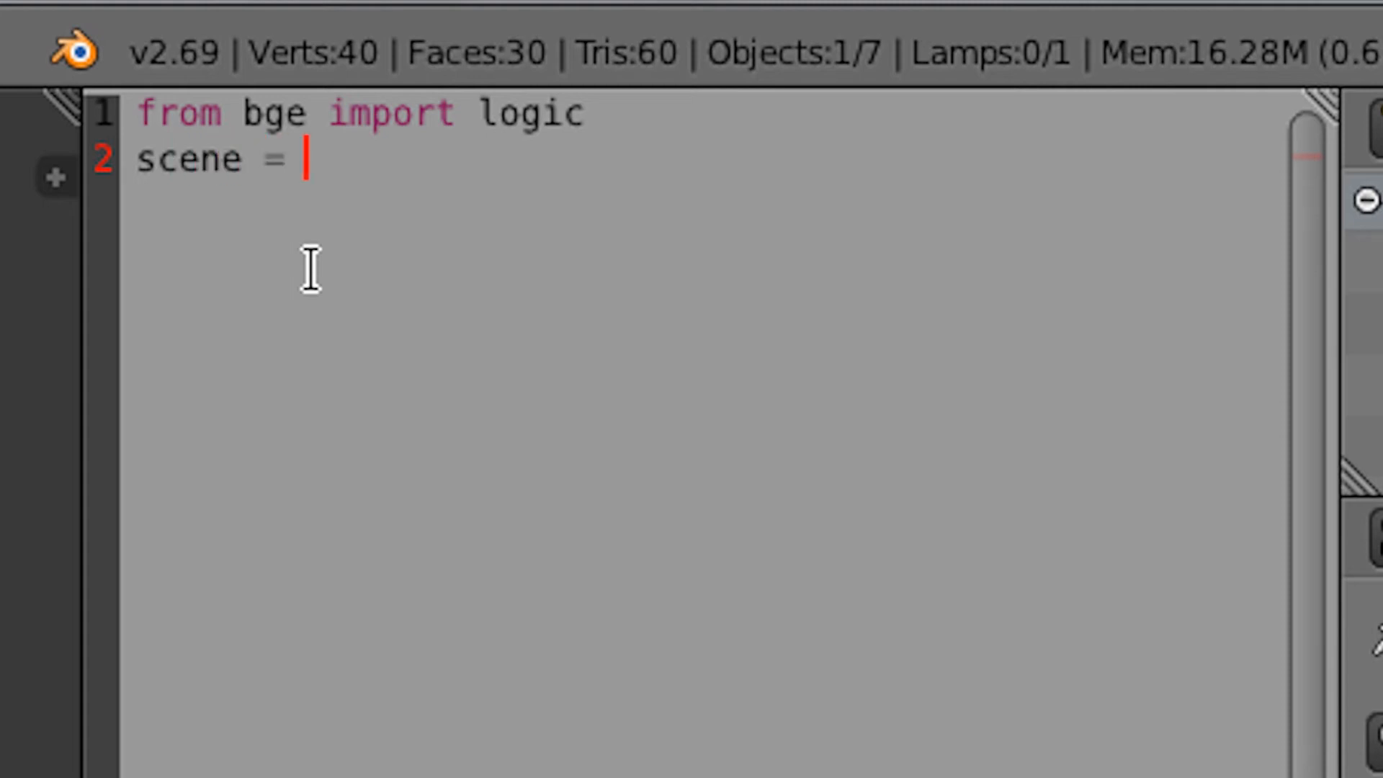
text(logic.getC)
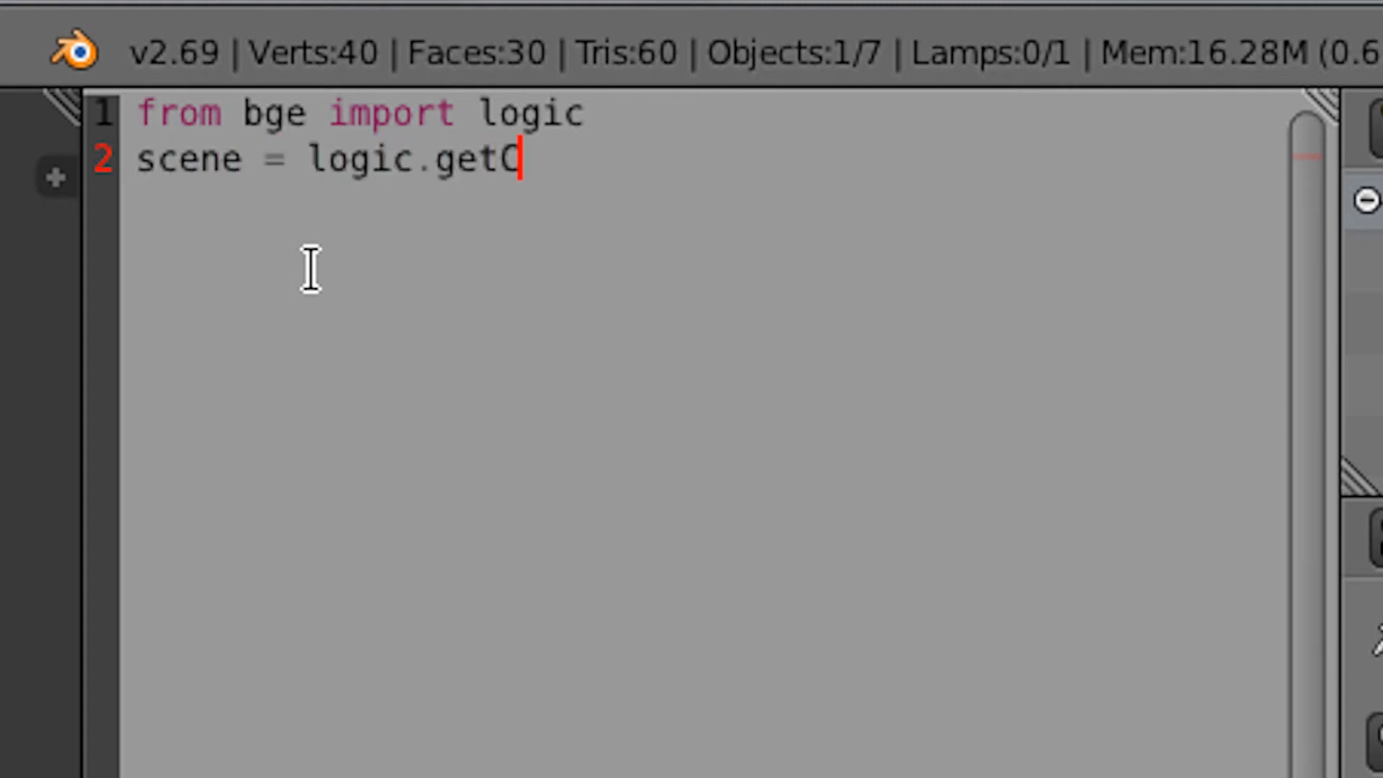
text(urrentSc)
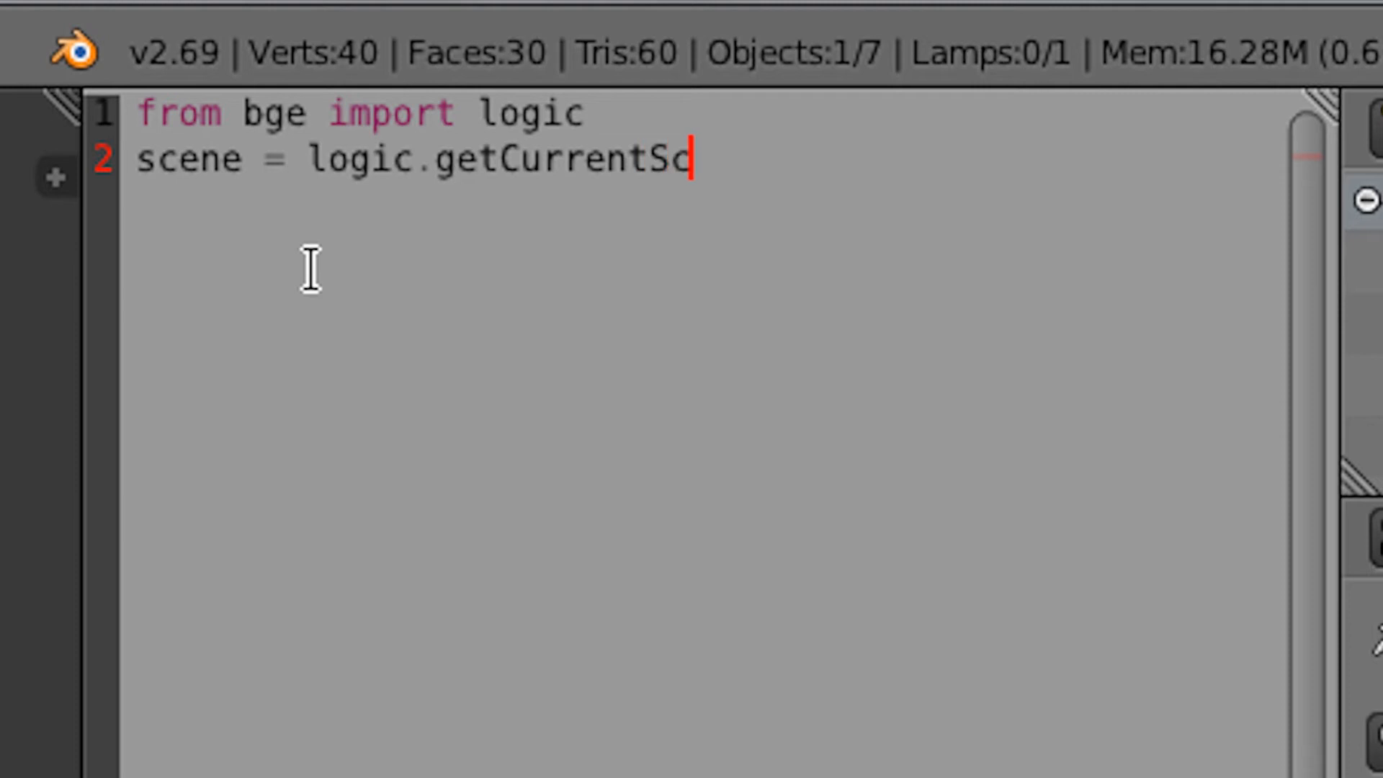
text(ene())
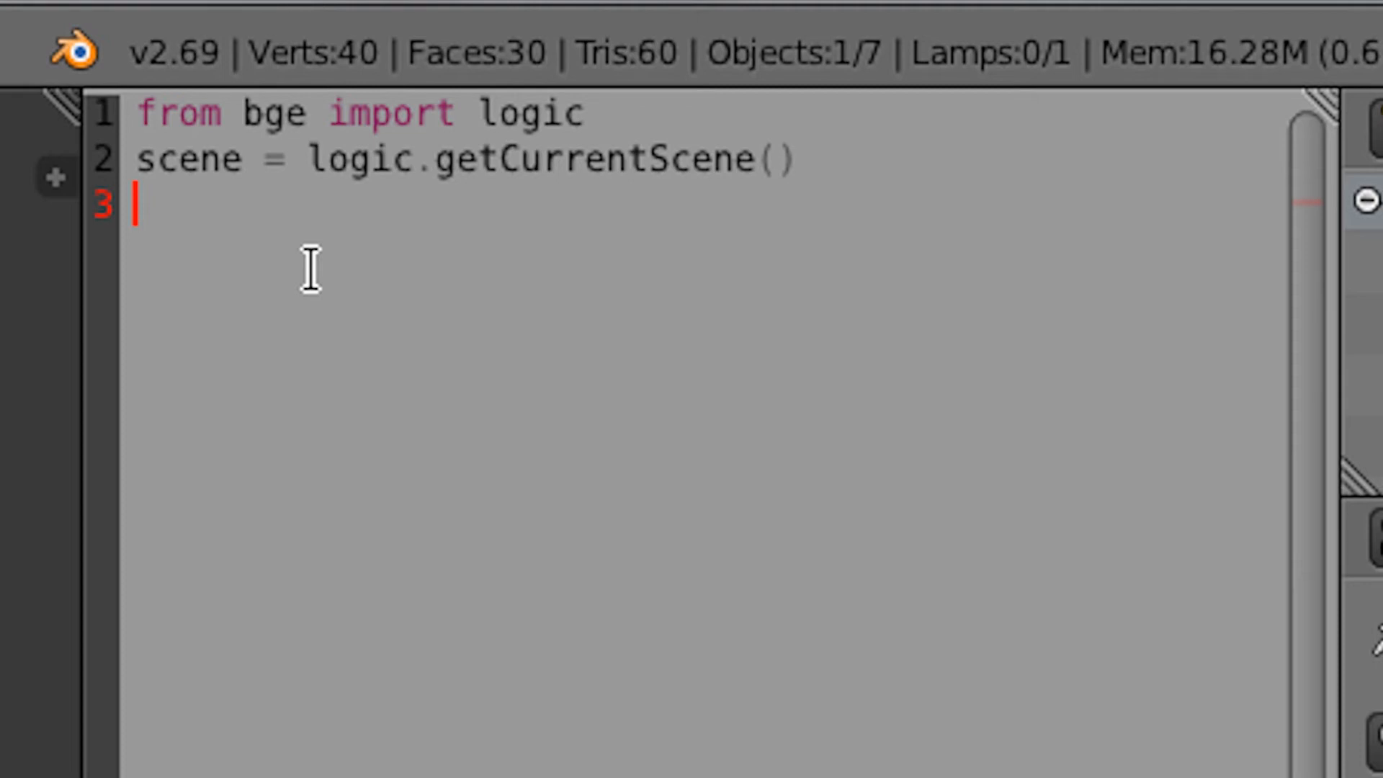
Step: Add 'objs = scene.objects', 'count = 0' and 'for item in objs' to the script
text(objs =)
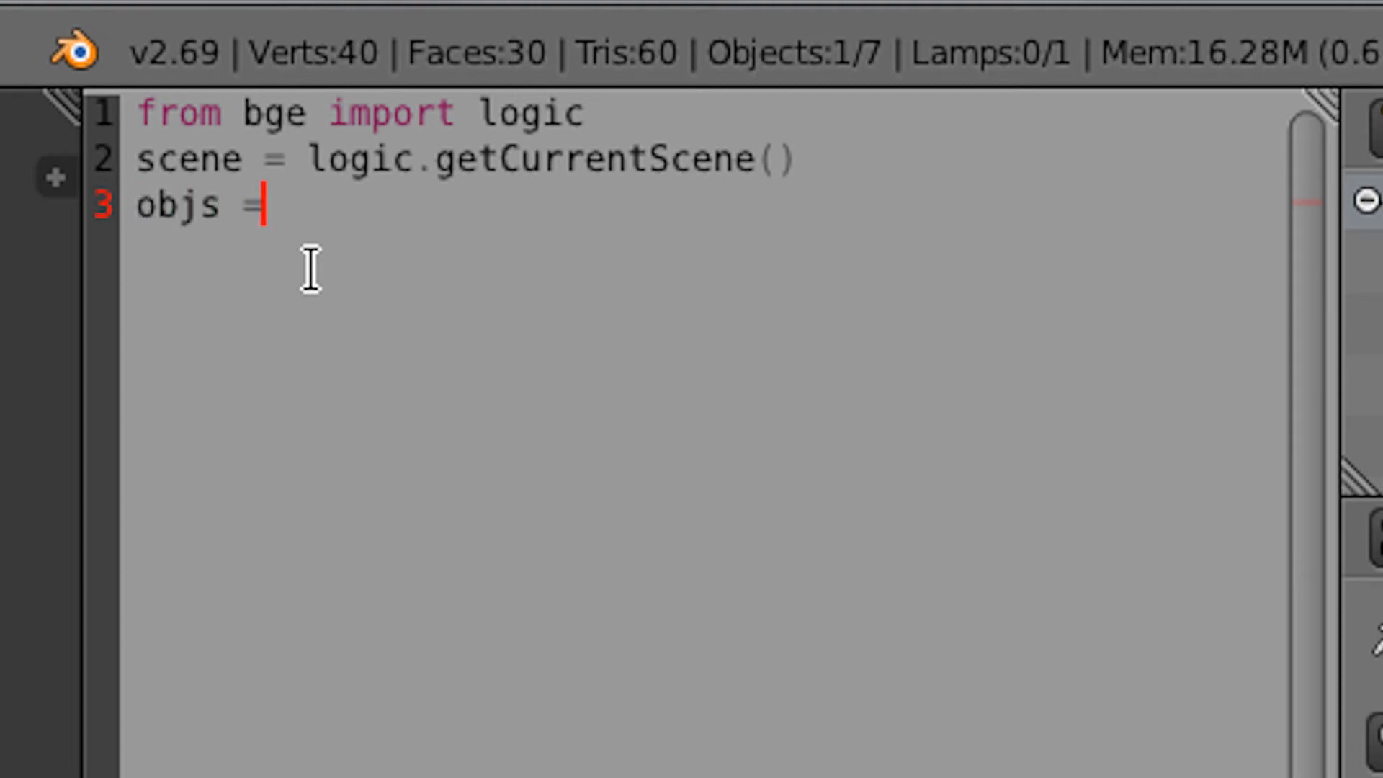
text(" ")
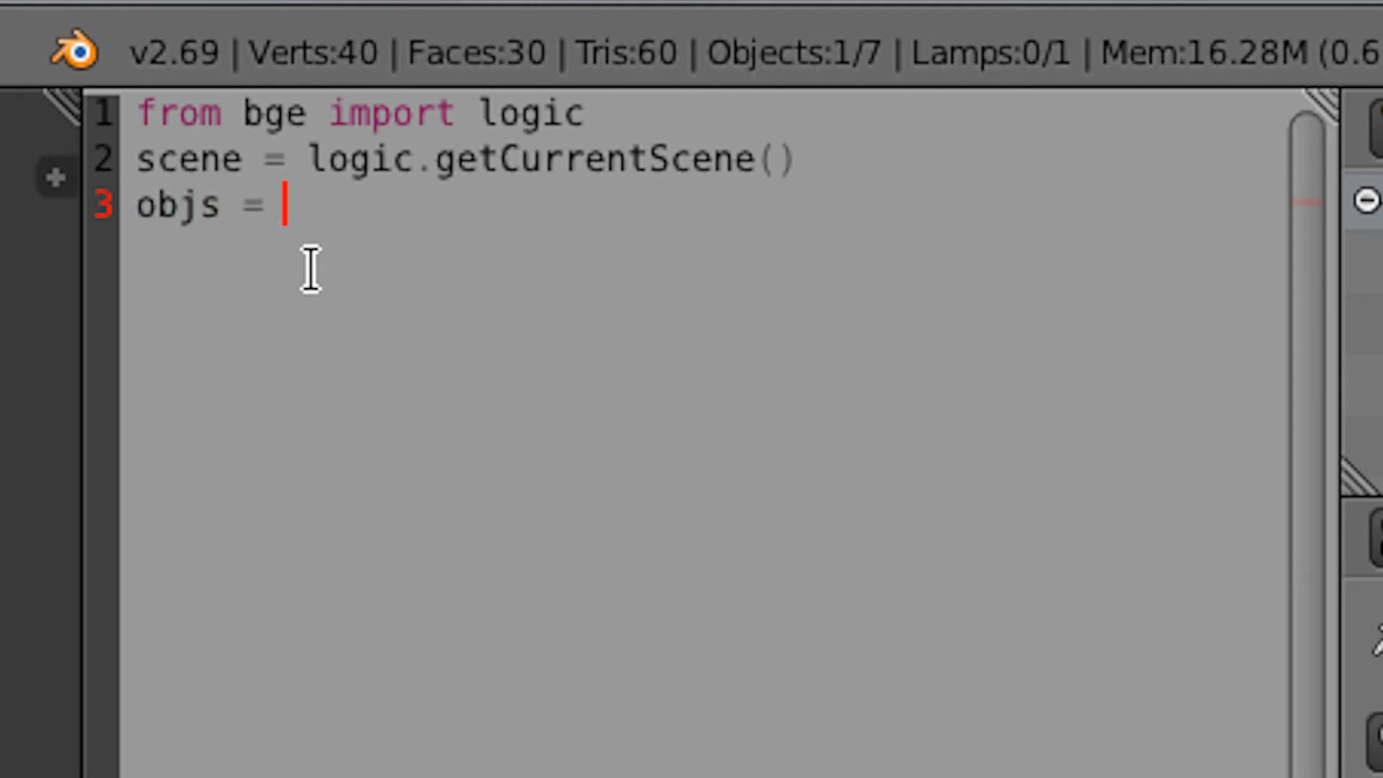
text(scene)
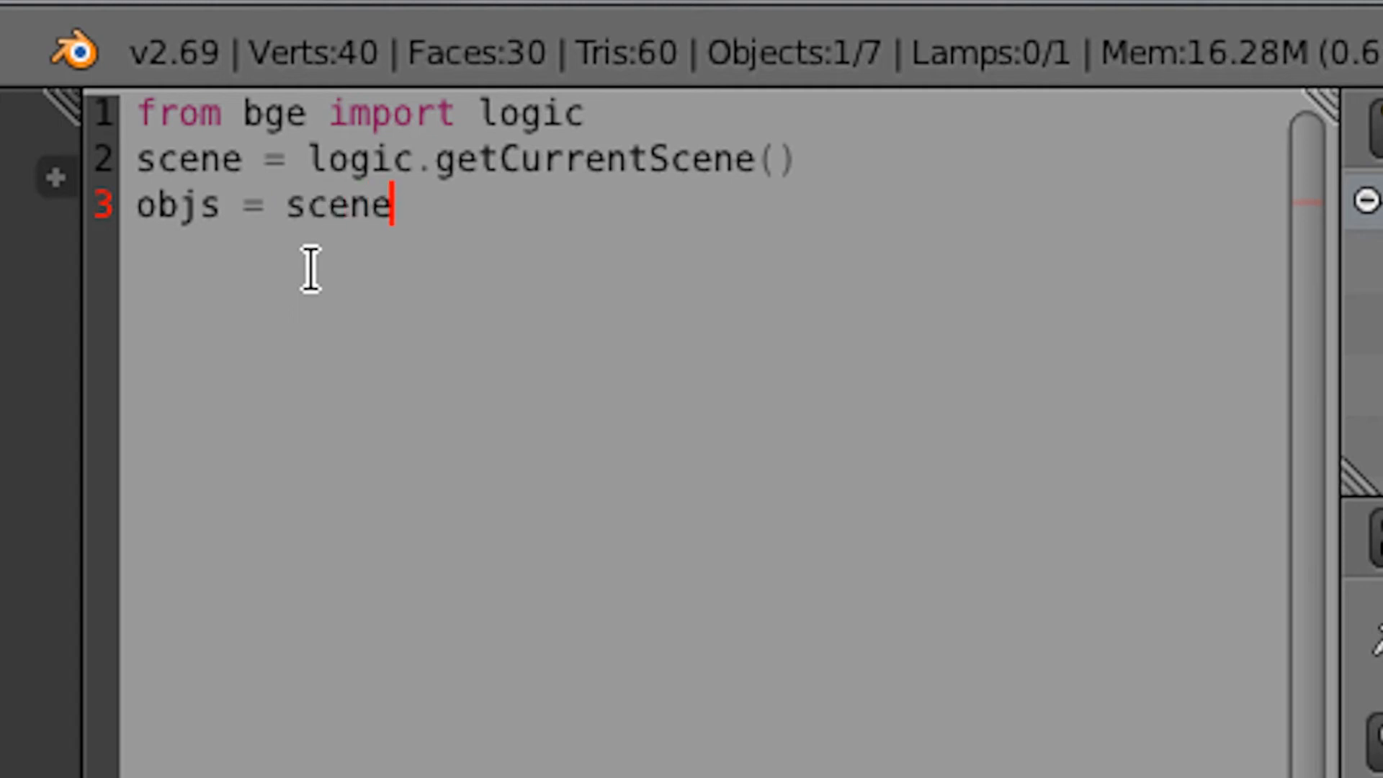
text(.object)
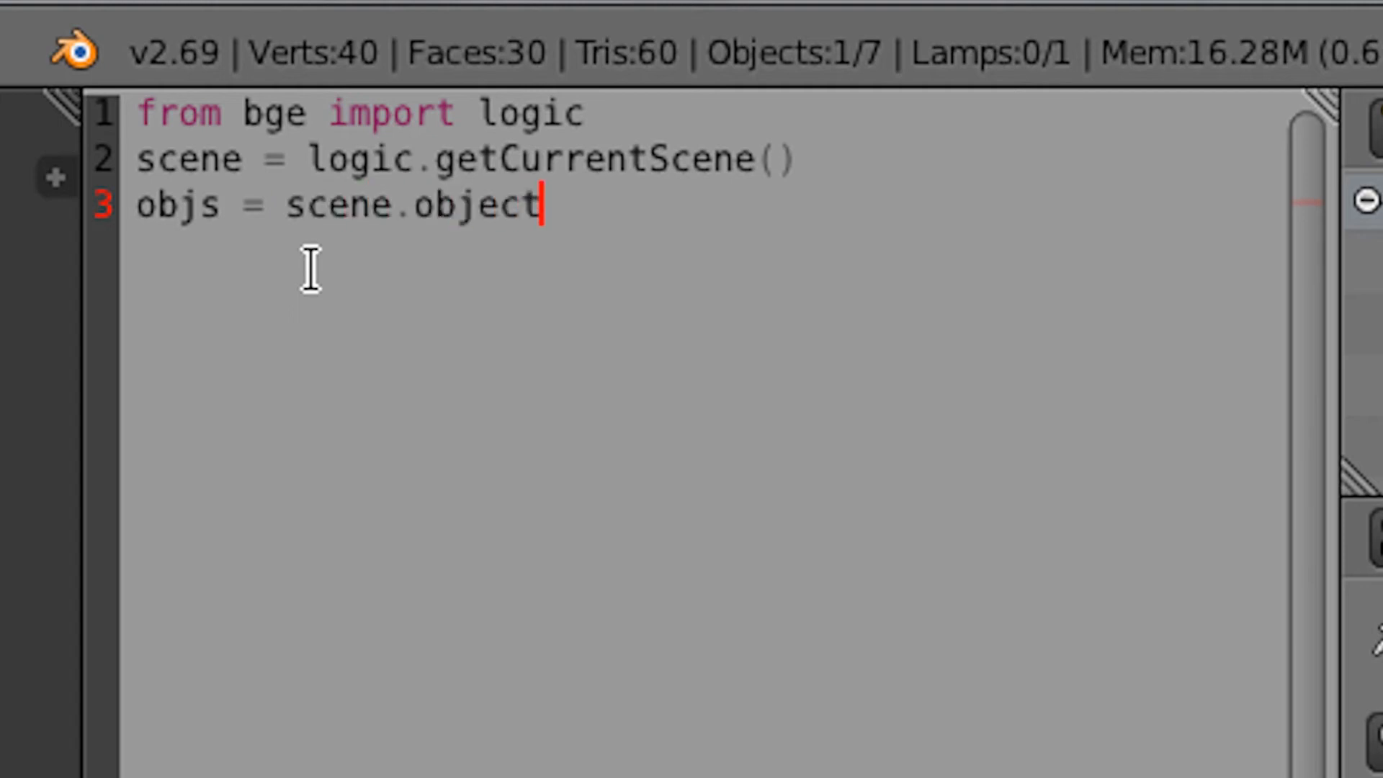
text(s)
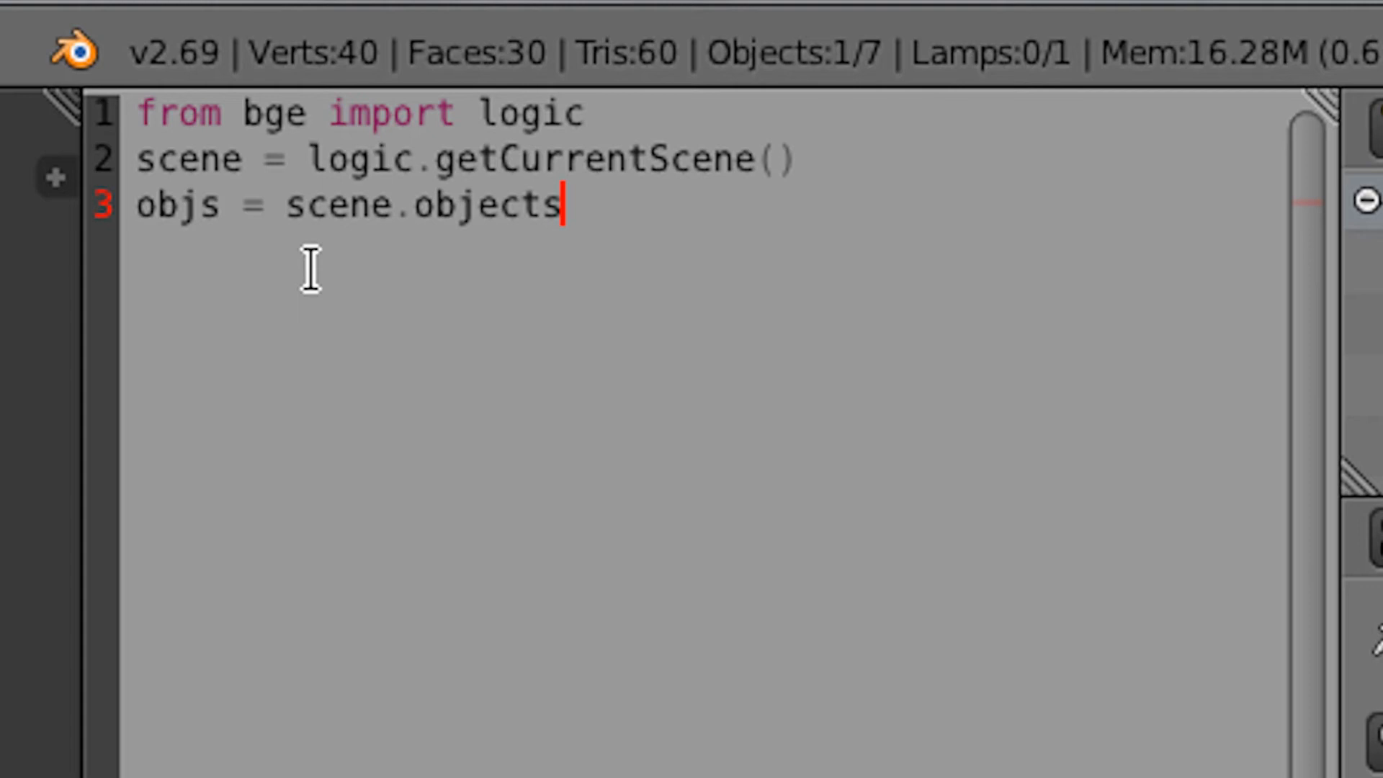
text(co)
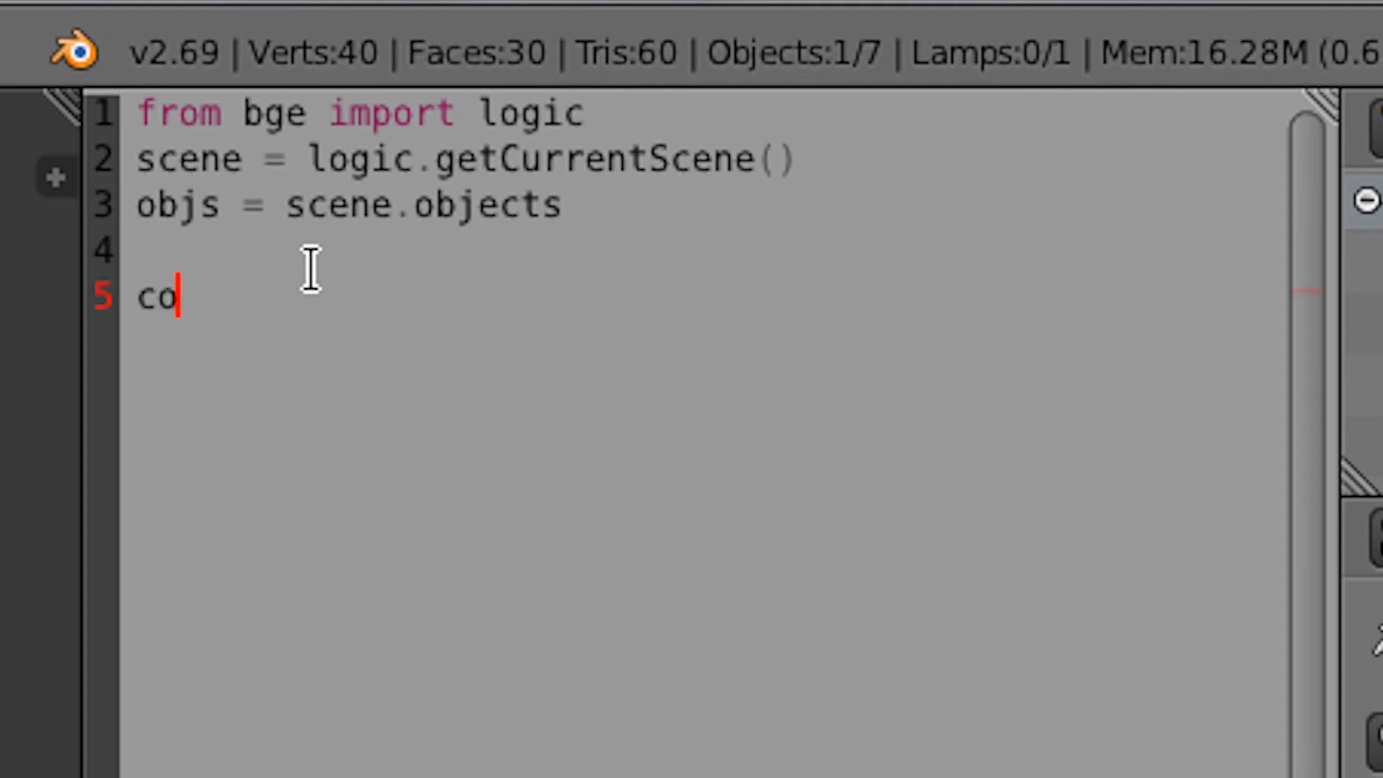
text(unt =)
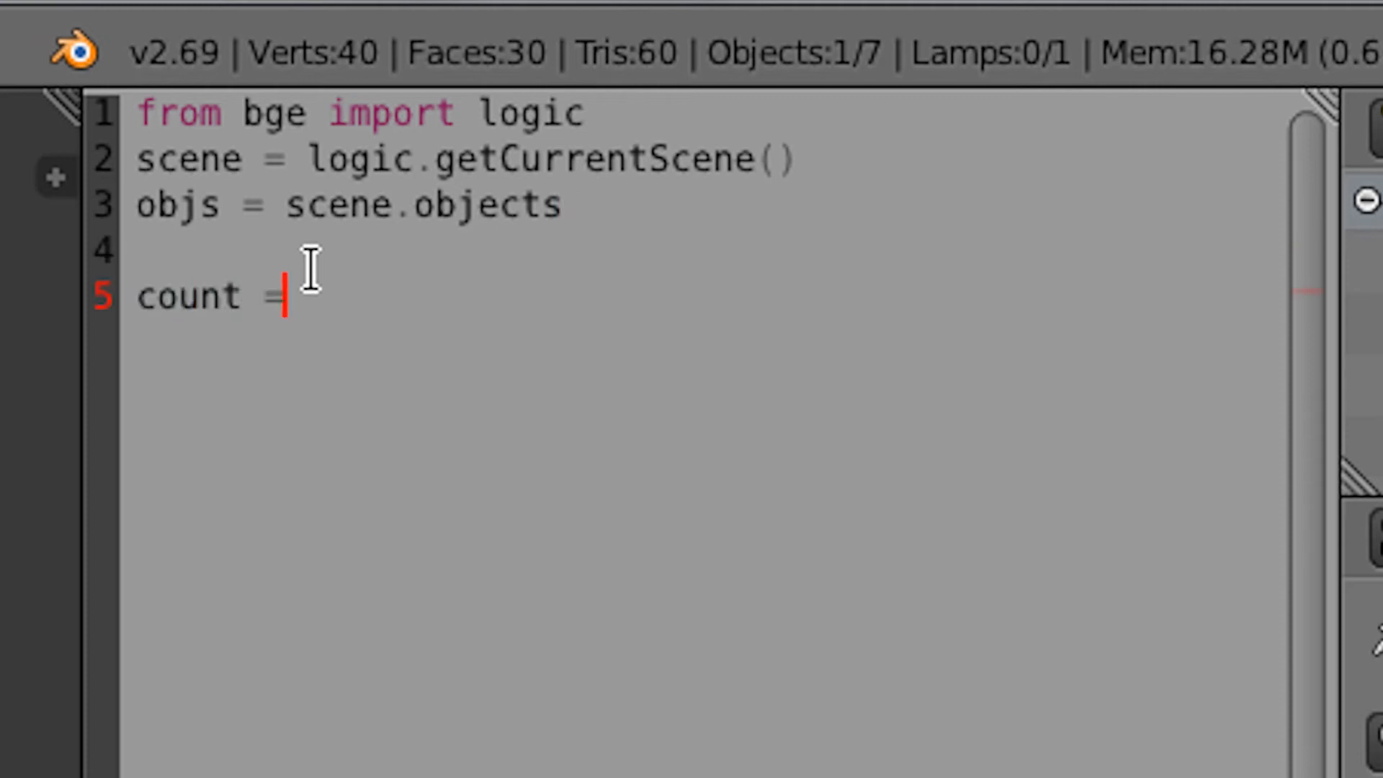
text(0)
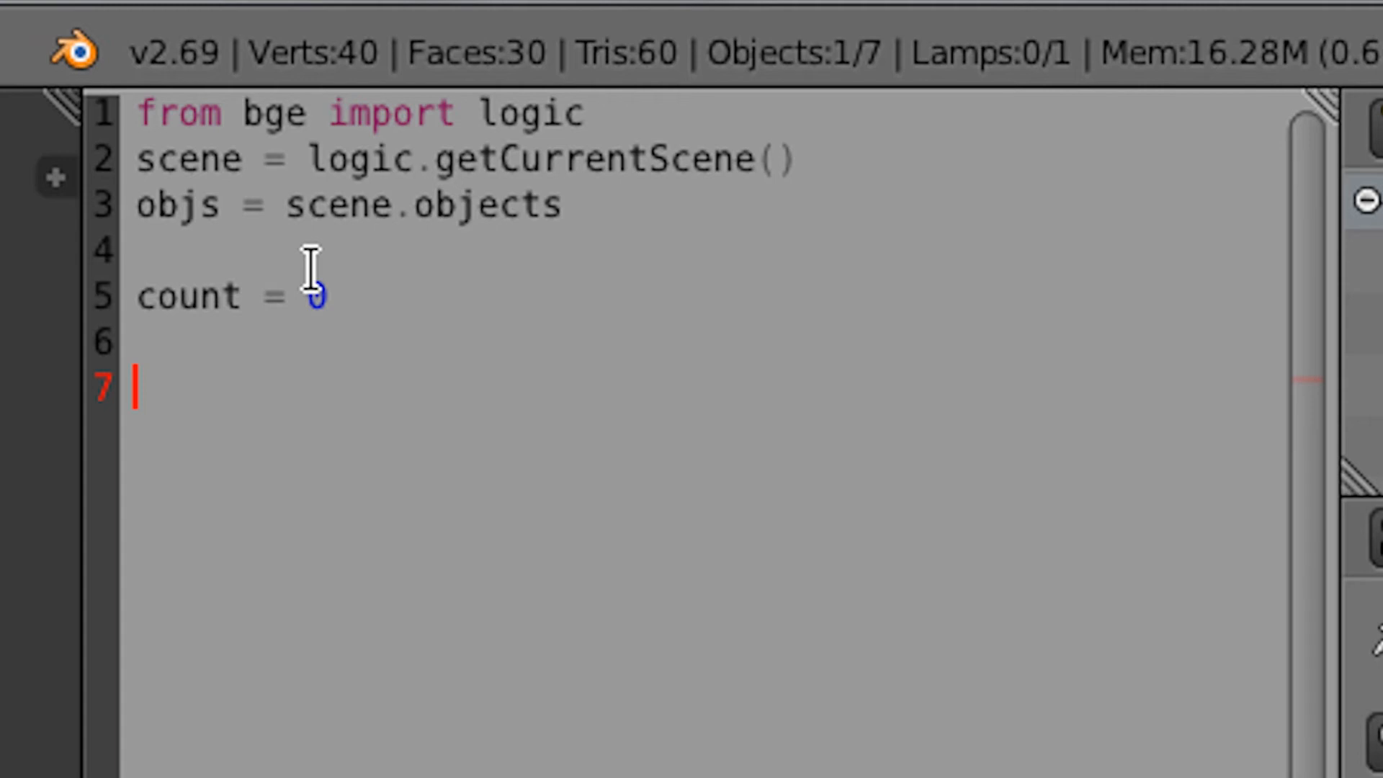
text(for)
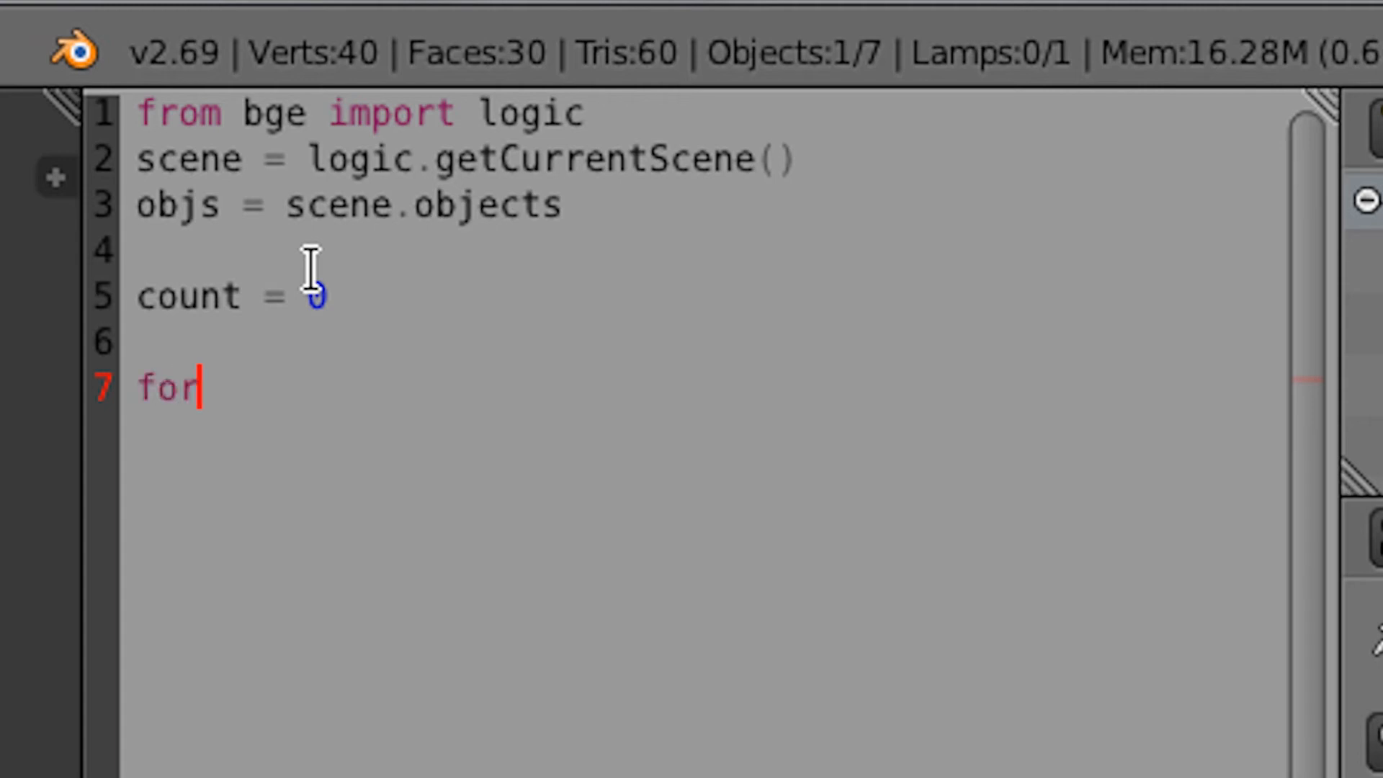
text(item in)
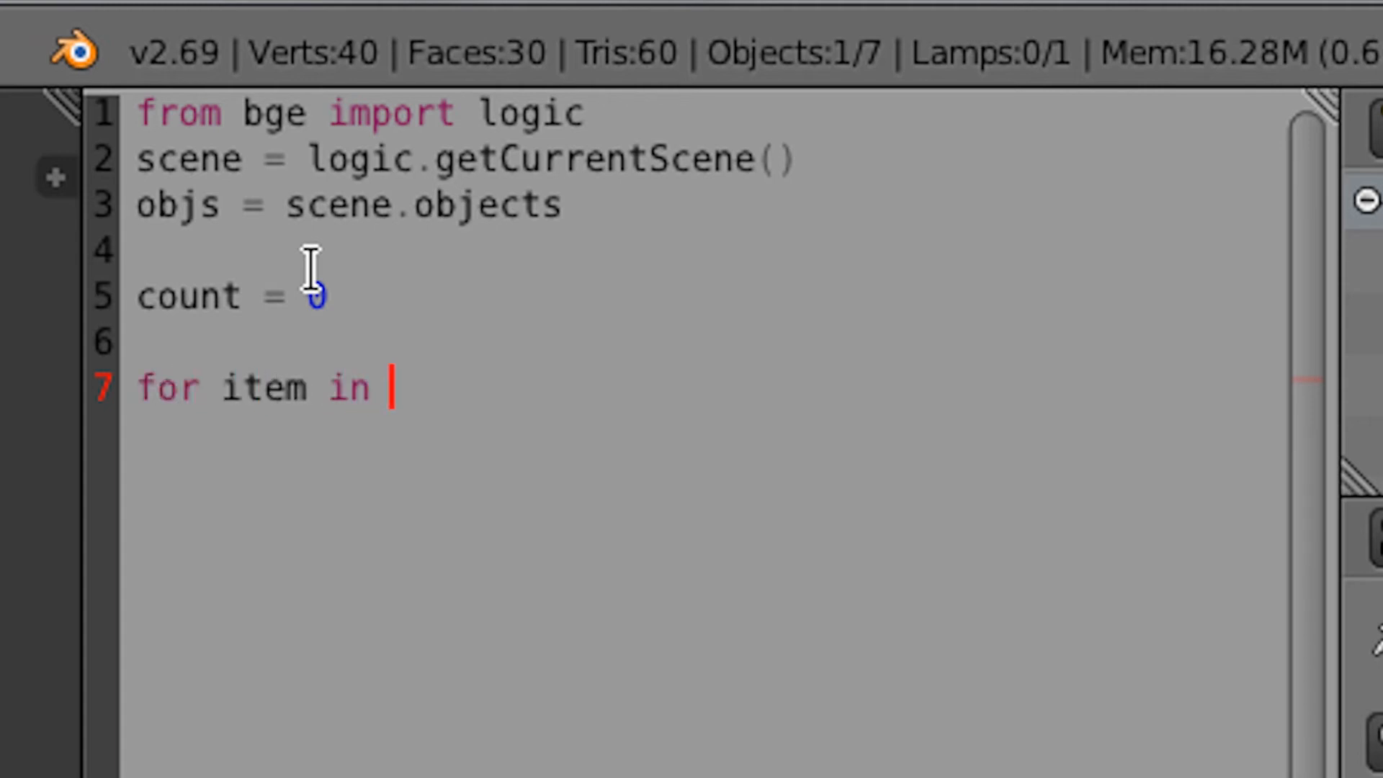
text(objs:)
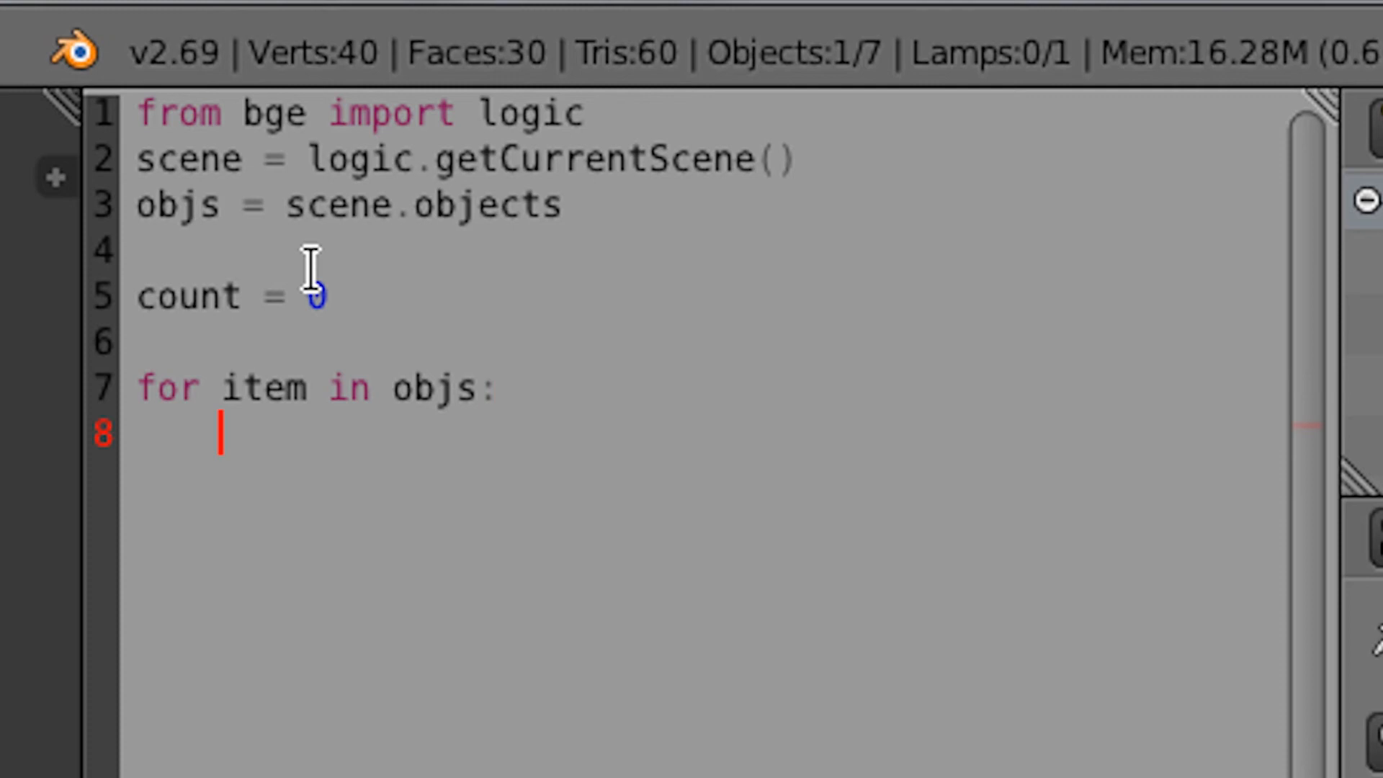
Step: Inside the loop write "if 'prop' in item:" followed by 'count += 1'
text(if)
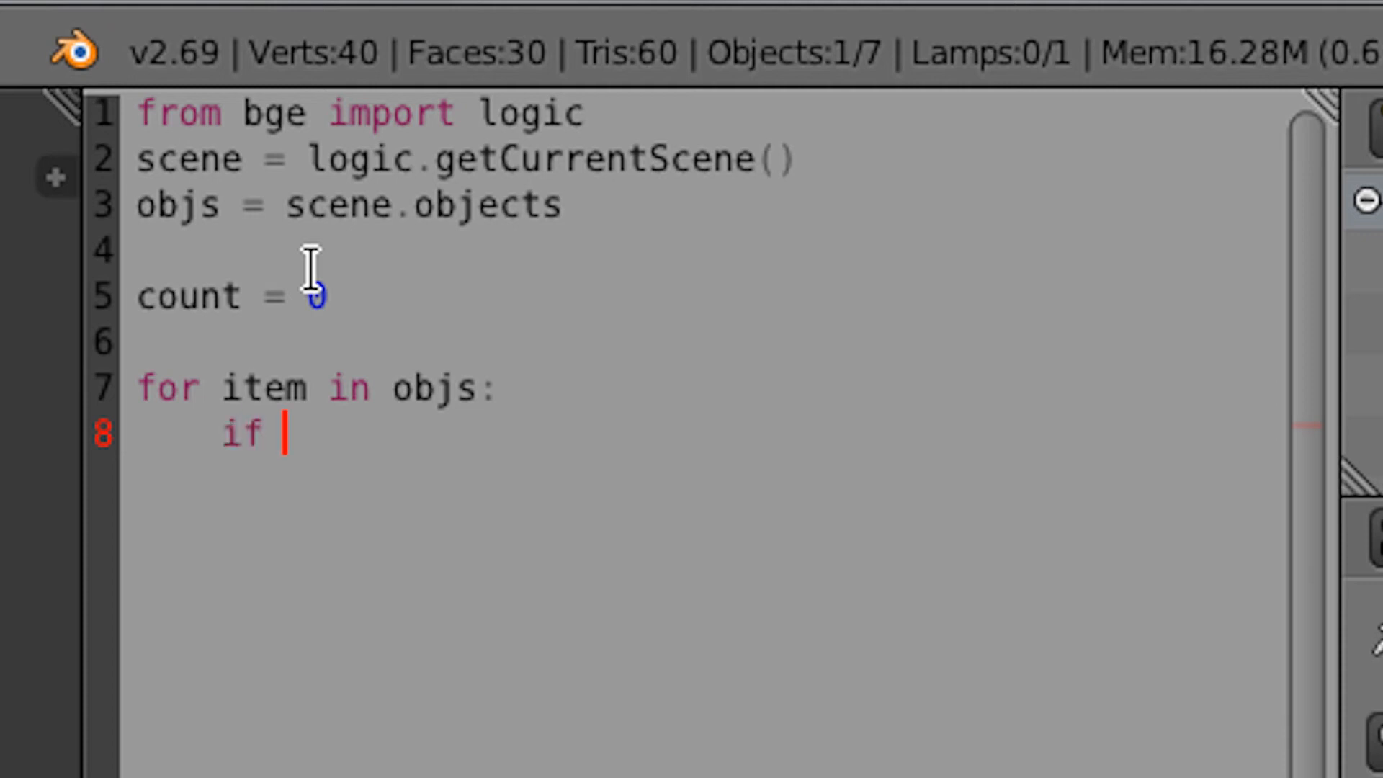
text(')
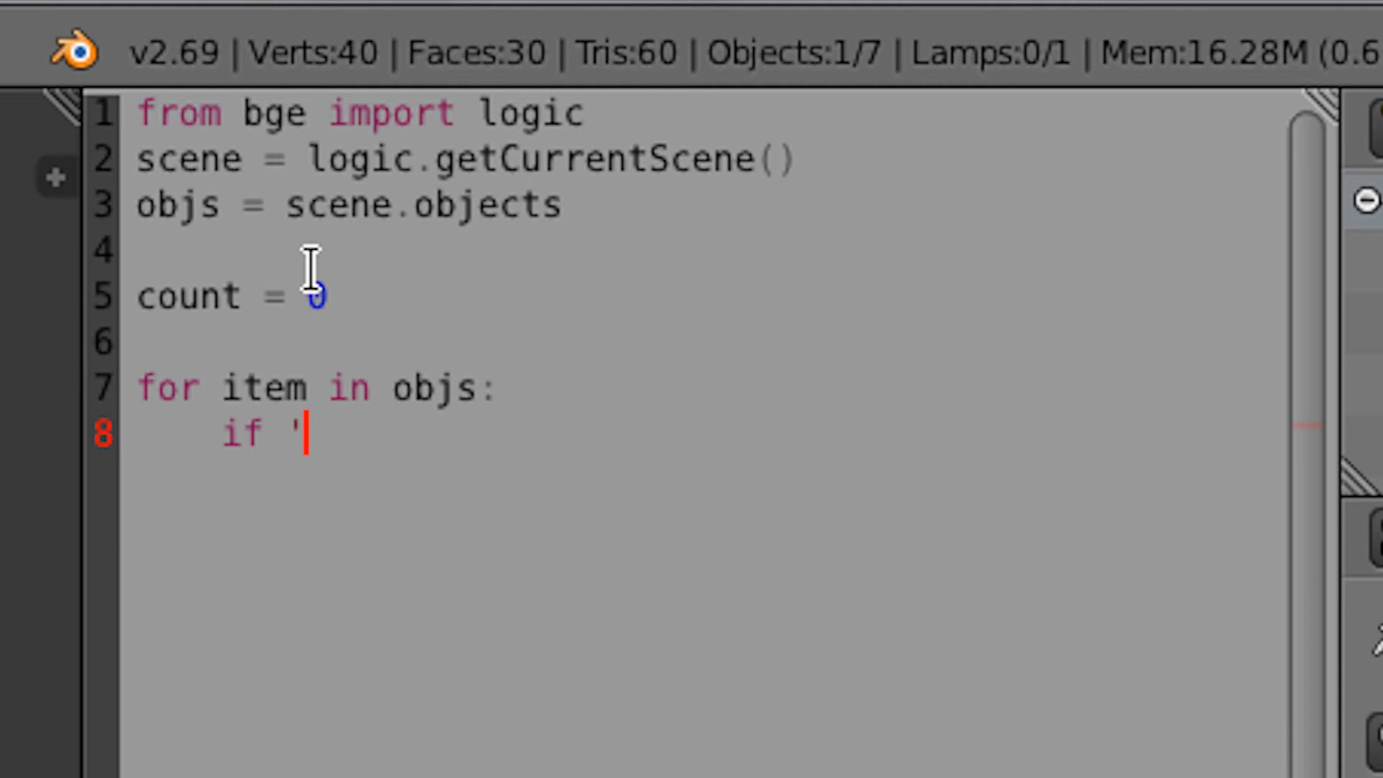
text(prop)
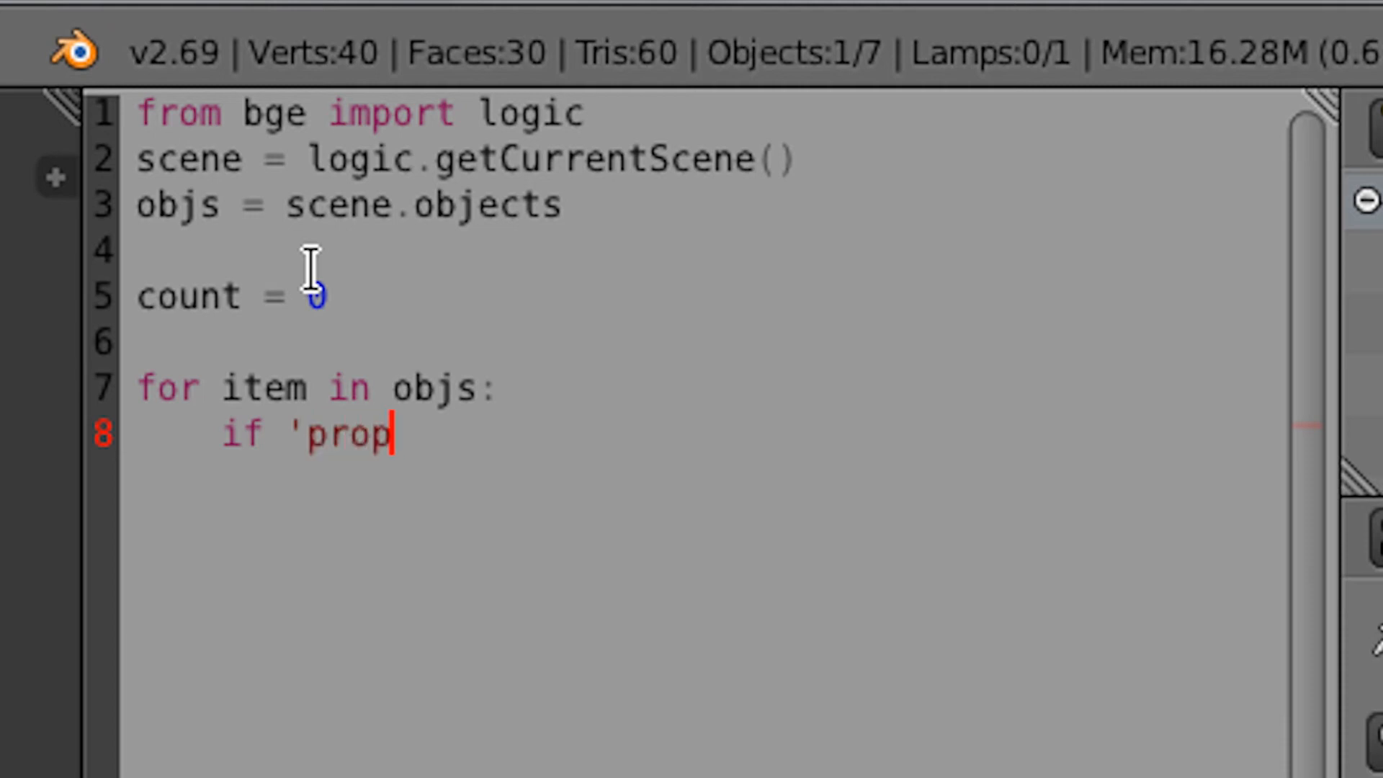
text(')
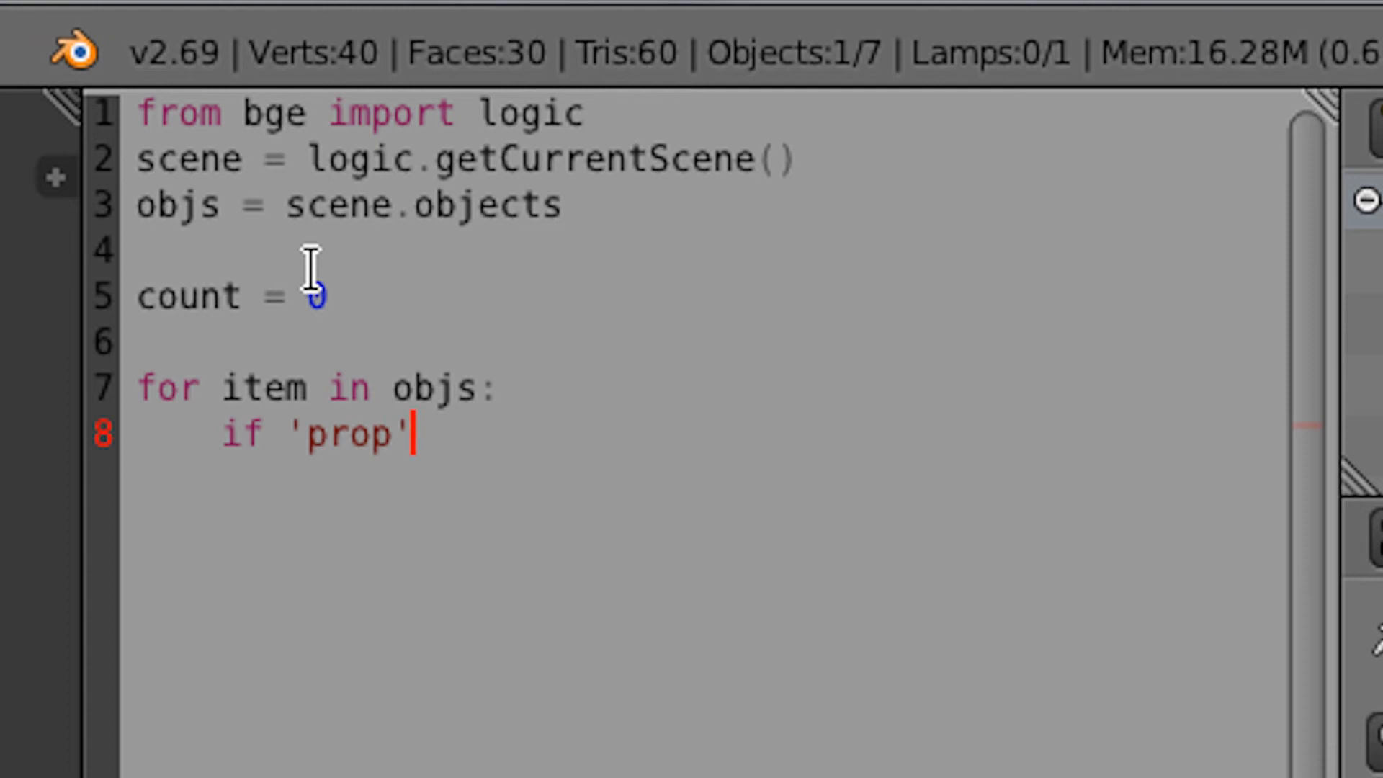
text(i)
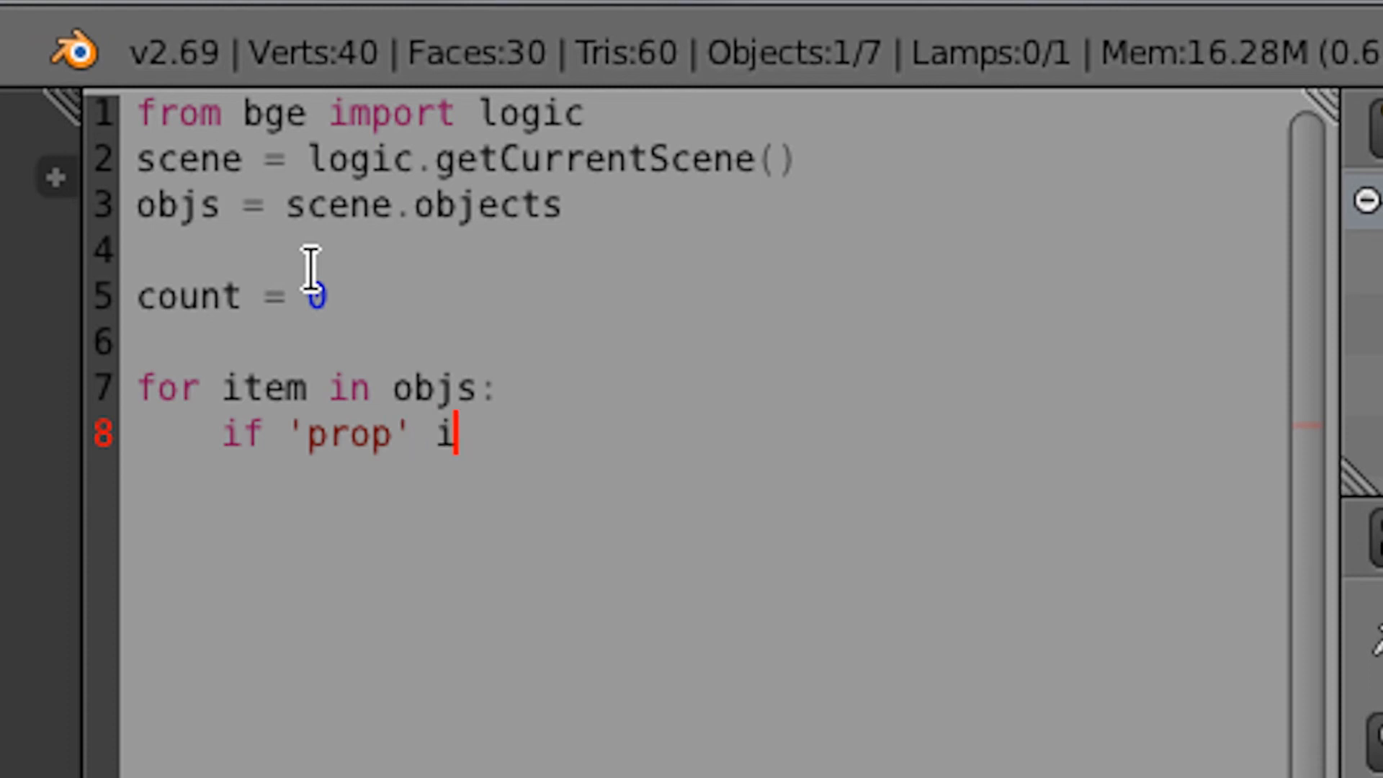
text(n item)
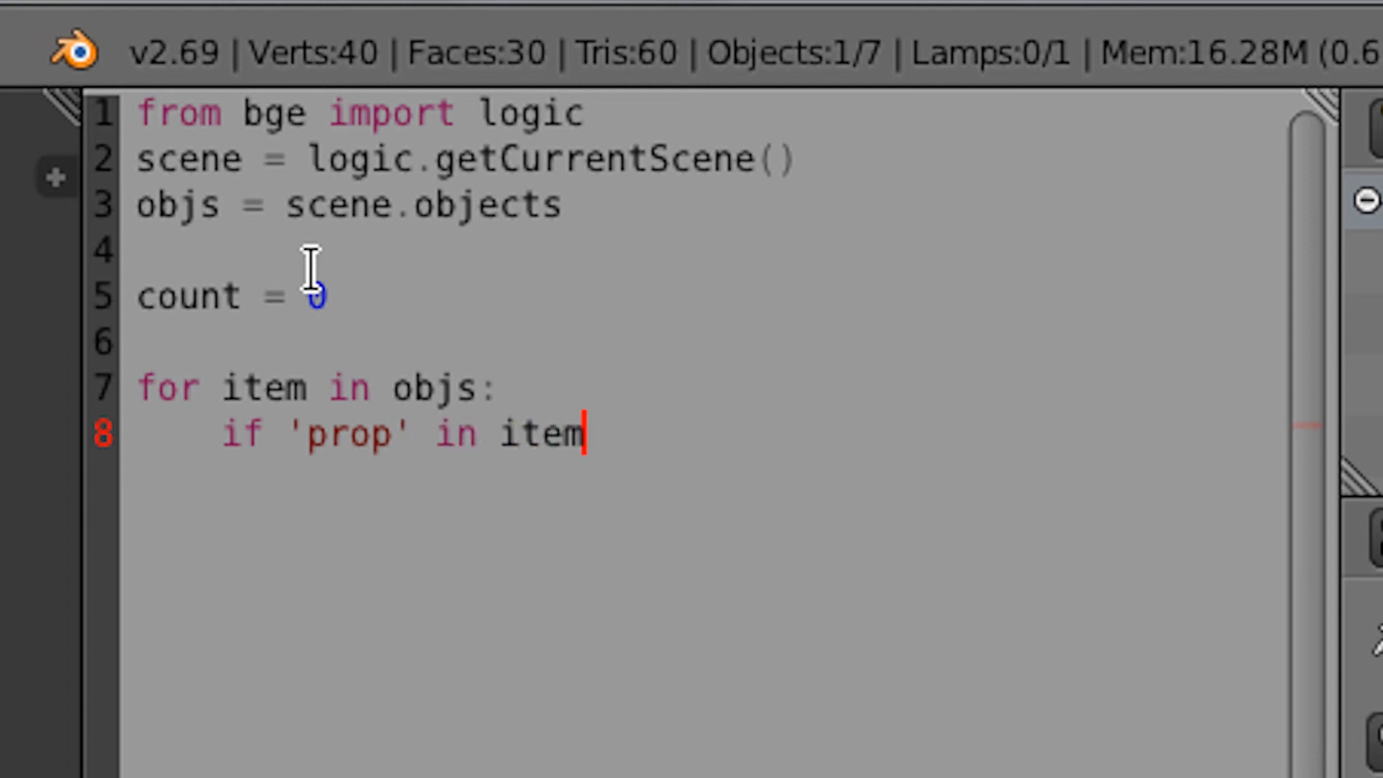
text(:)
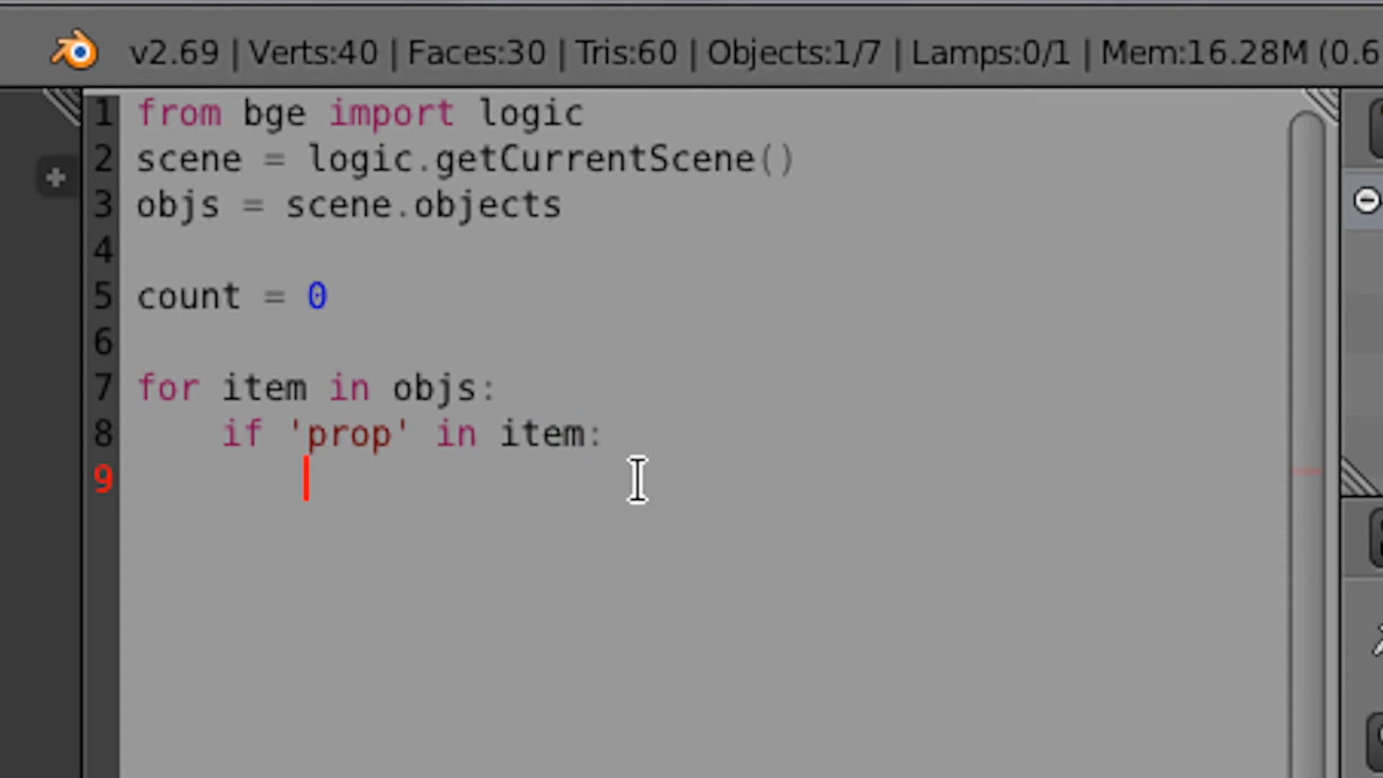
text(cou)
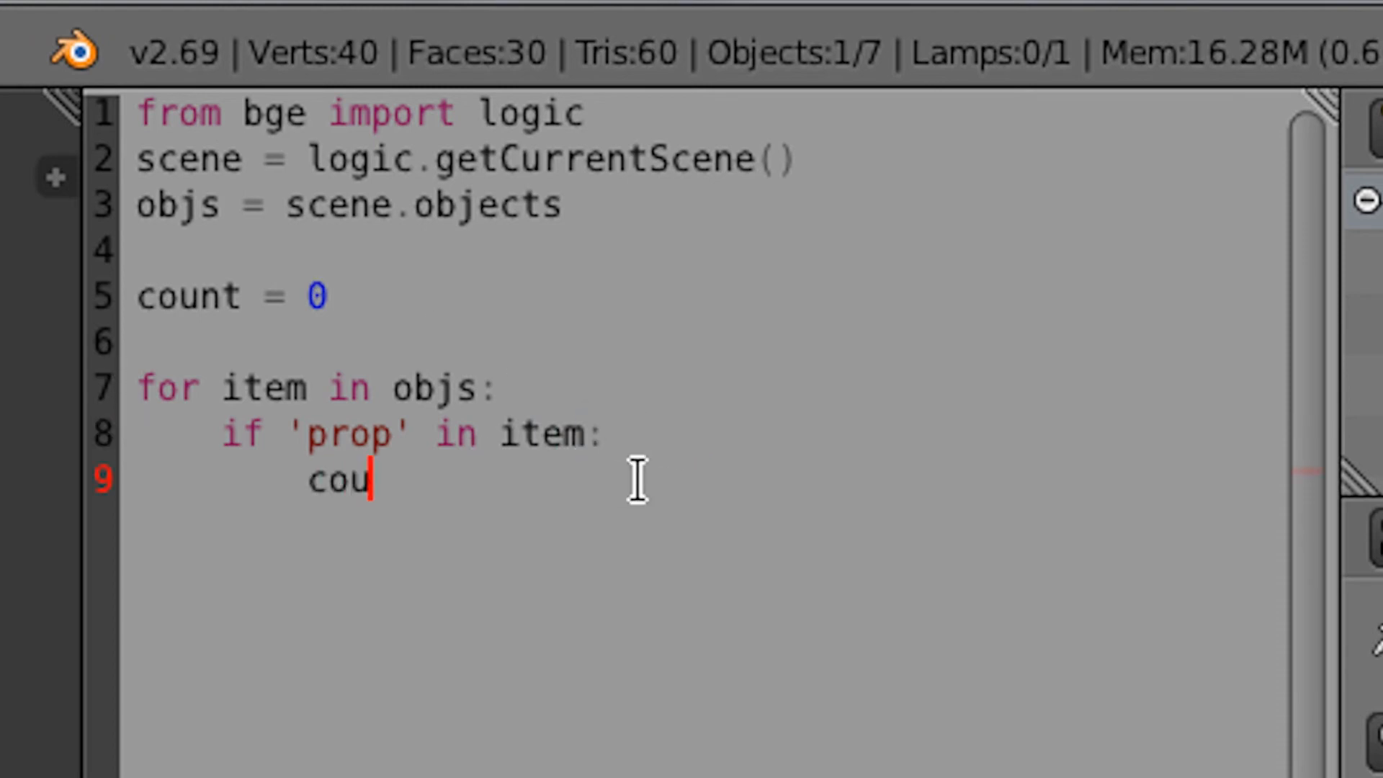
text(nt +=)
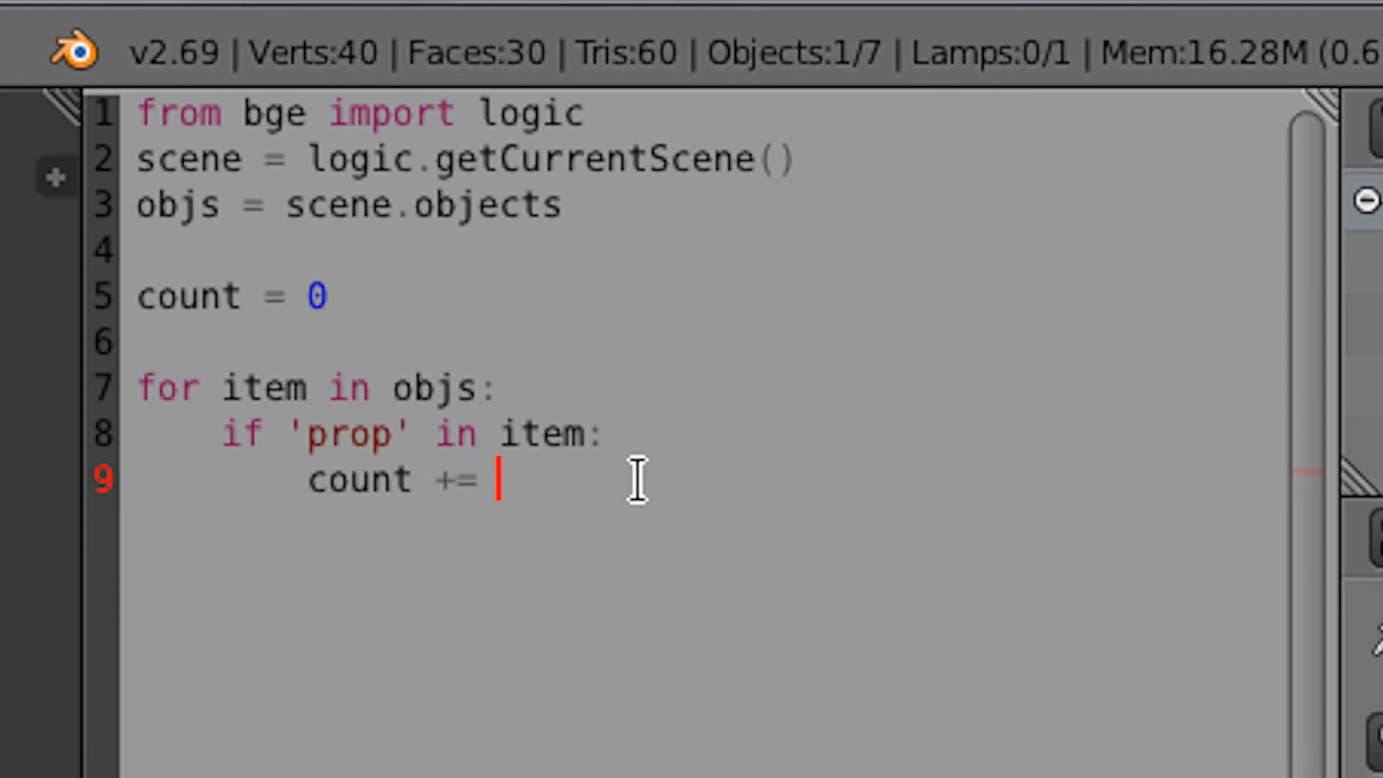
text(1)
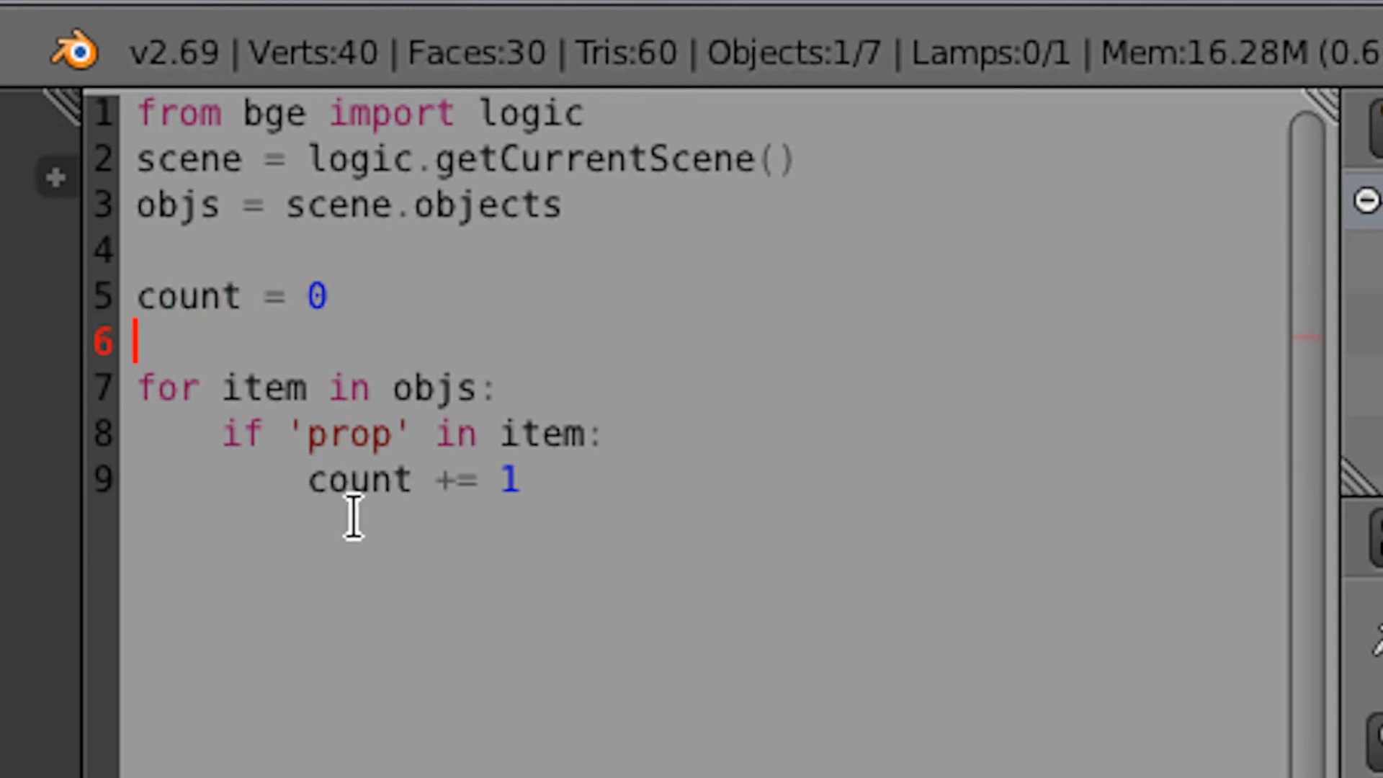
Step: Add 'item.color = [0,1,0,1]' under the count increment to turn counted objects green
click(520, 478)
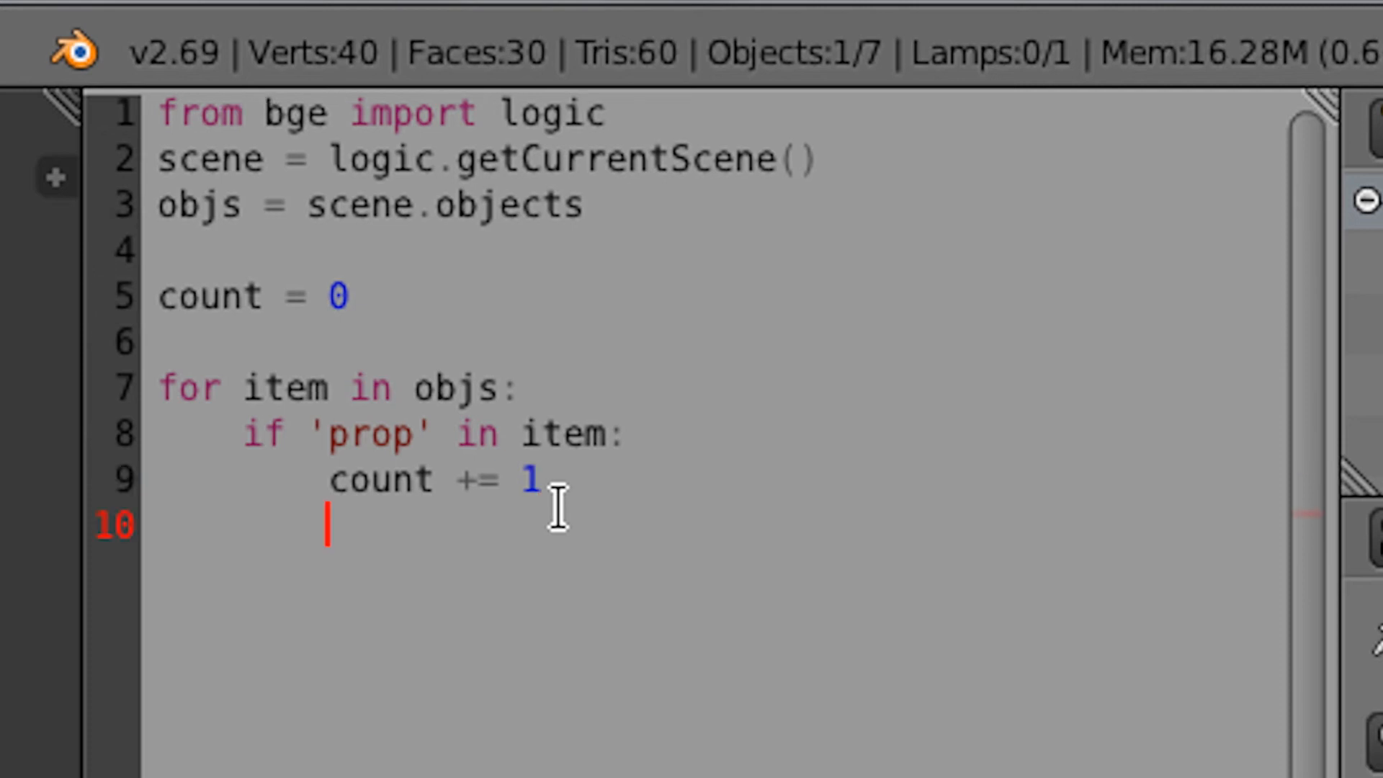
text(item)
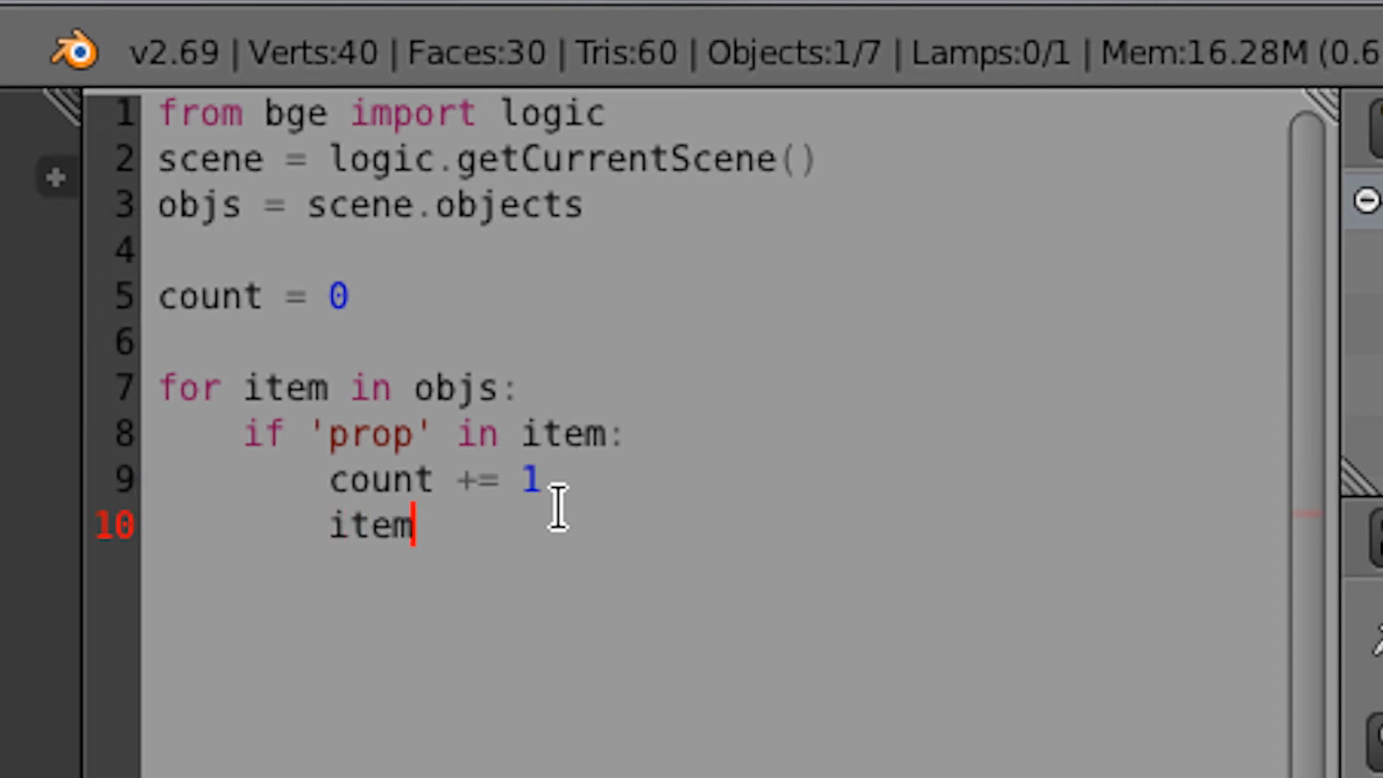
text(.co)
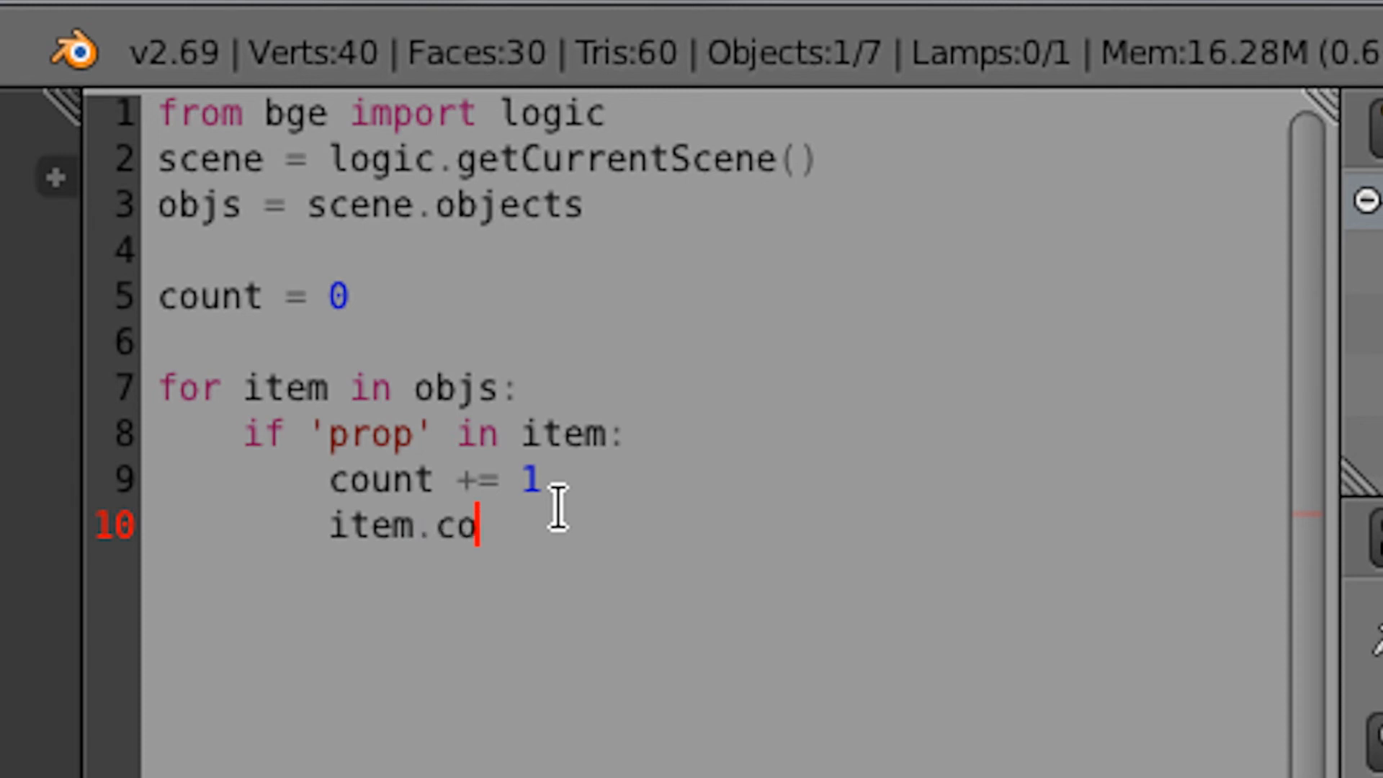
text(lor = [)
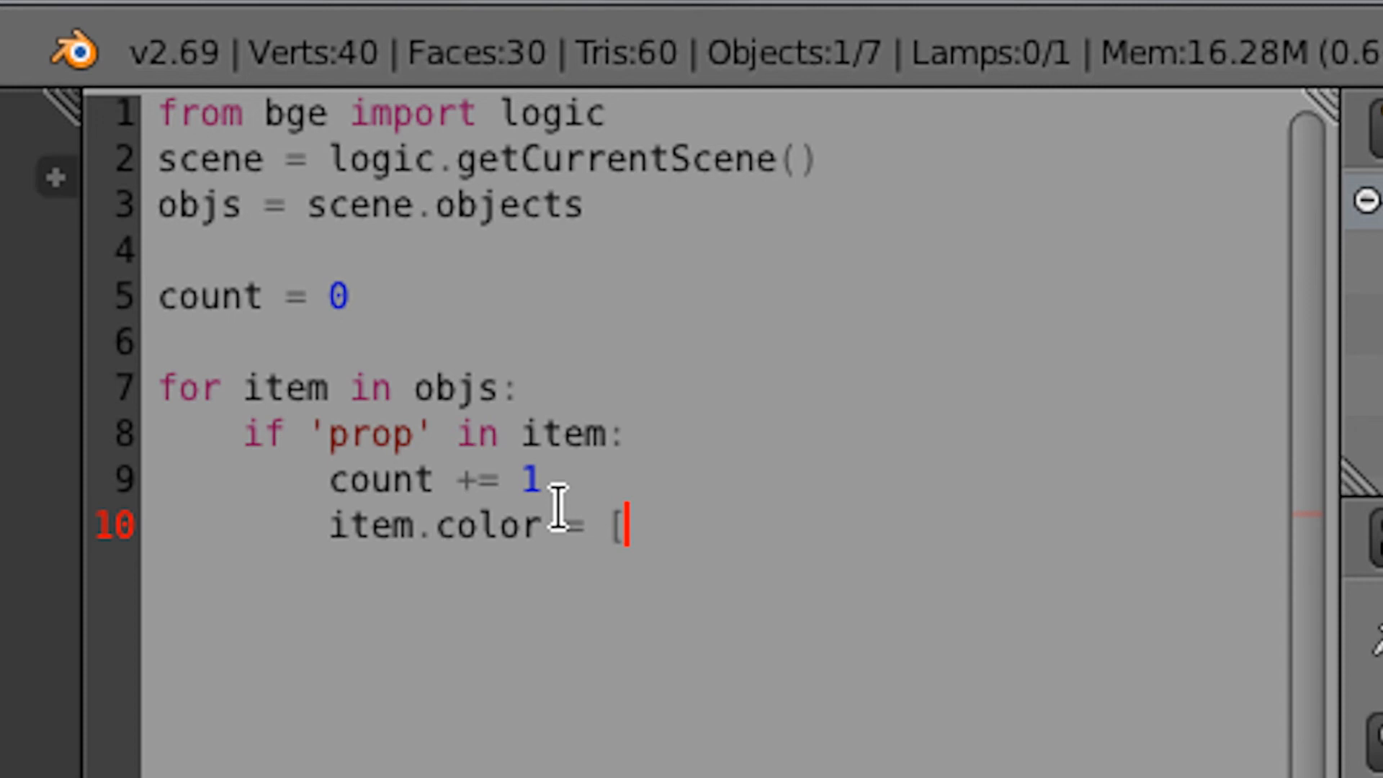
text(0,)
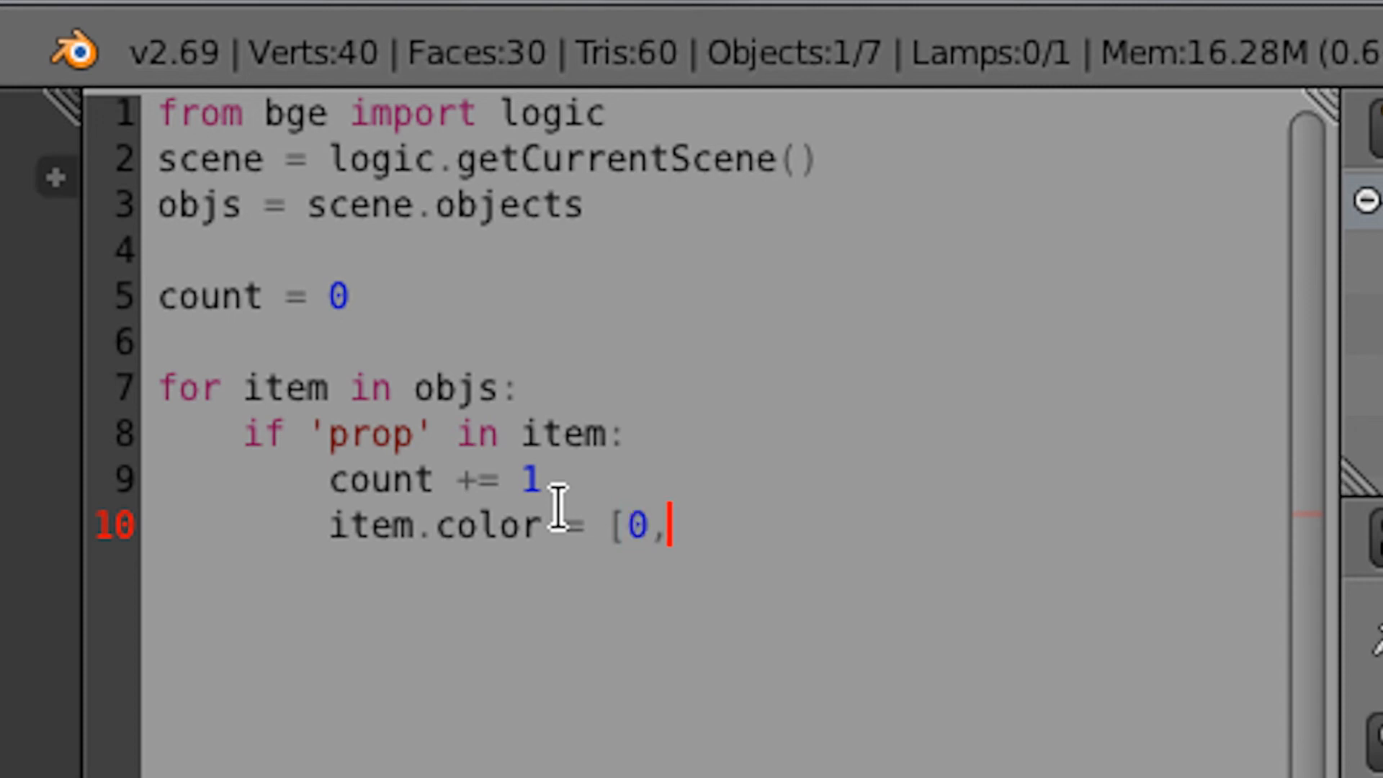
text(1,)
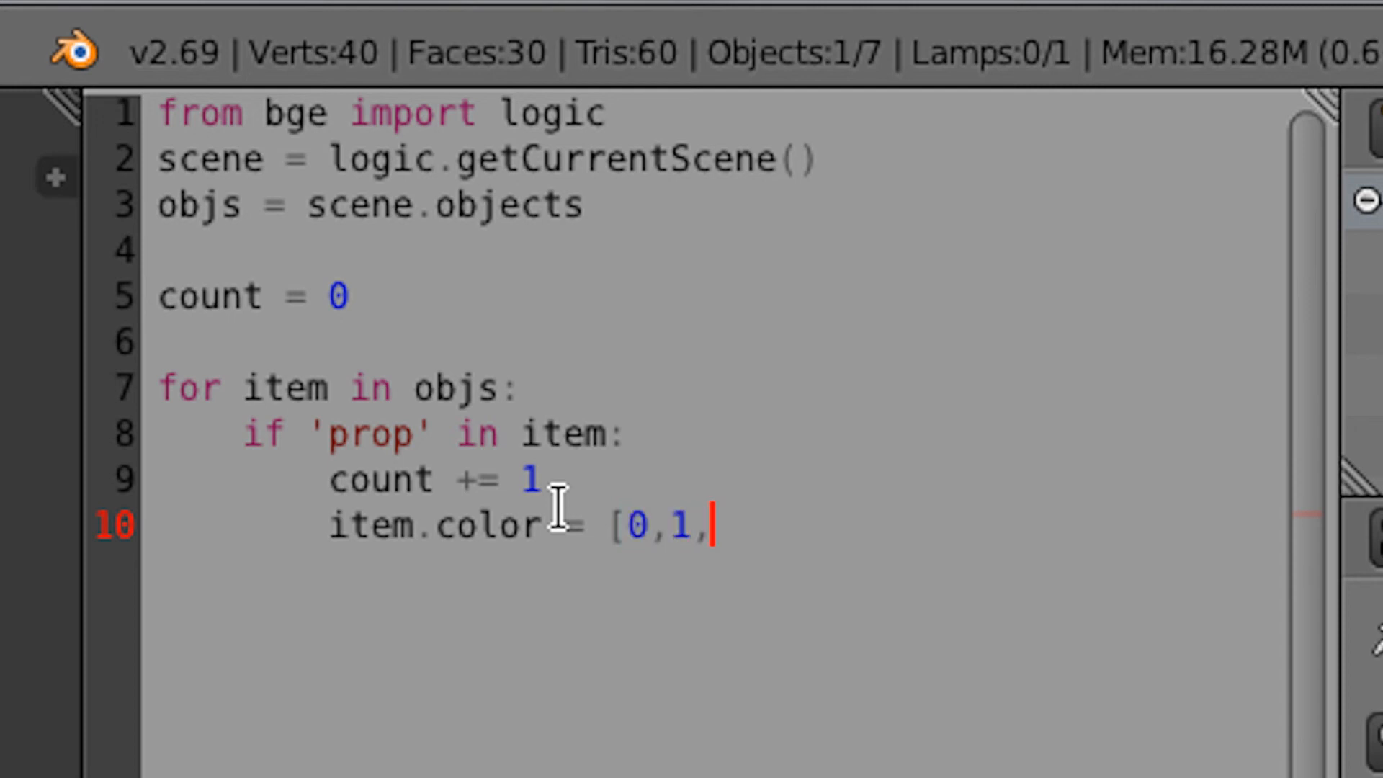
text(0,1)
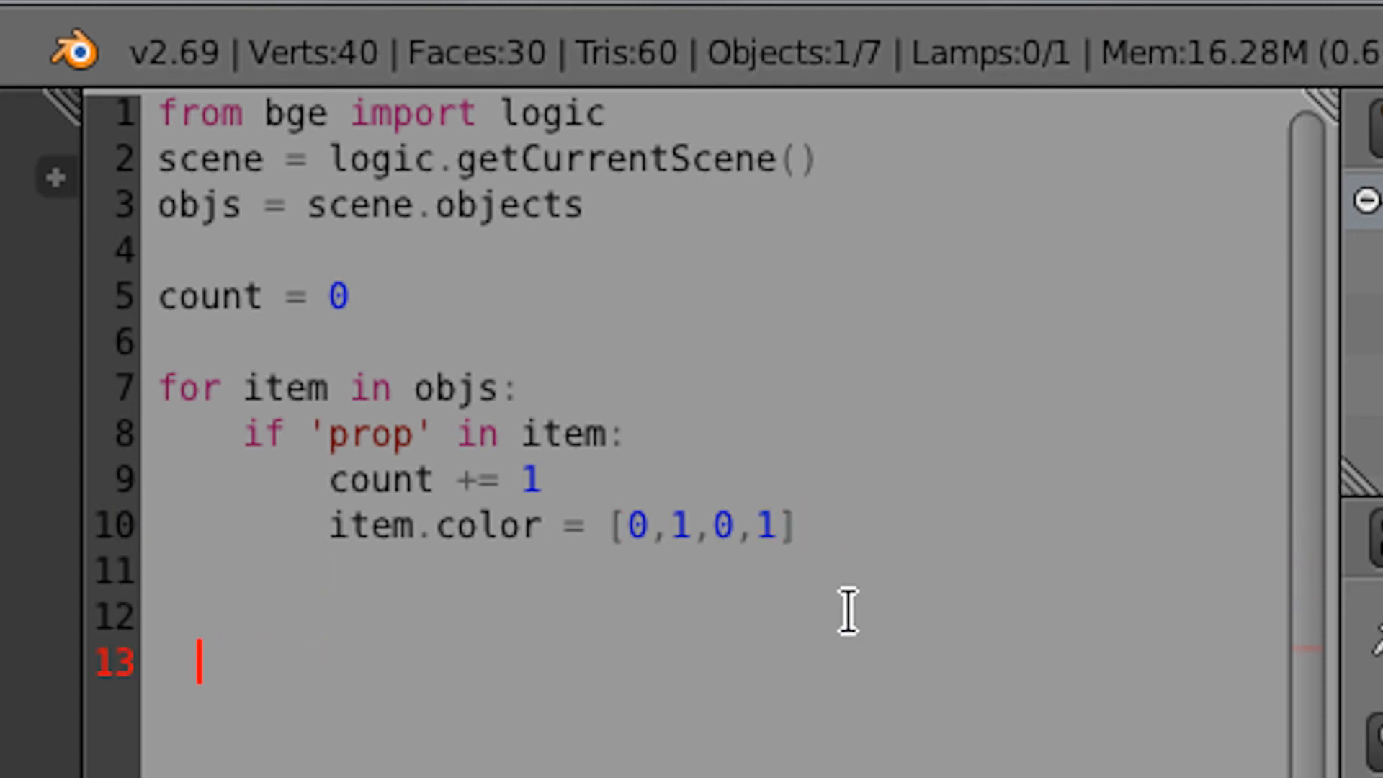
Step: After the loop write objs['Camera']['counted'] on a new line
key(Backspace)
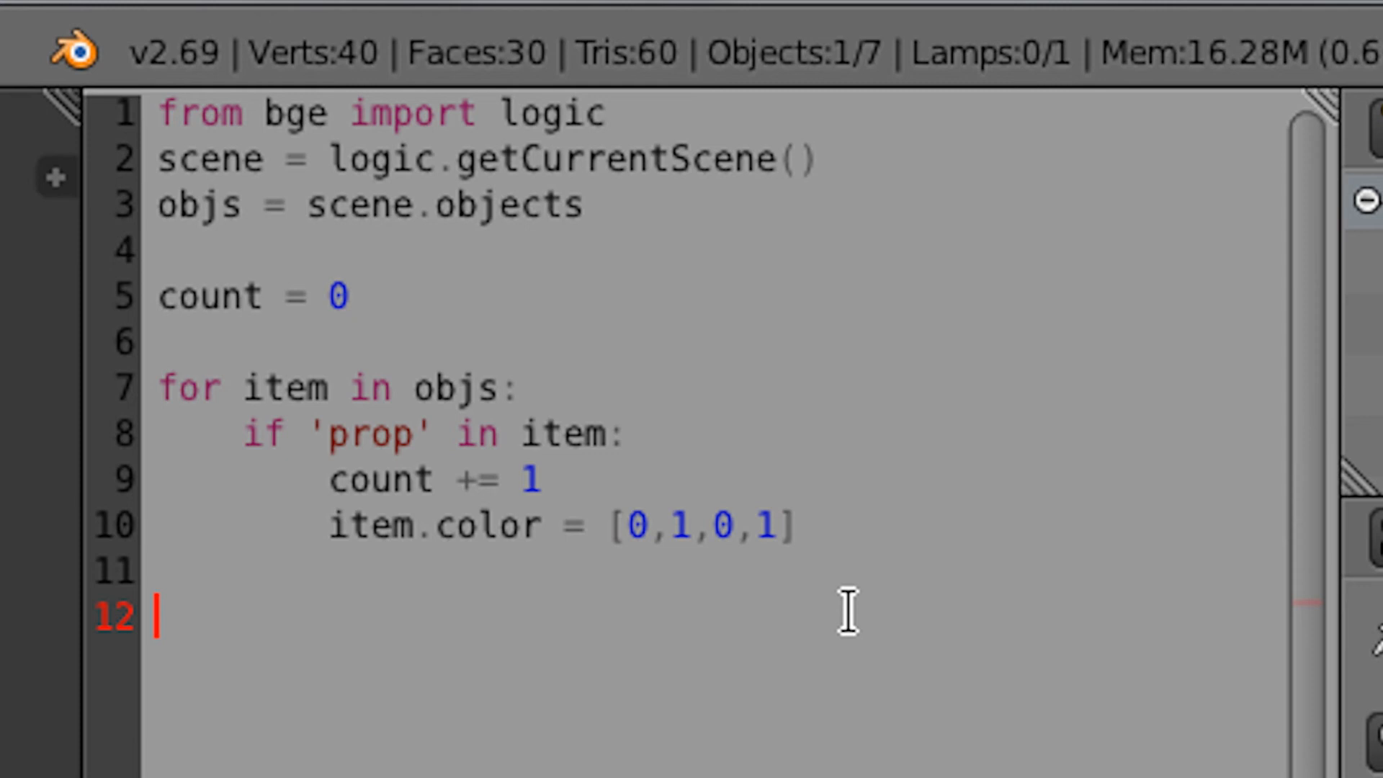
text(objs)
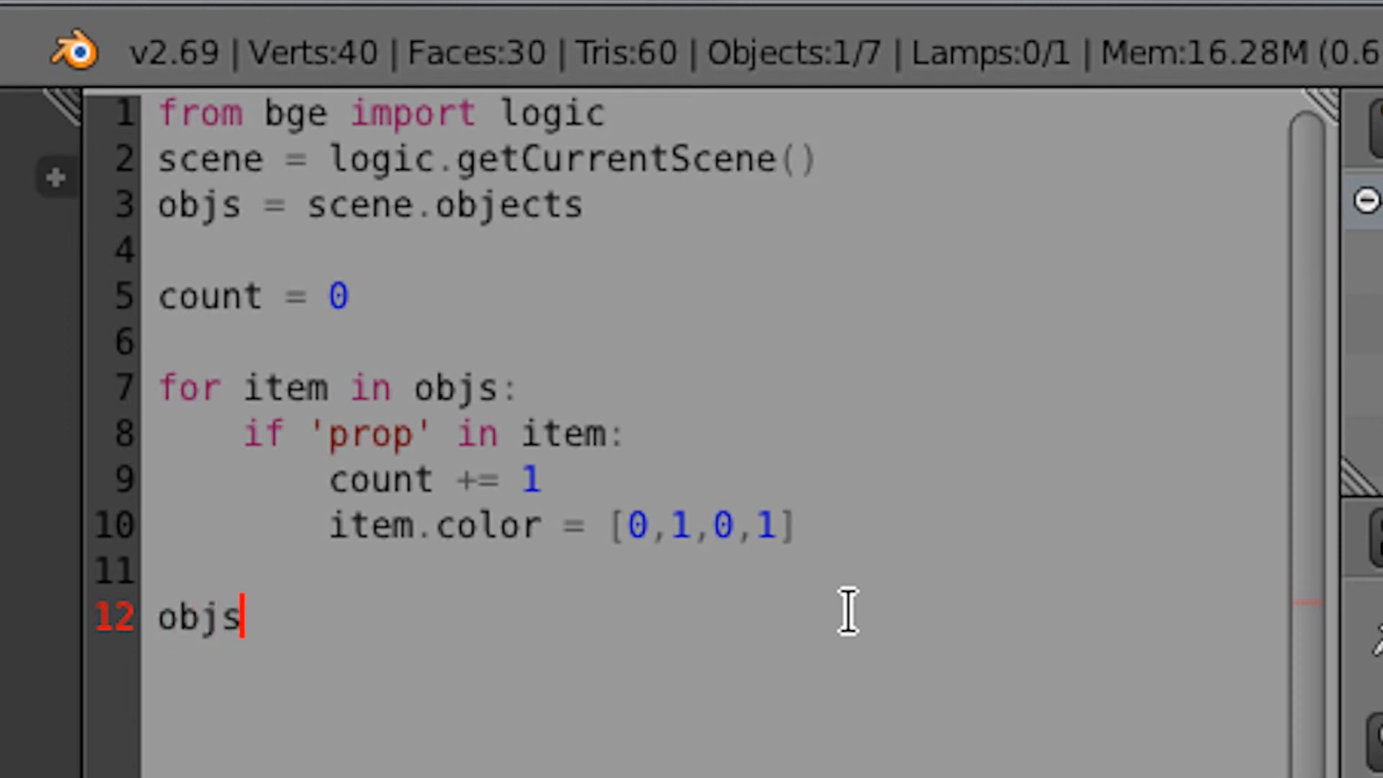
text([')
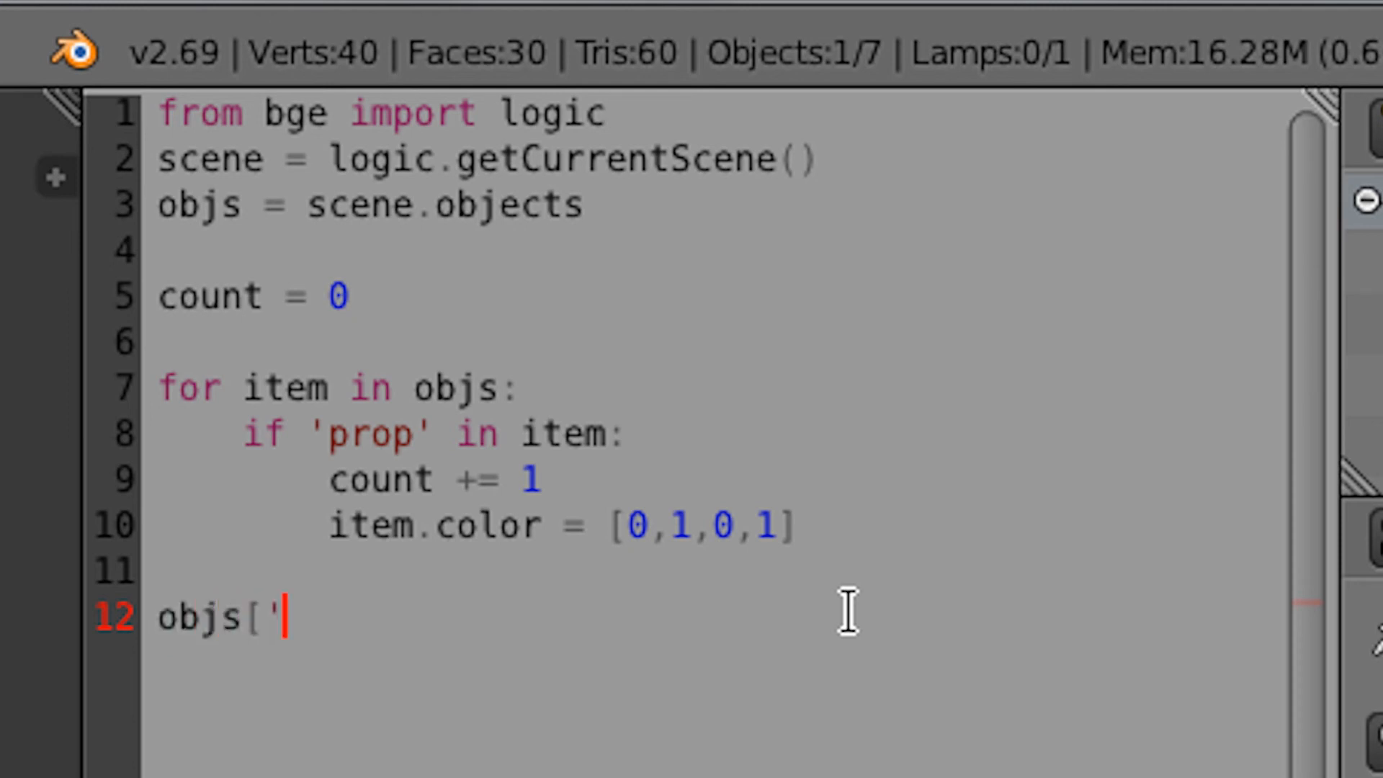
text(Cam)
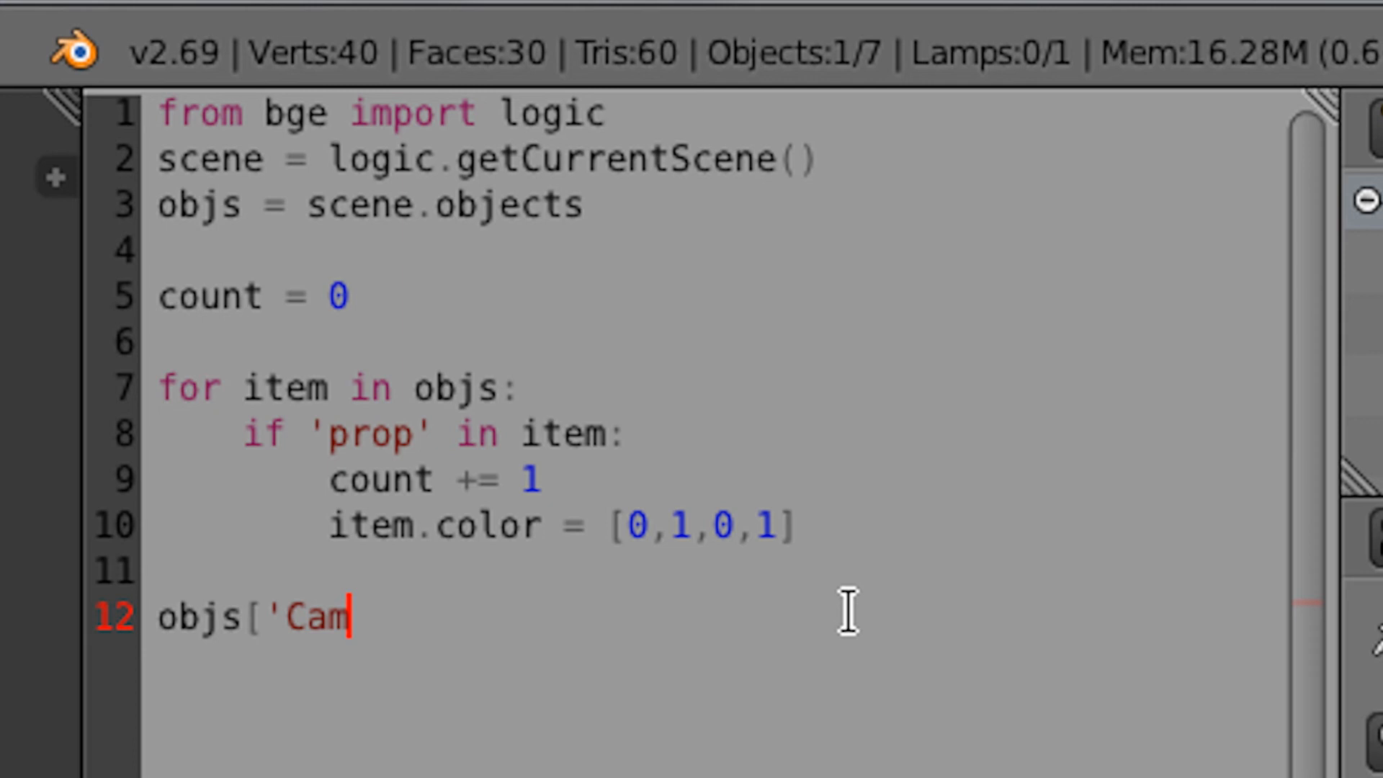
text(era')
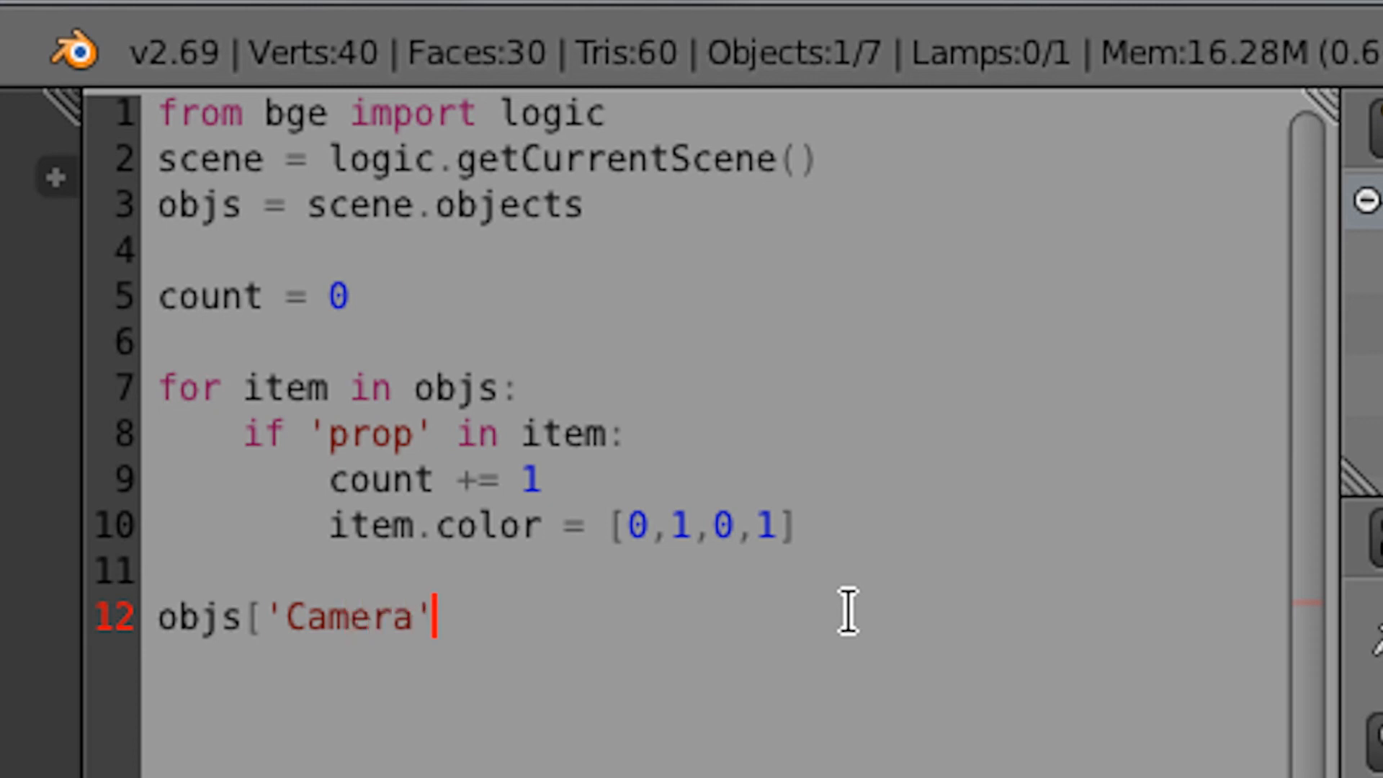
text(][')
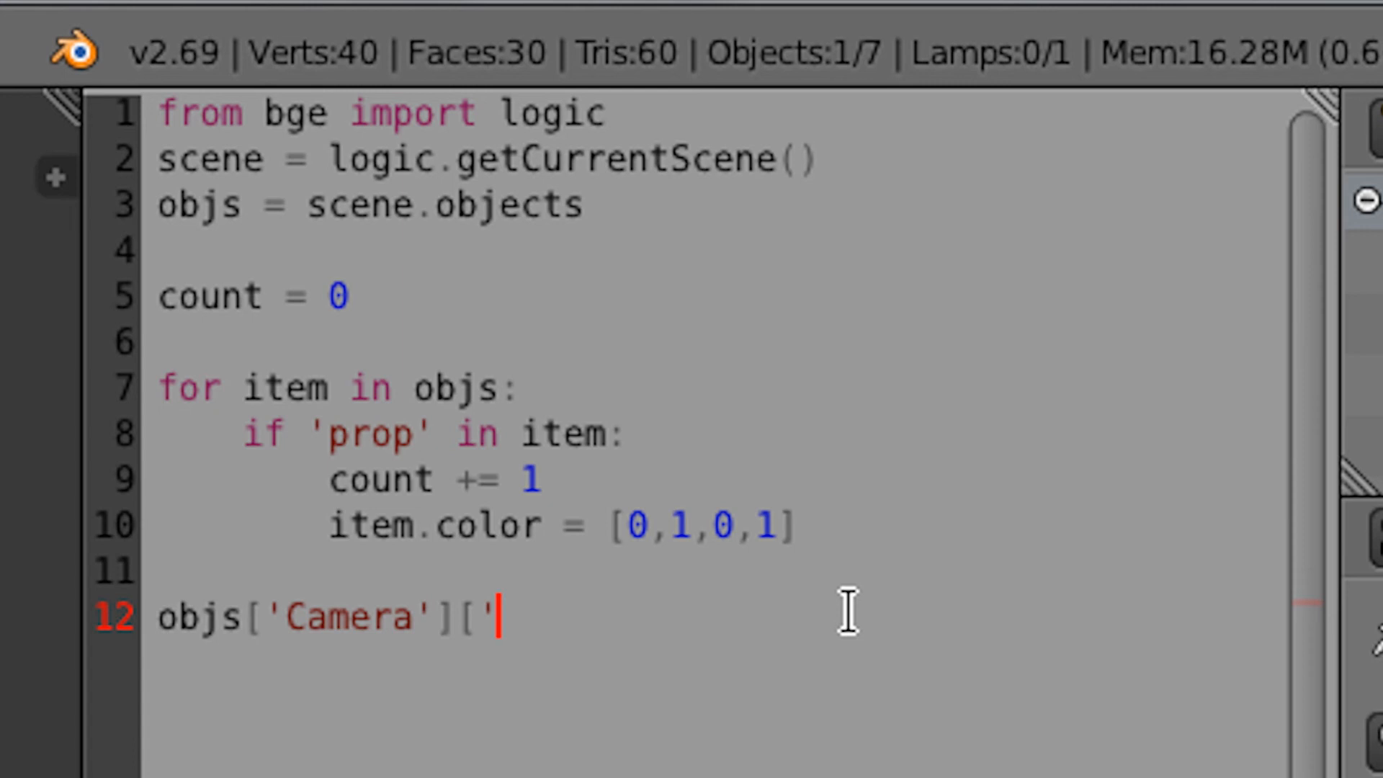
text(co)
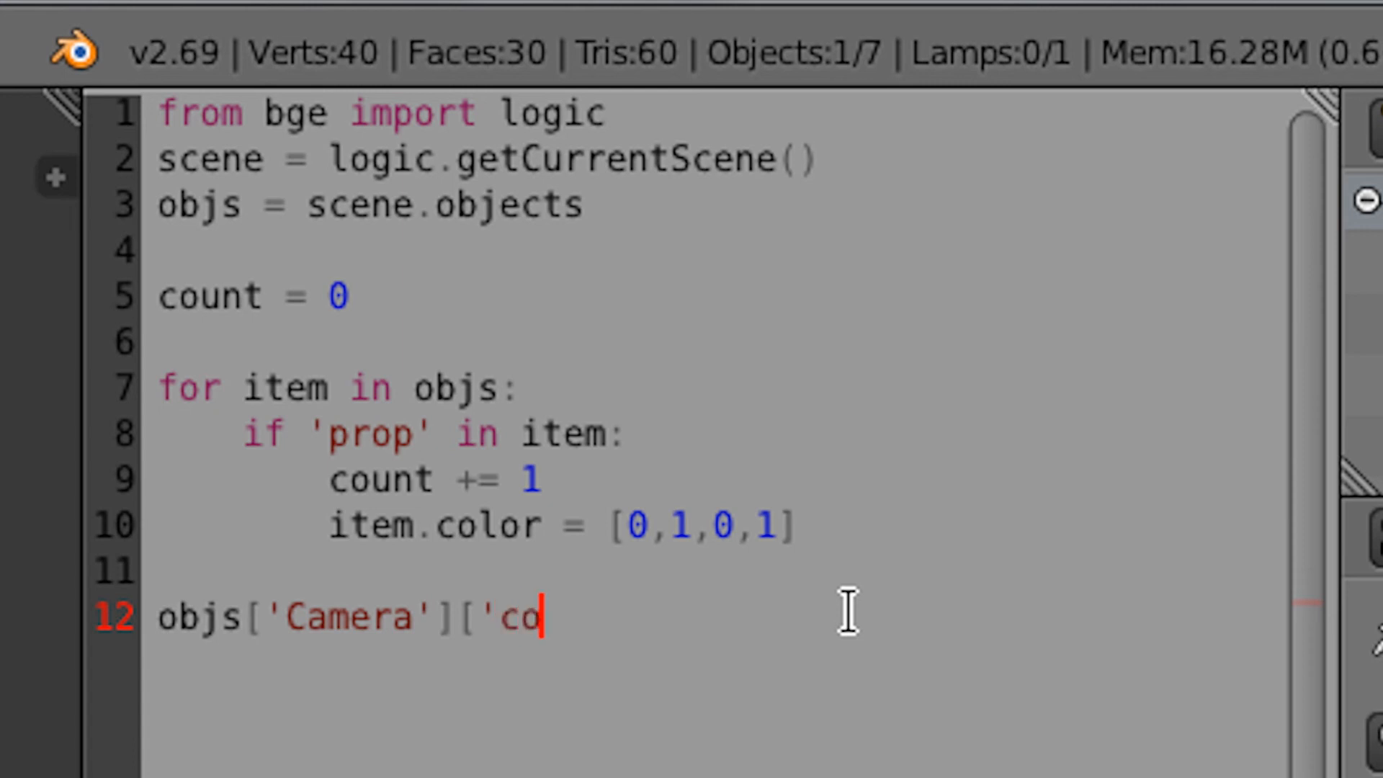
text(unted')
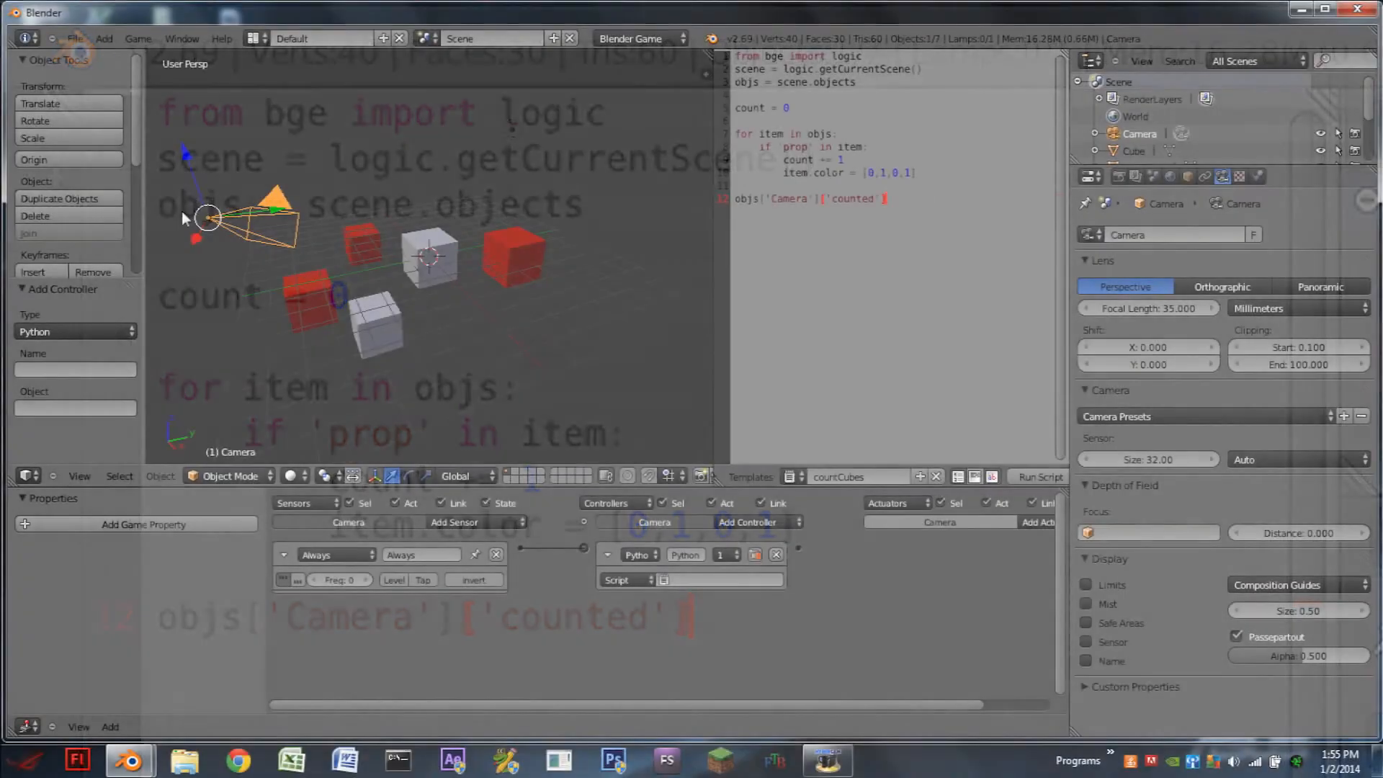
Step: Add an Integer game property 'counted' to the Camera and bring up the Game menu
click(142, 524)
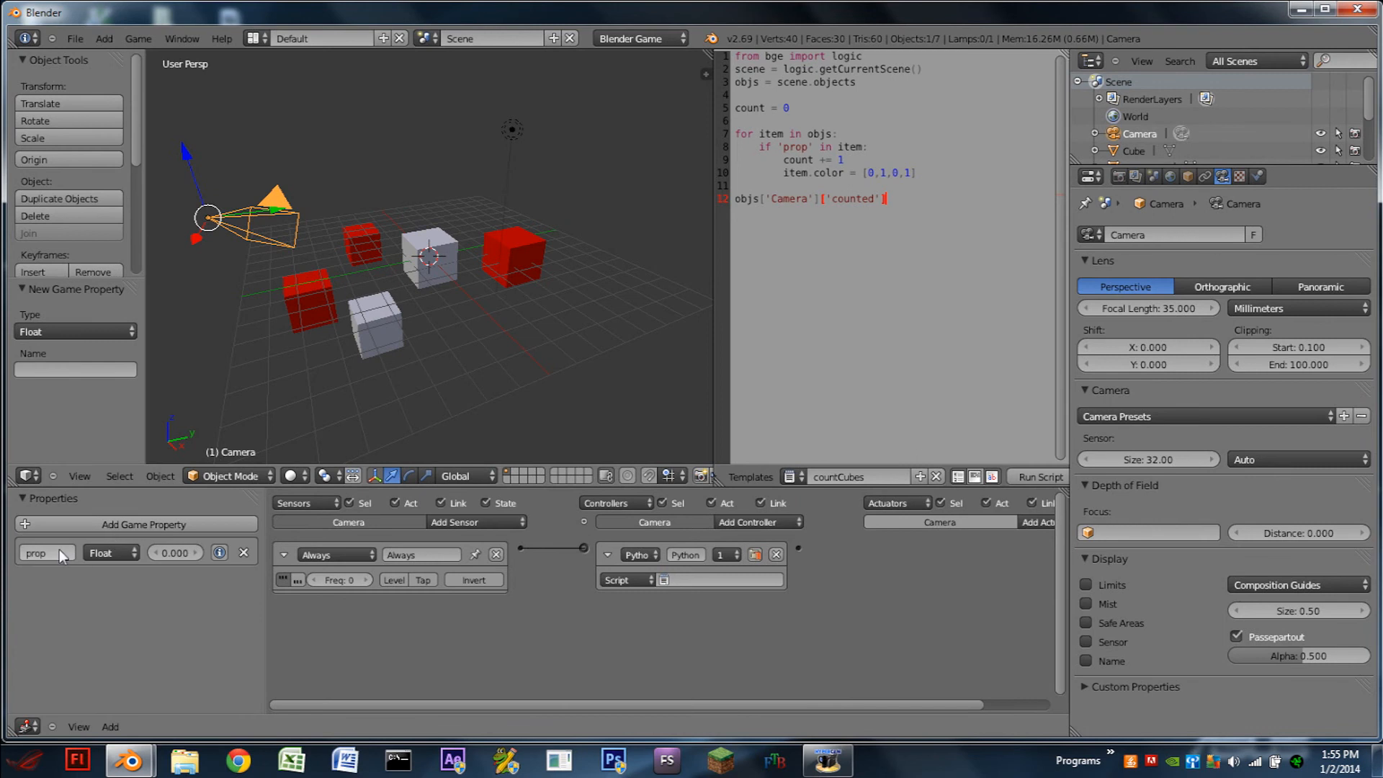
click(44, 552)
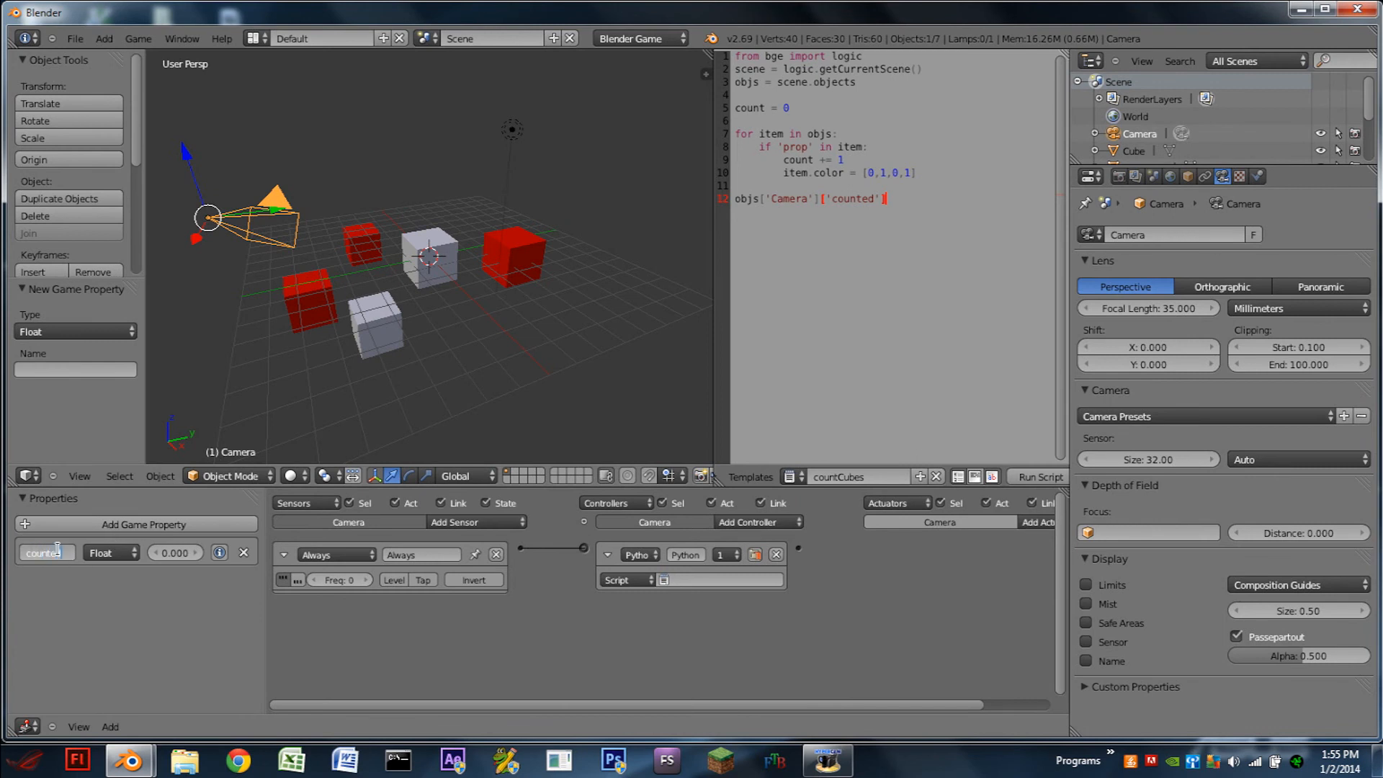
click(108, 553)
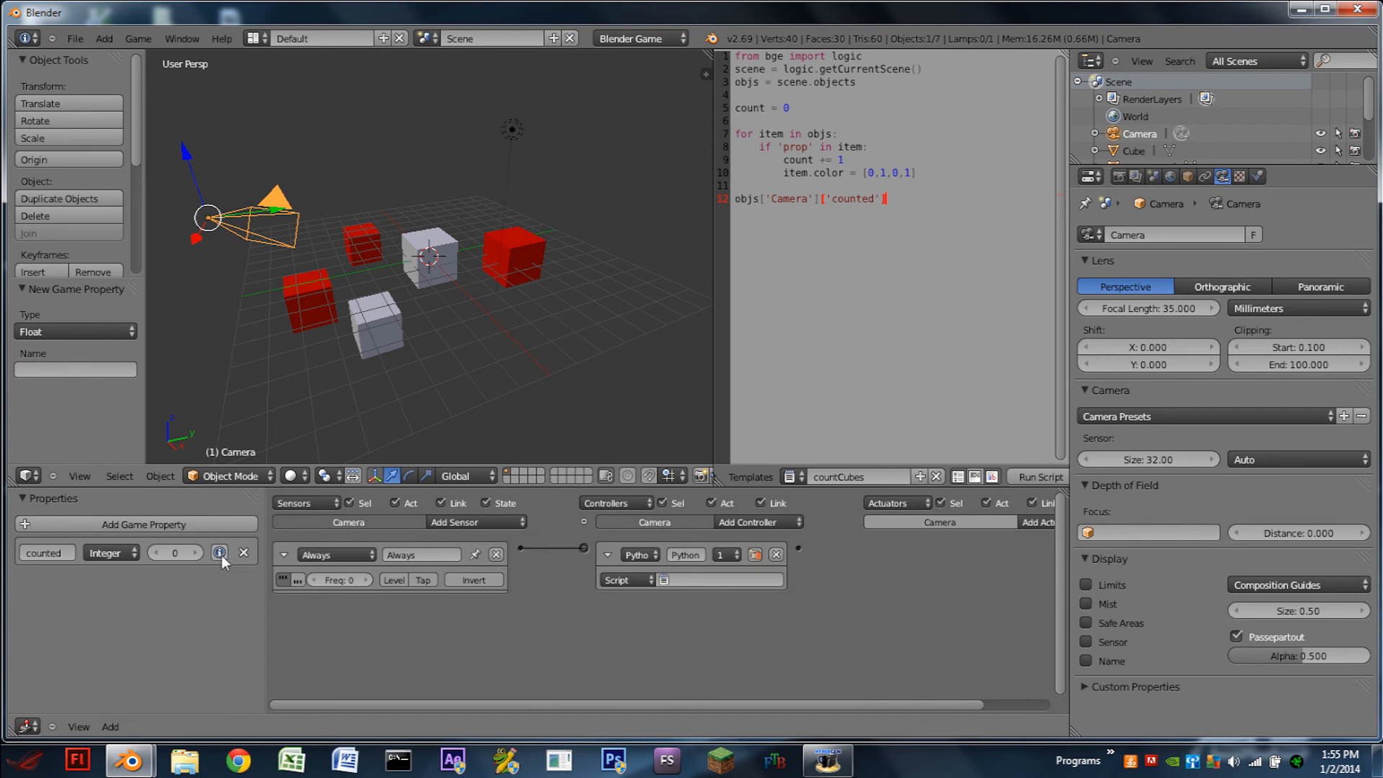
click(139, 37)
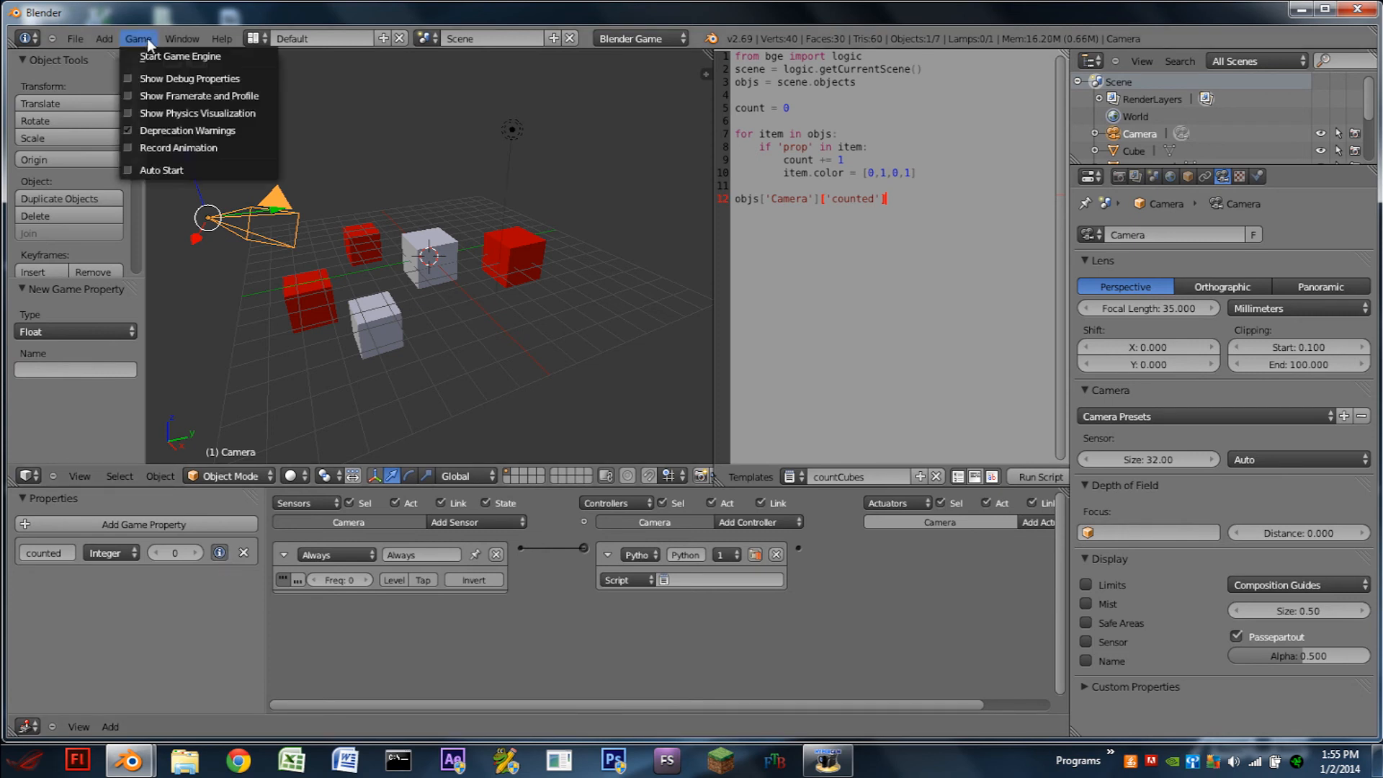
mouse_move(190, 78)
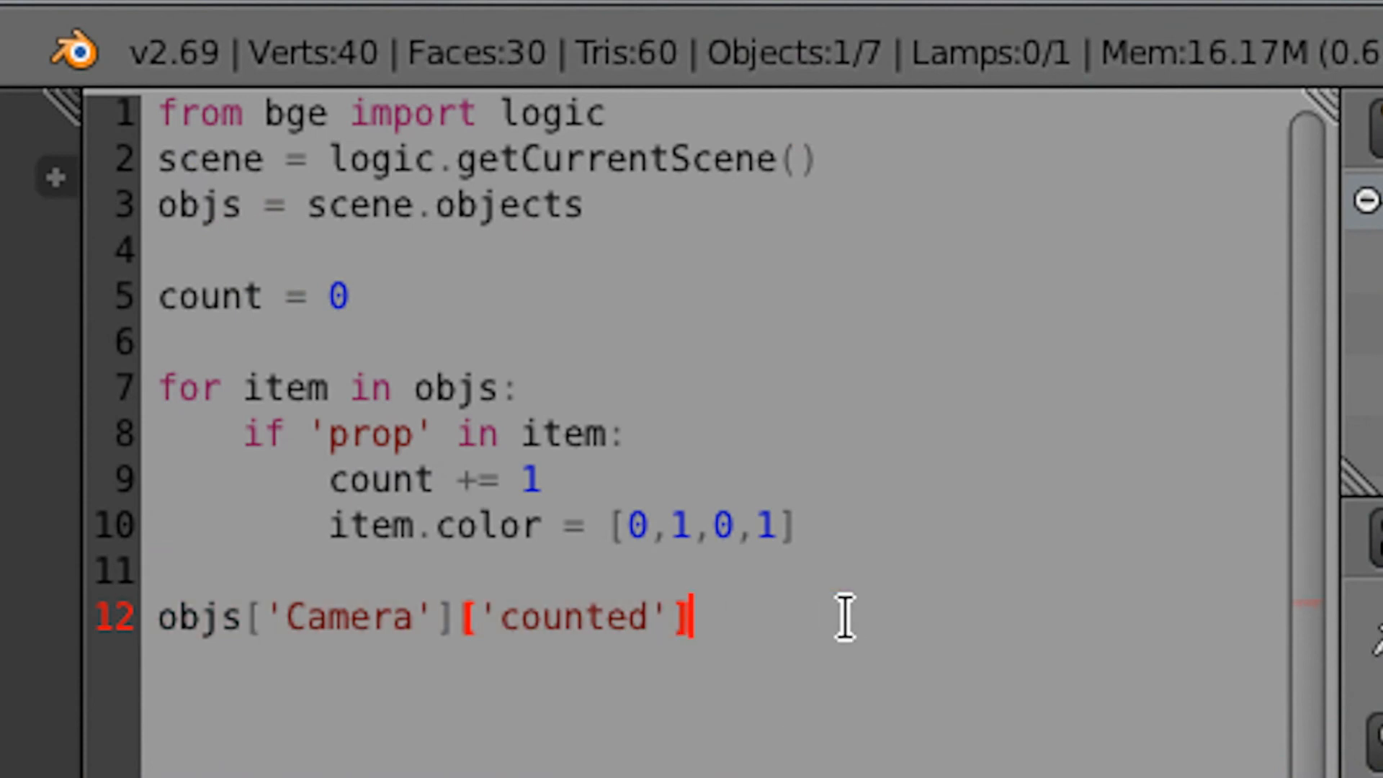
Step: Begin assigning '= count' to the objs['Camera']['counted'] line
text(=)
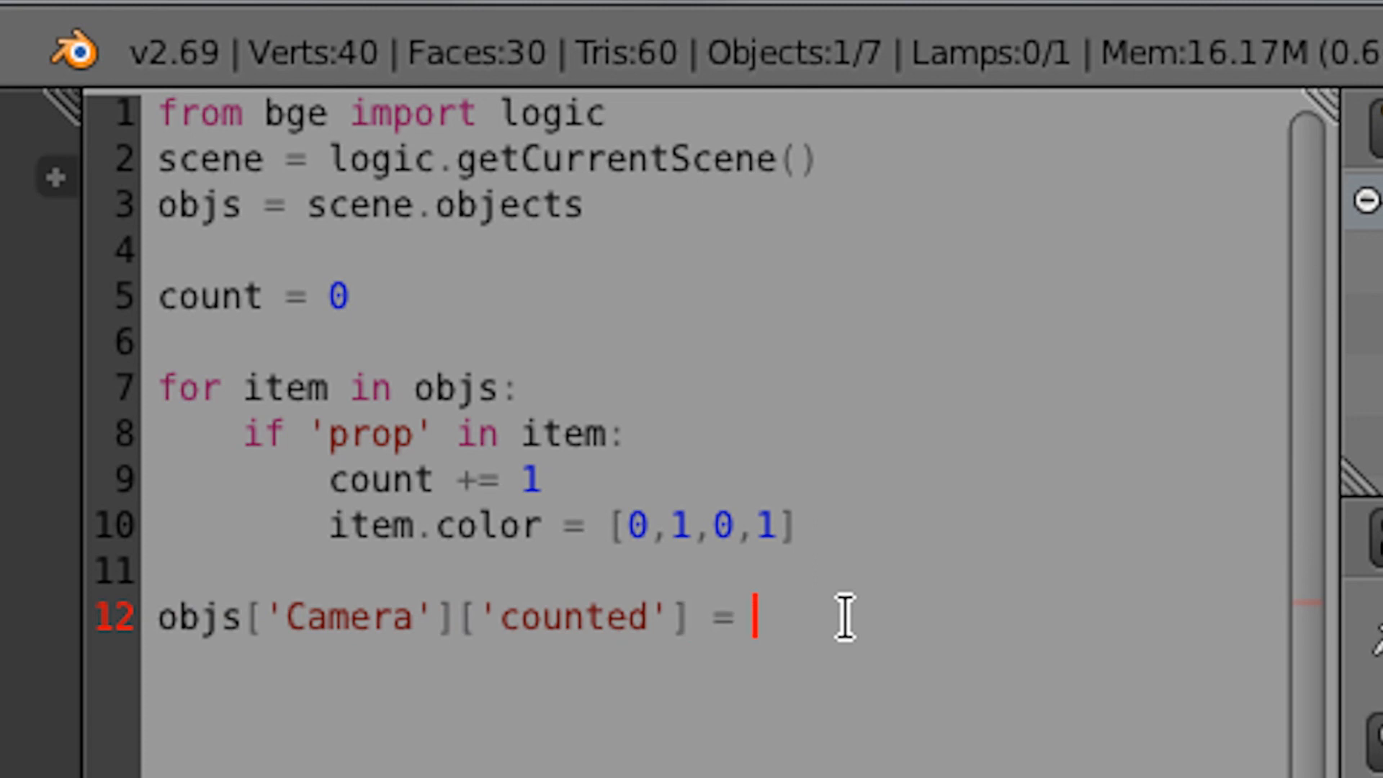
text(cou)
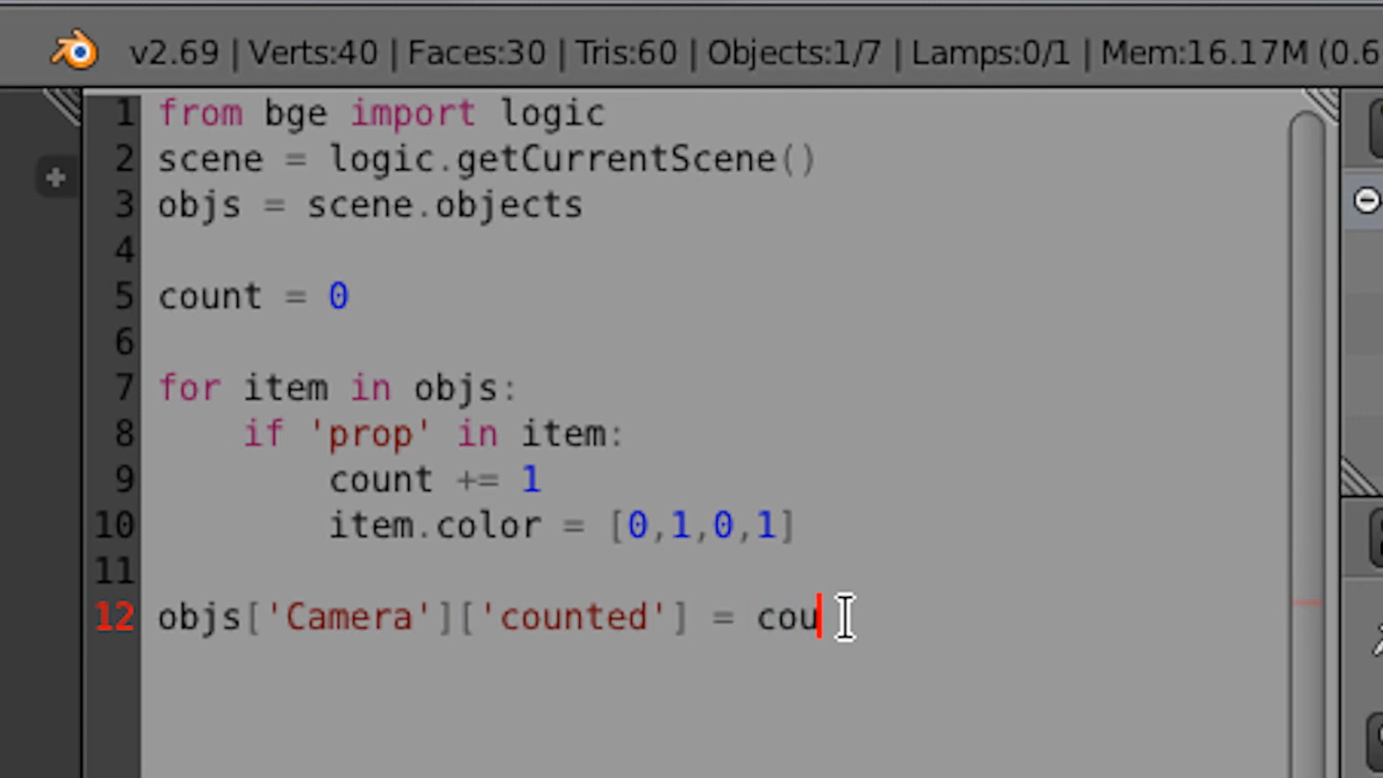